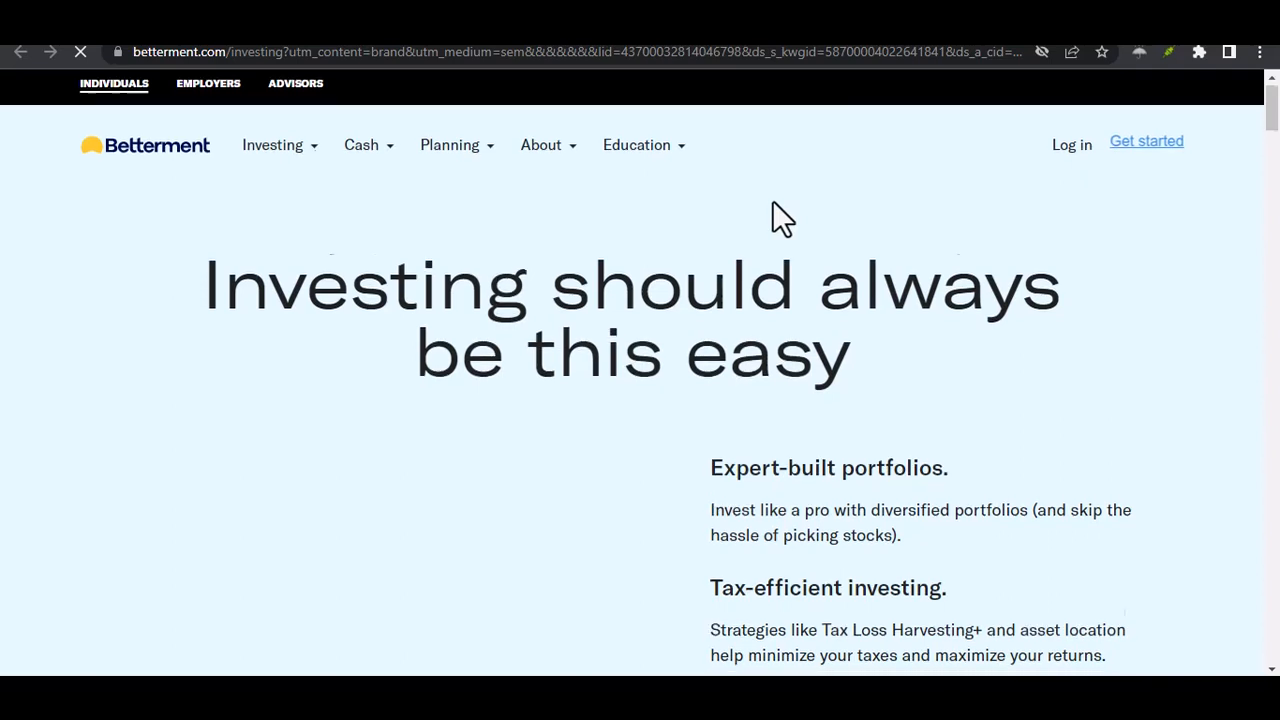
# - Scroll through Expert-built portfolios and Tax-efficient investing to the 'Tax savings can pay your fee' box
pyautogui.scroll(-3)
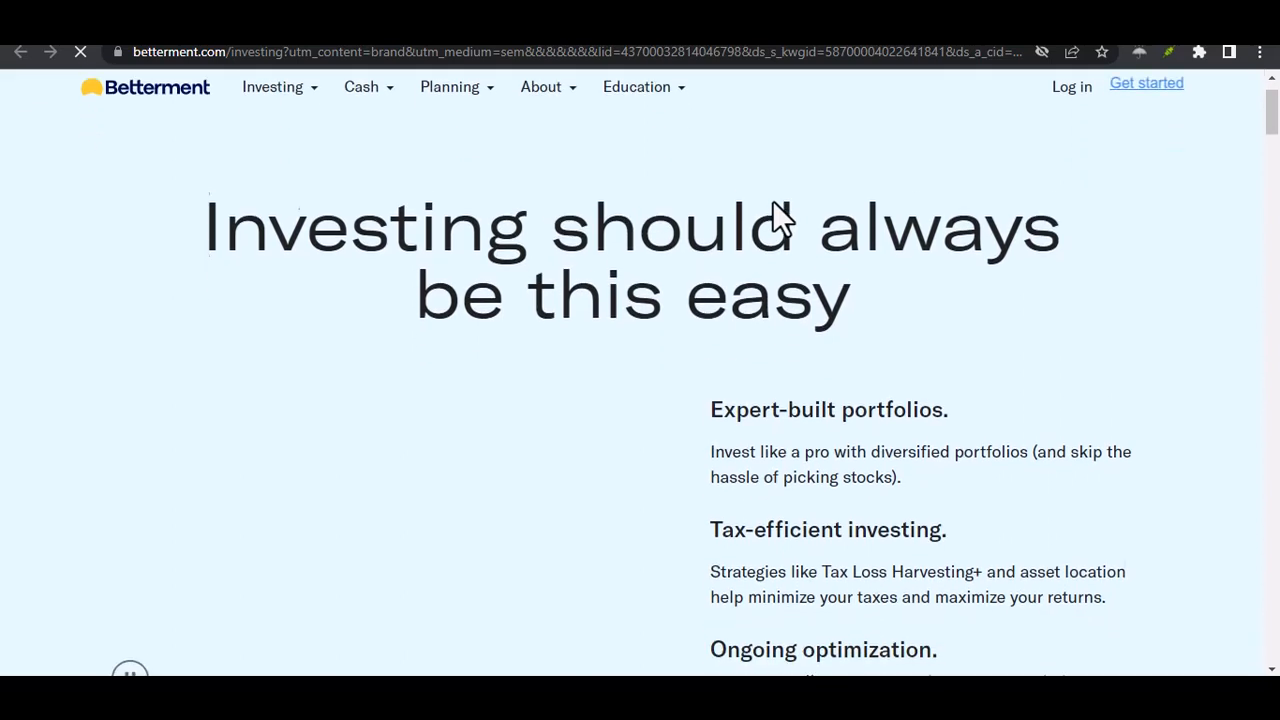
pyautogui.scroll(-3)
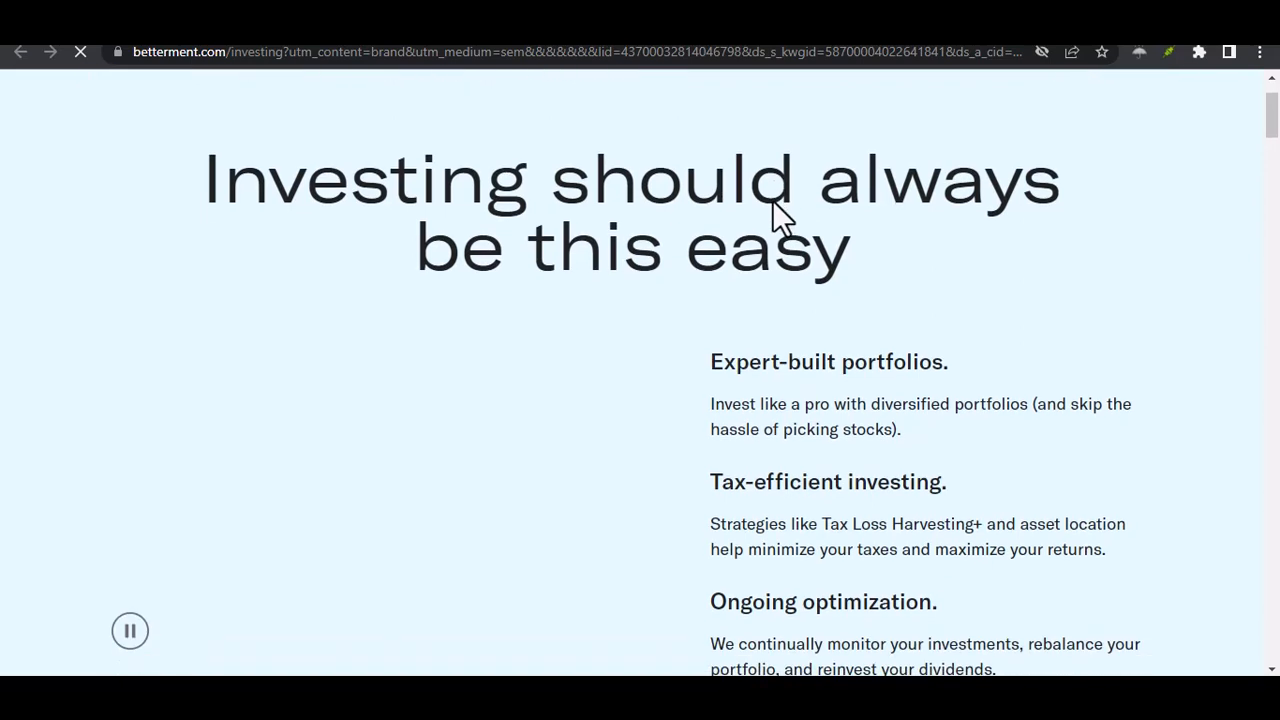
pyautogui.scroll(-3)
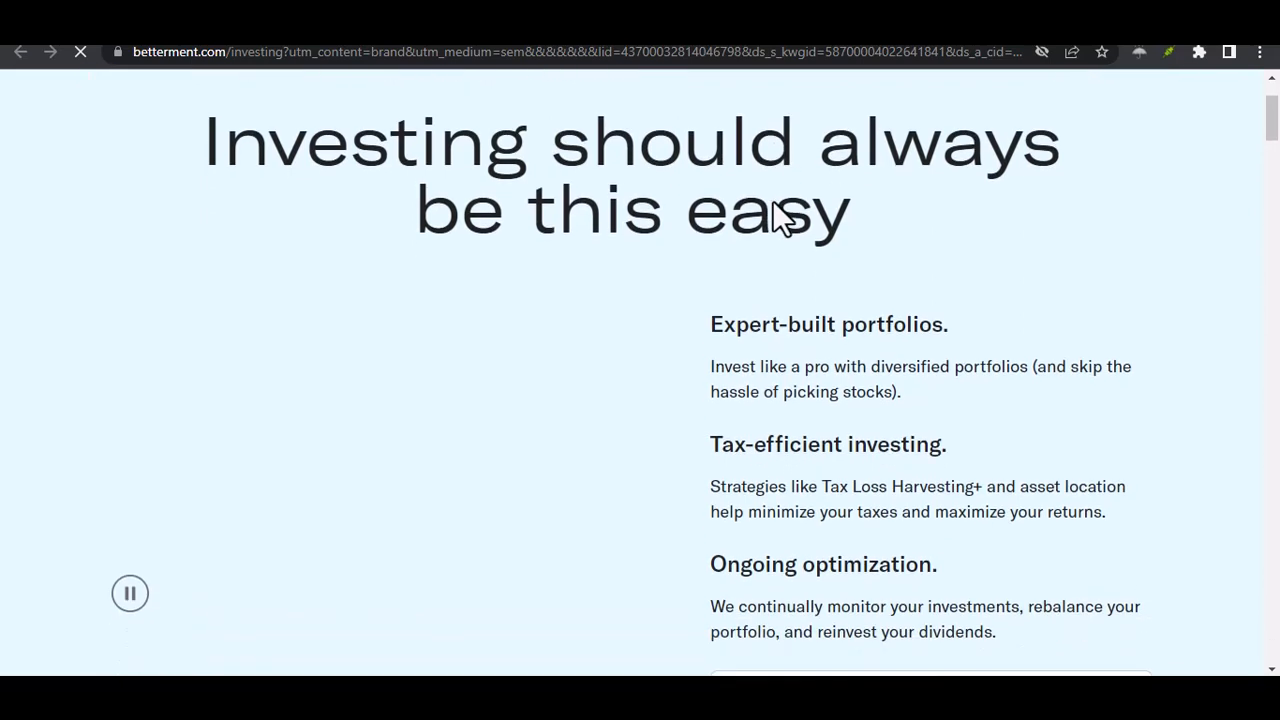
pyautogui.scroll(-3)
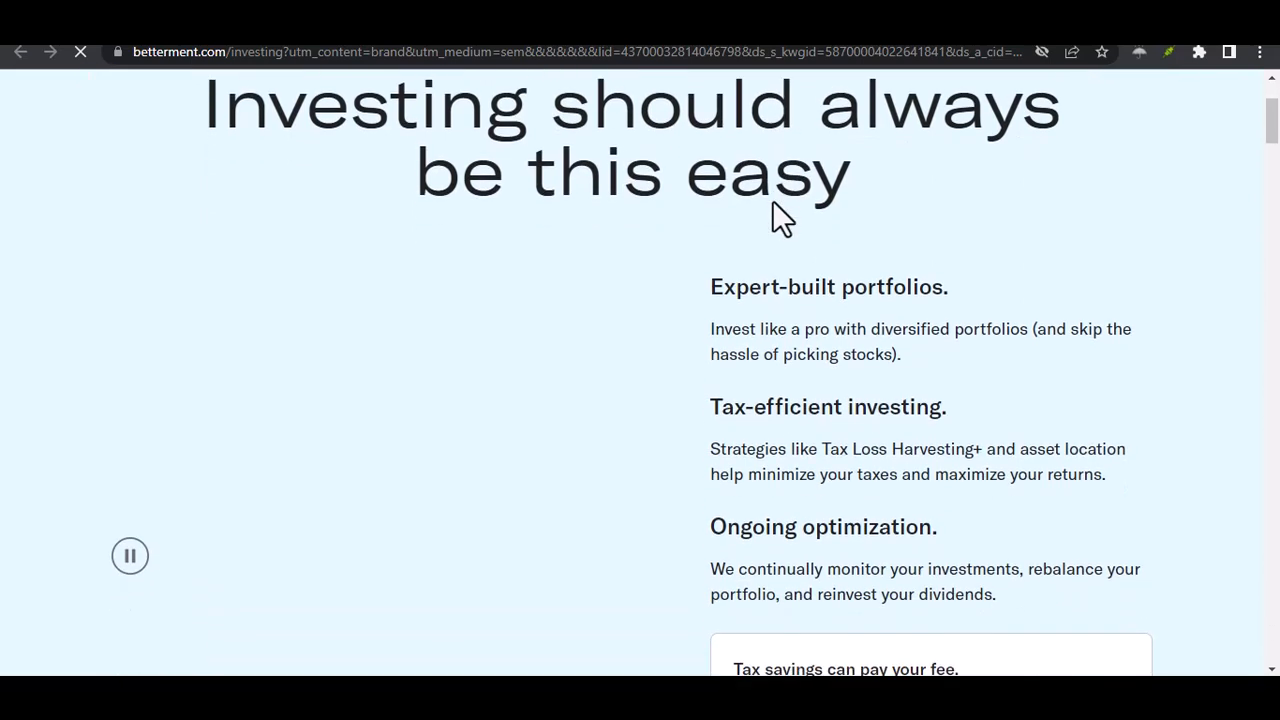
pyautogui.scroll(-3)
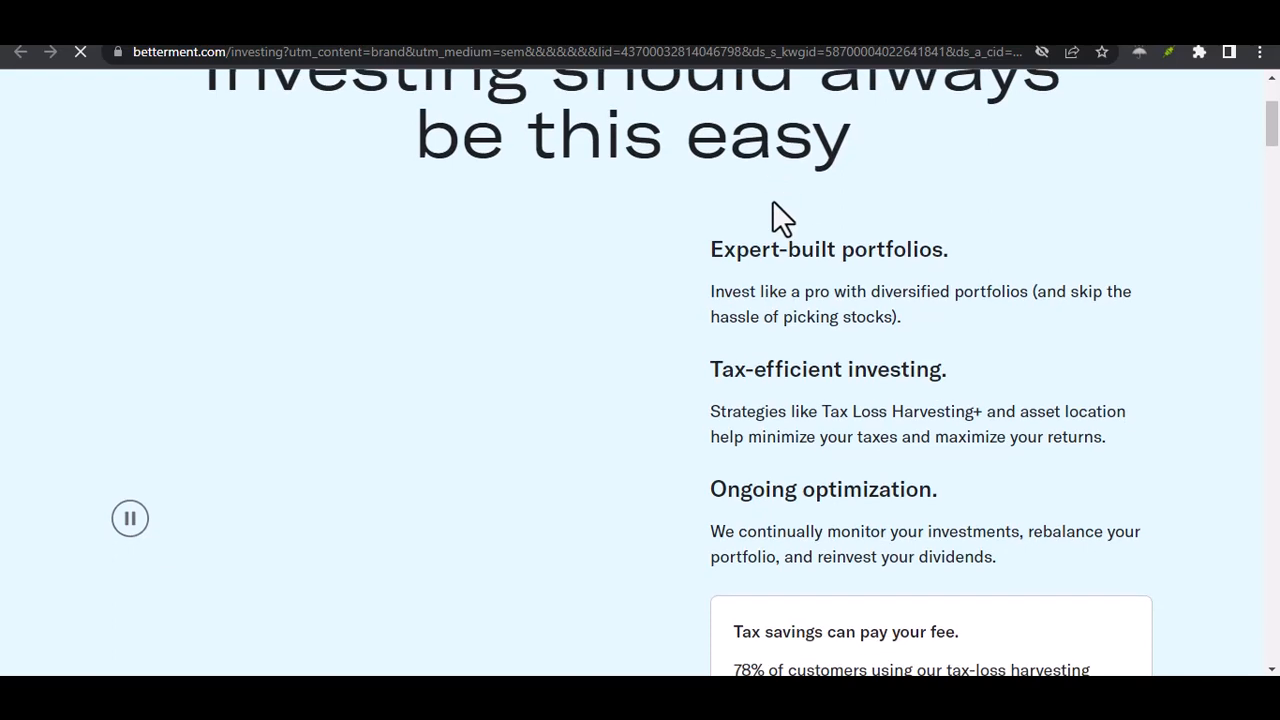
pyautogui.scroll(-3)
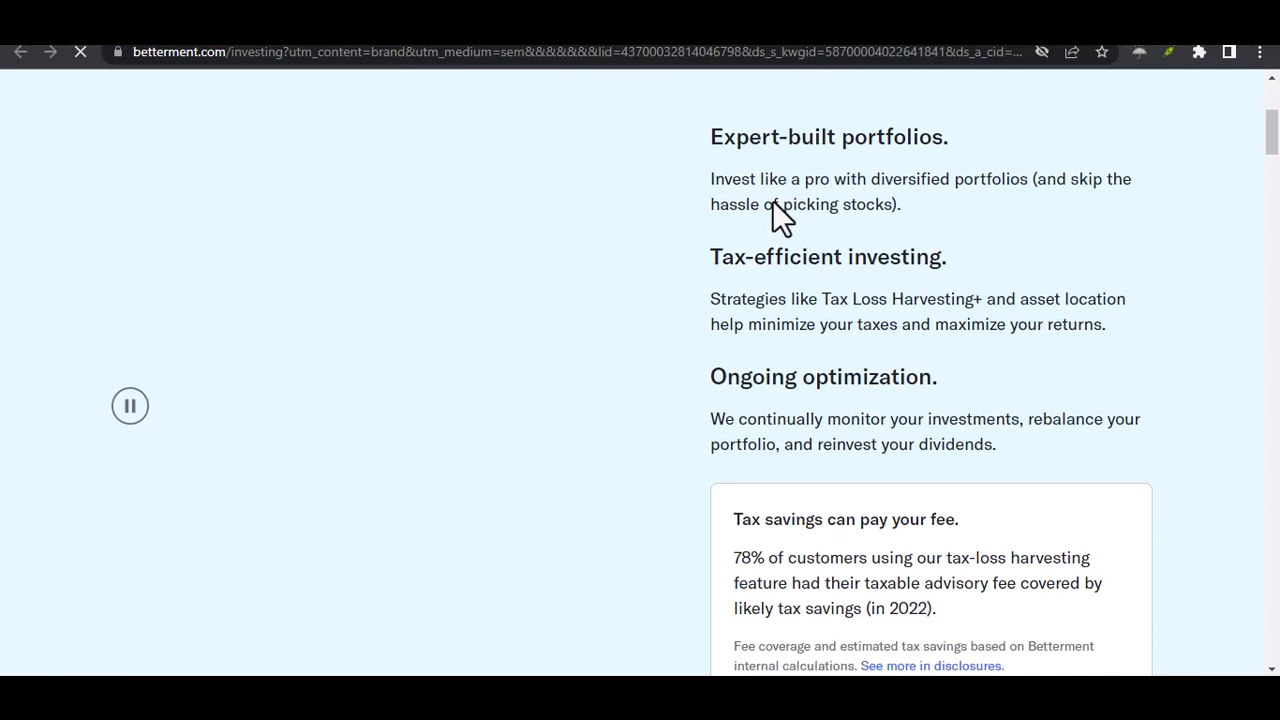
pyautogui.scroll(-3)
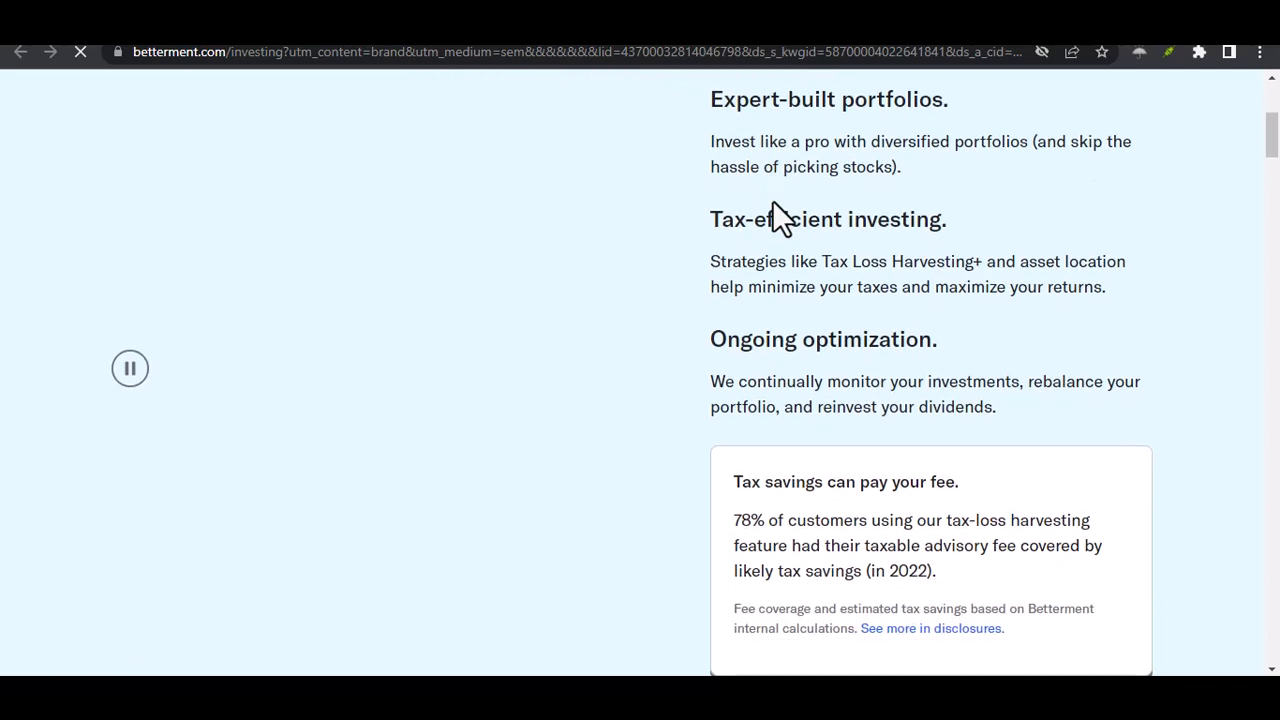
pyautogui.scroll(-3)
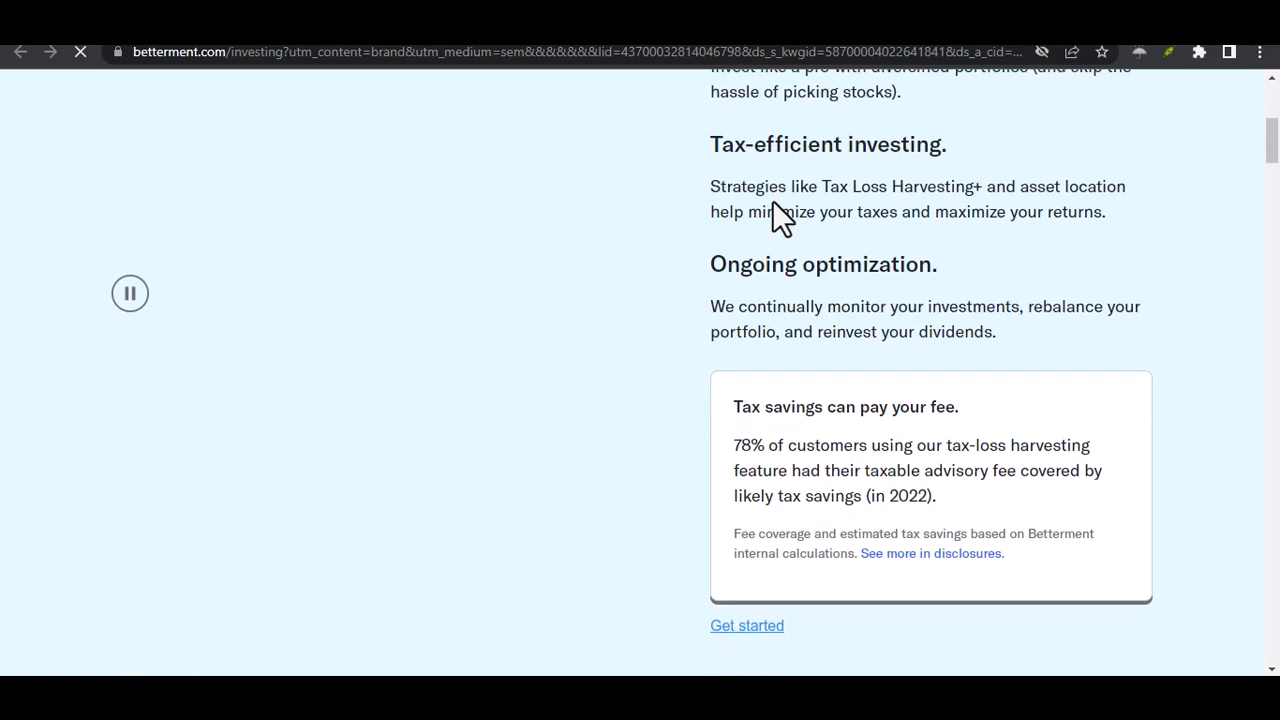
pyautogui.scroll(-3)
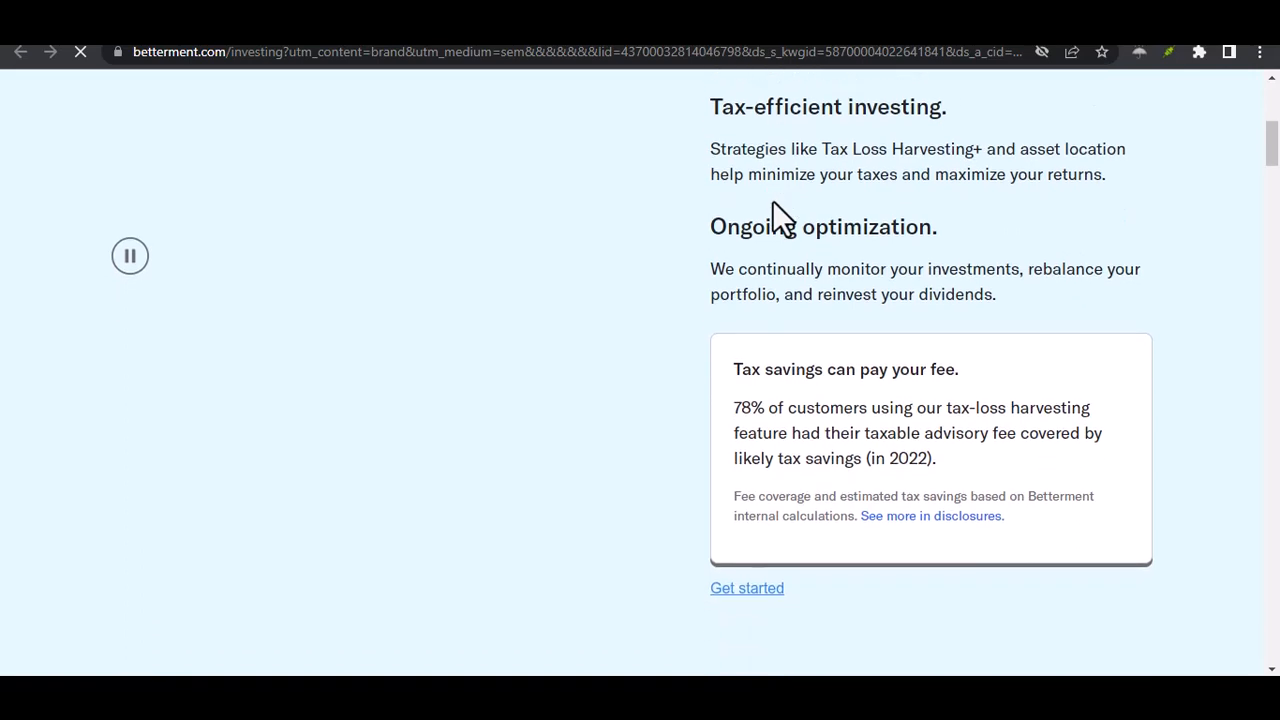
pyautogui.scroll(-3)
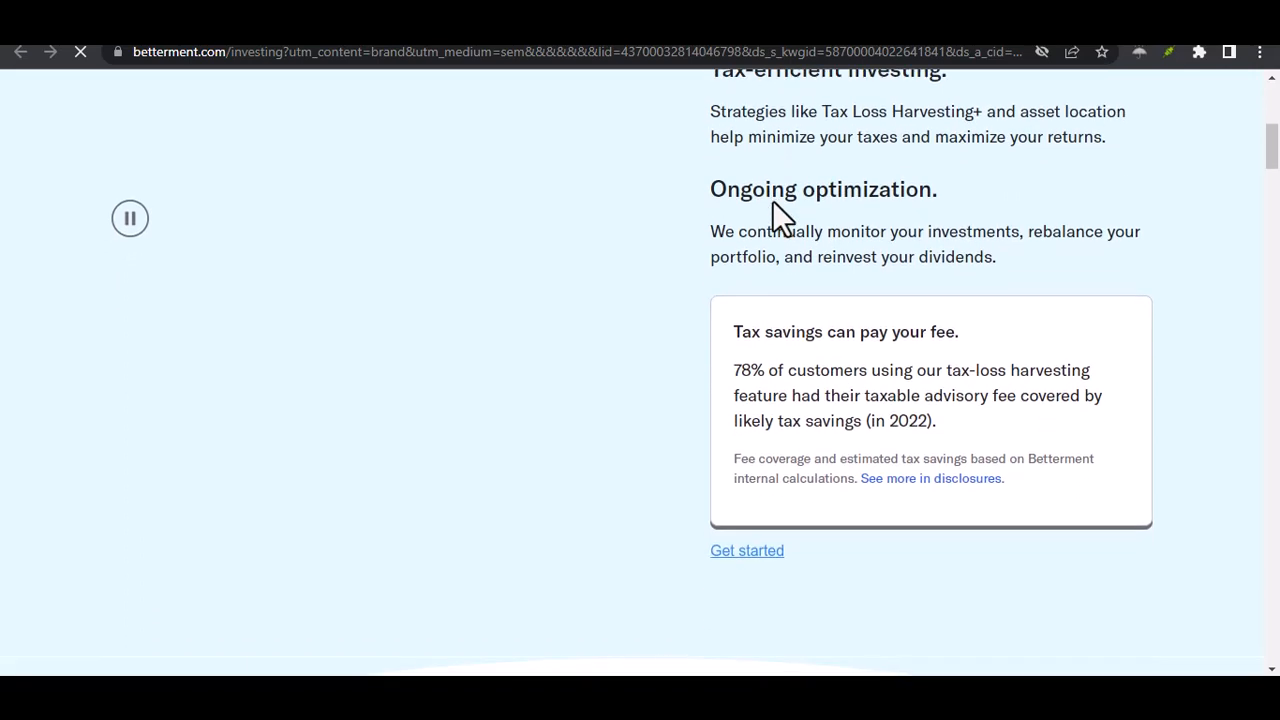
pyautogui.scroll(-3)
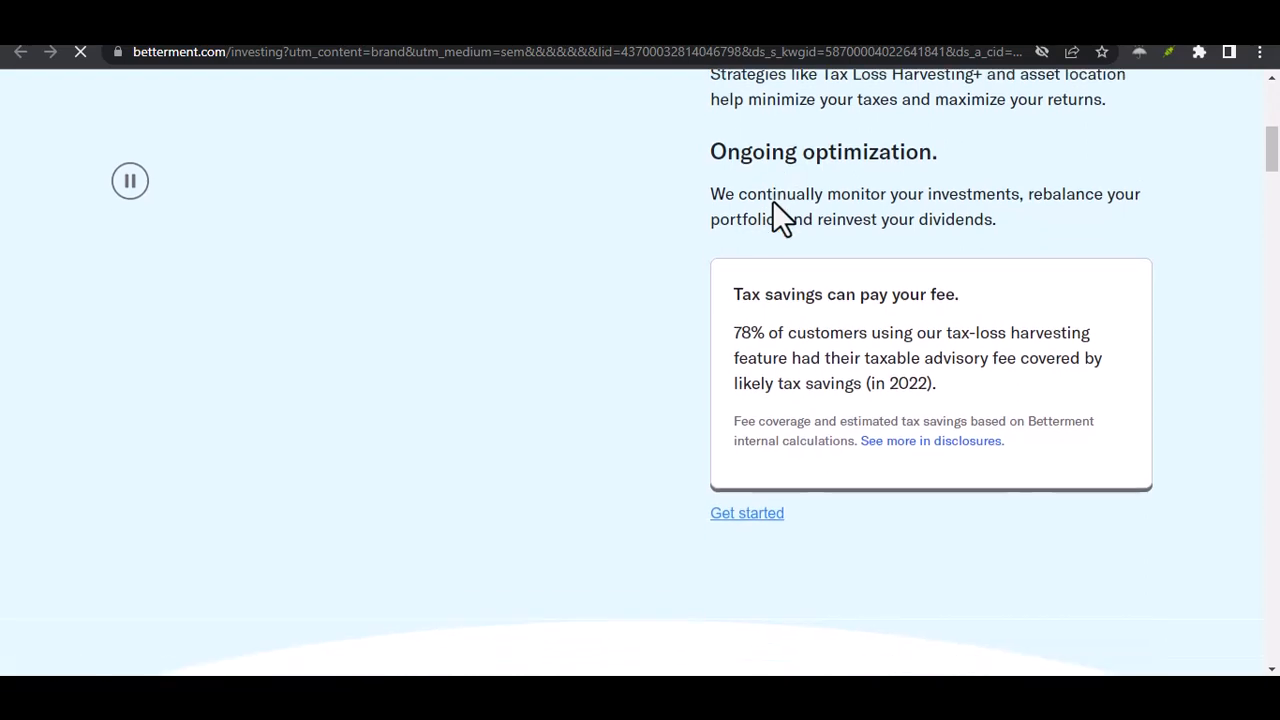
pyautogui.scroll(-3)
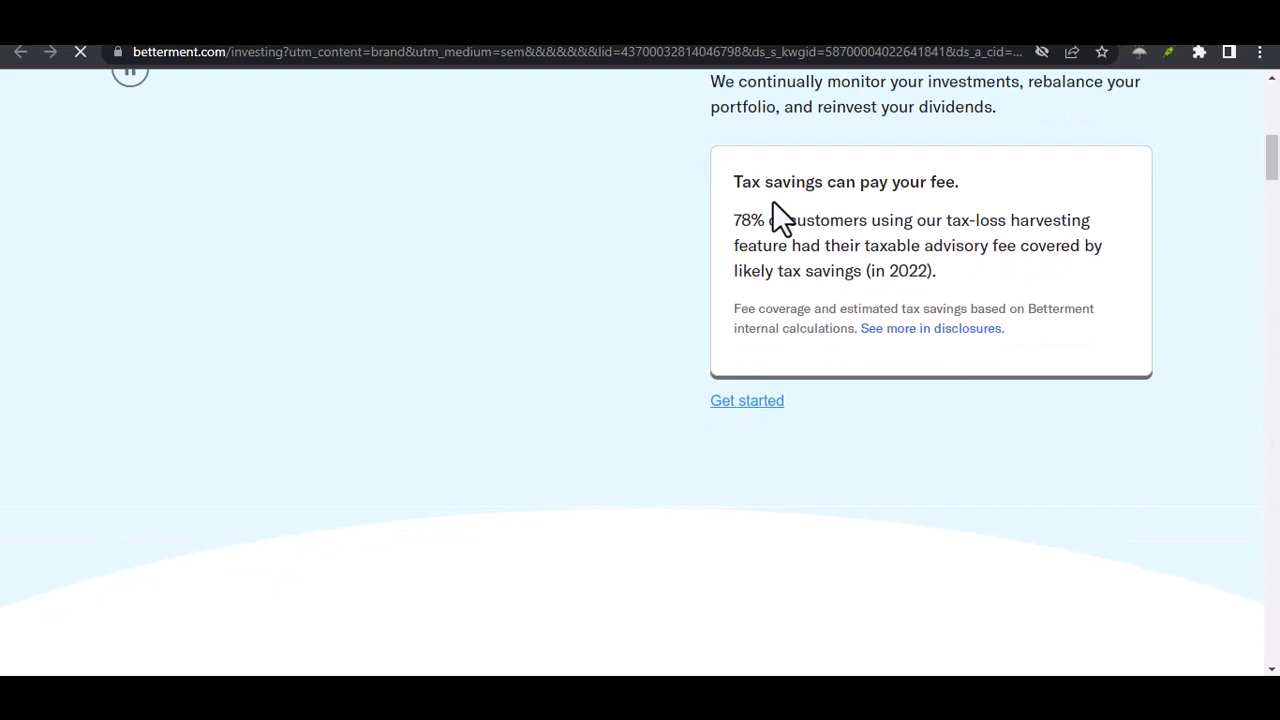
# - Scroll past the tax savings box to 'Investing for you, managed by us.' and Step 1
pyautogui.scroll(-3)
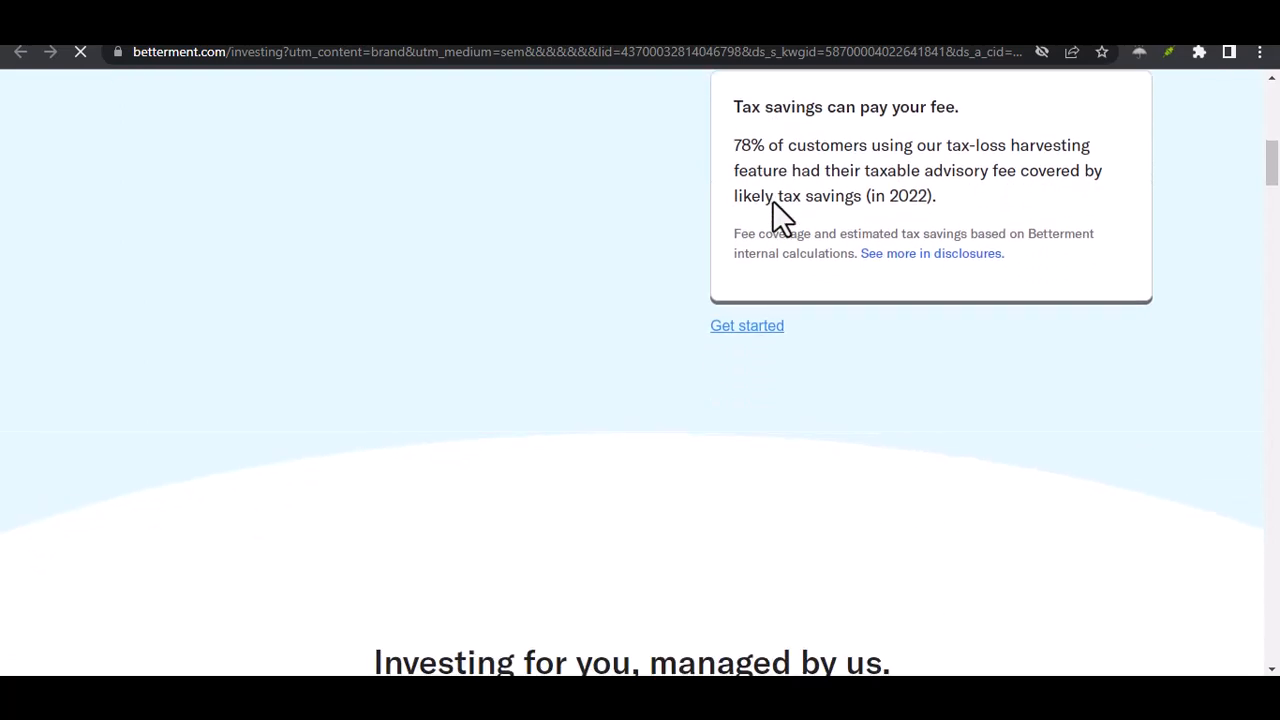
pyautogui.scroll(-3)
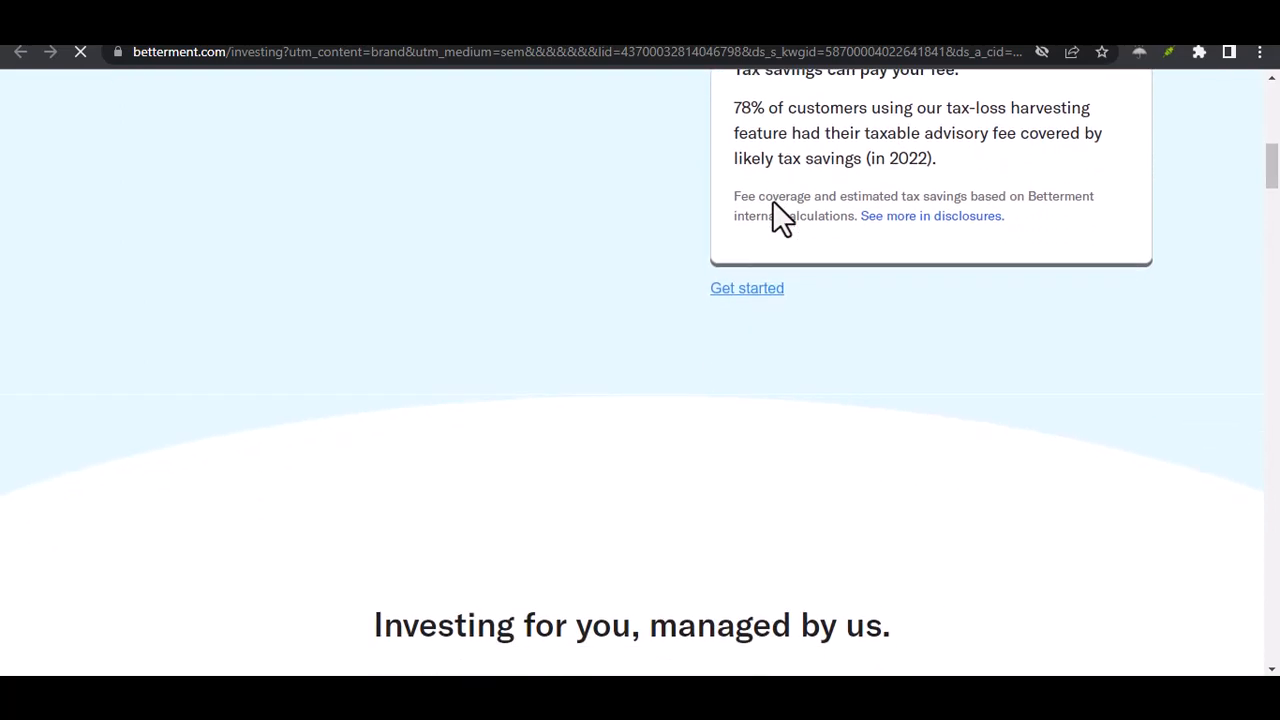
pyautogui.scroll(-3)
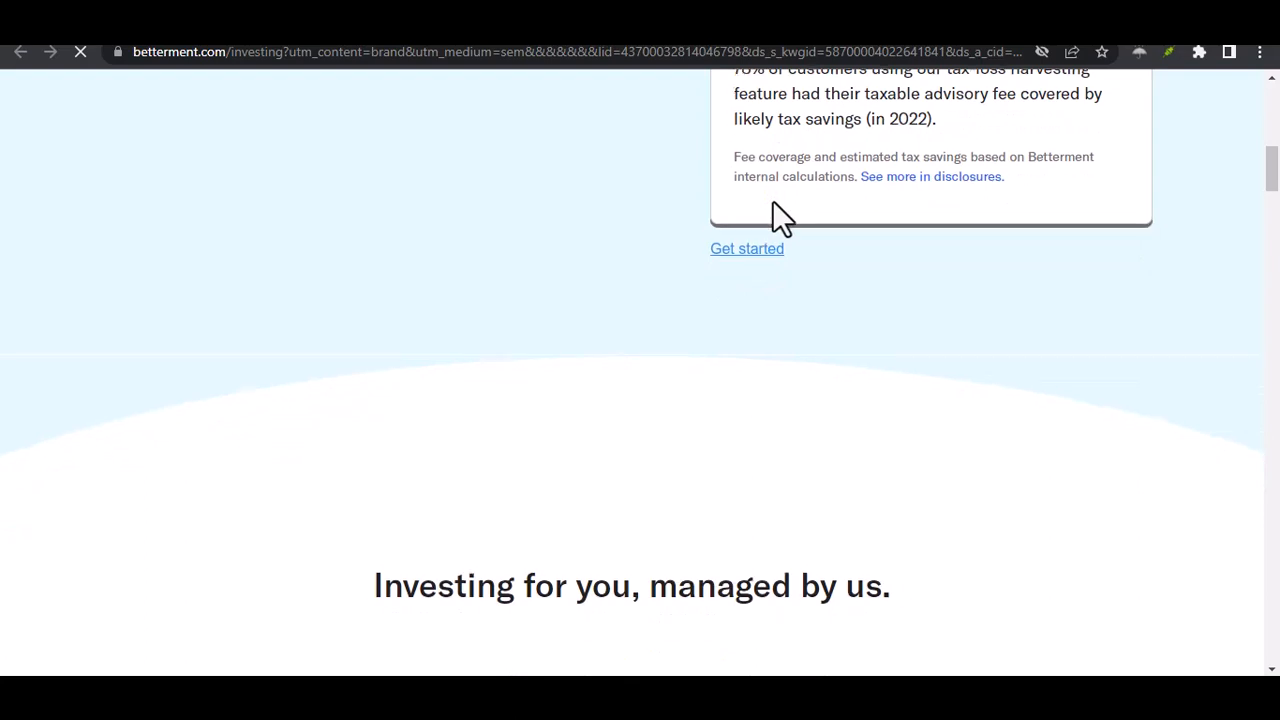
pyautogui.scroll(-3)
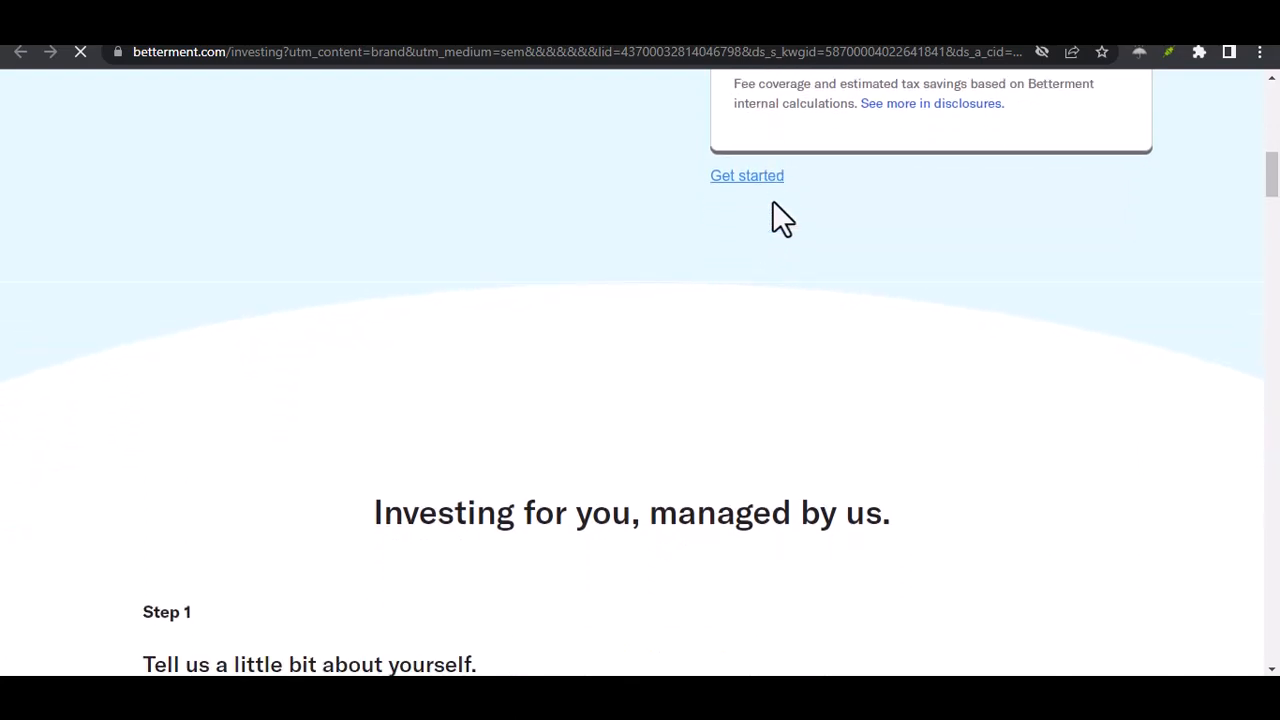
pyautogui.scroll(-3)
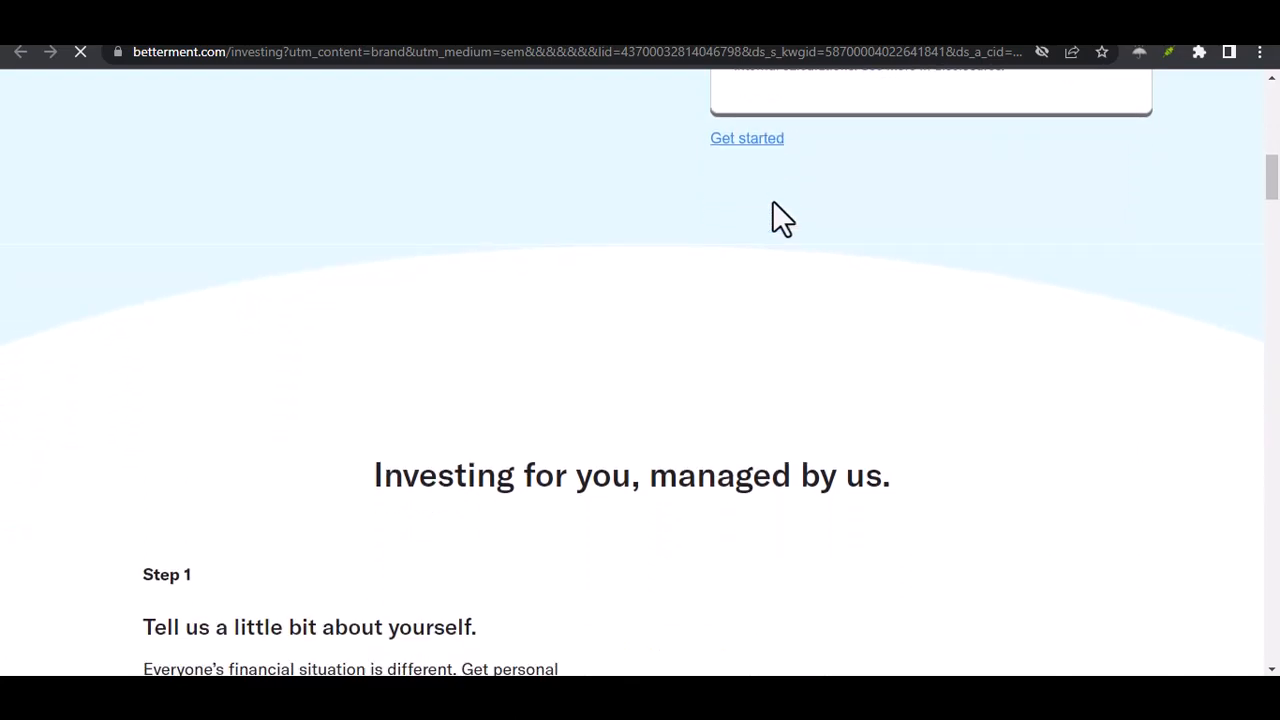
pyautogui.scroll(-3)
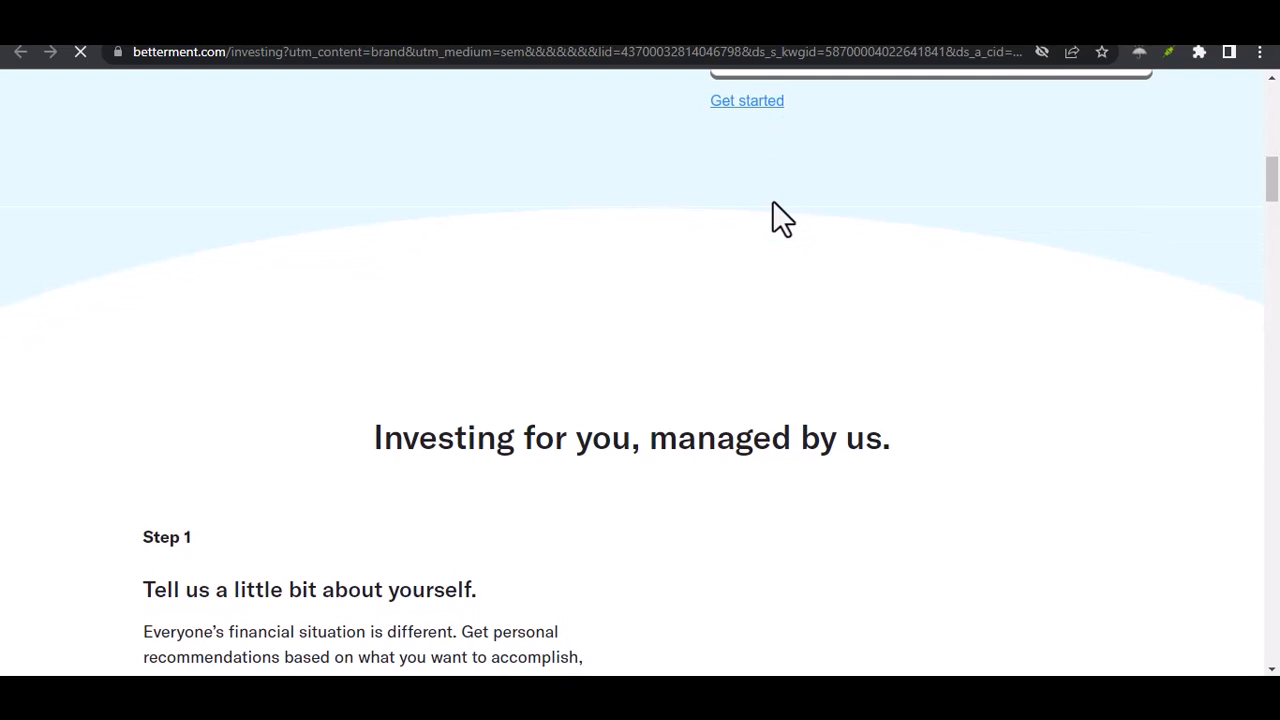
pyautogui.scroll(-3)
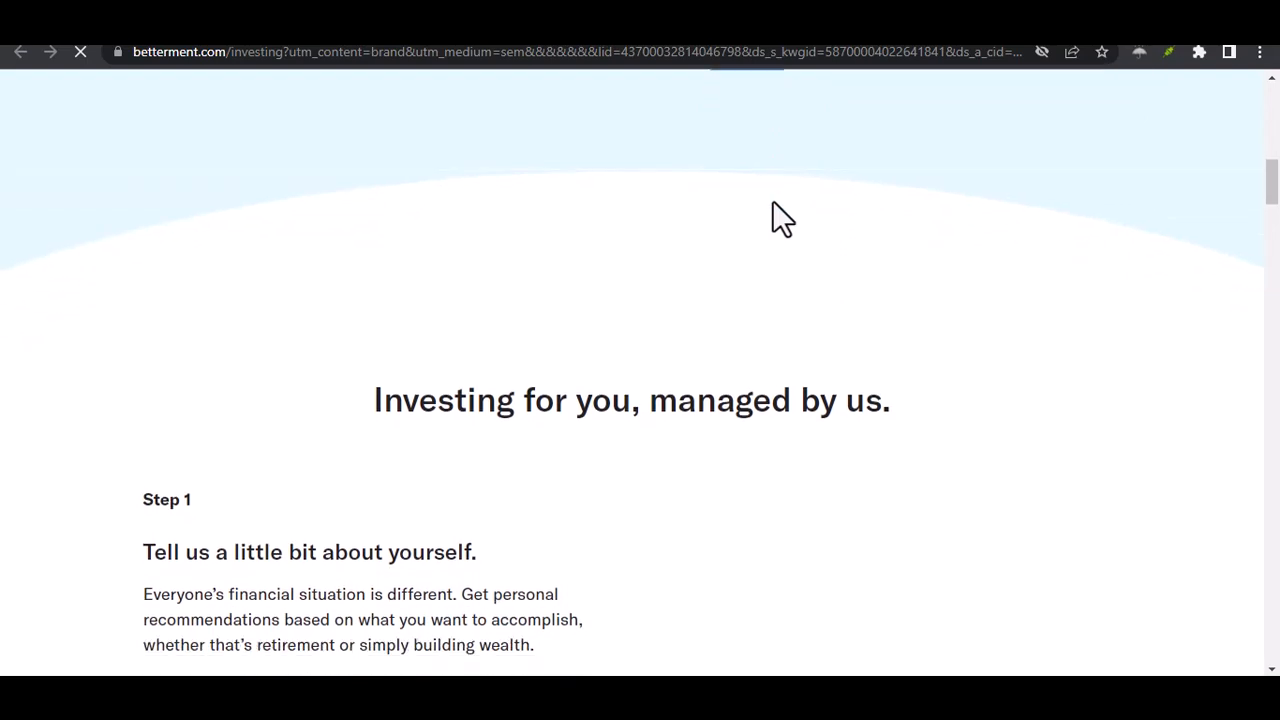
# - Scroll through Steps 2 and 3 of the investing steps to the closing link
pyautogui.scroll(-3)
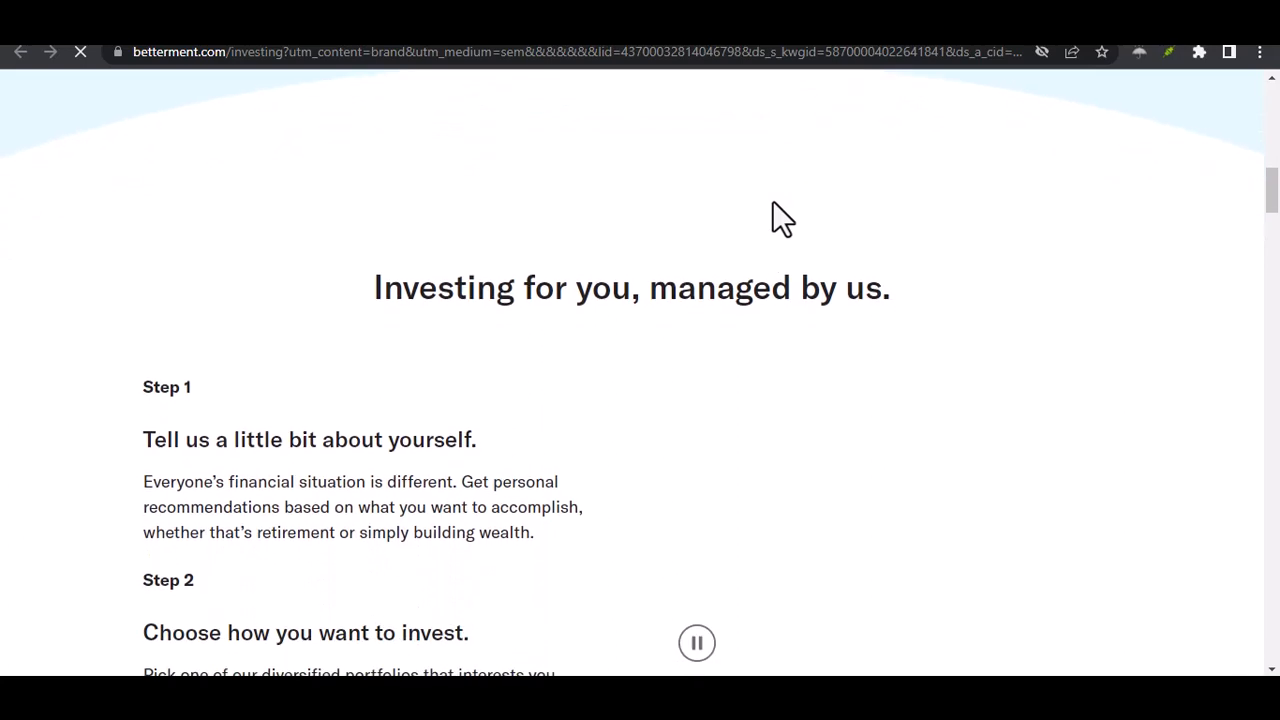
pyautogui.scroll(-3)
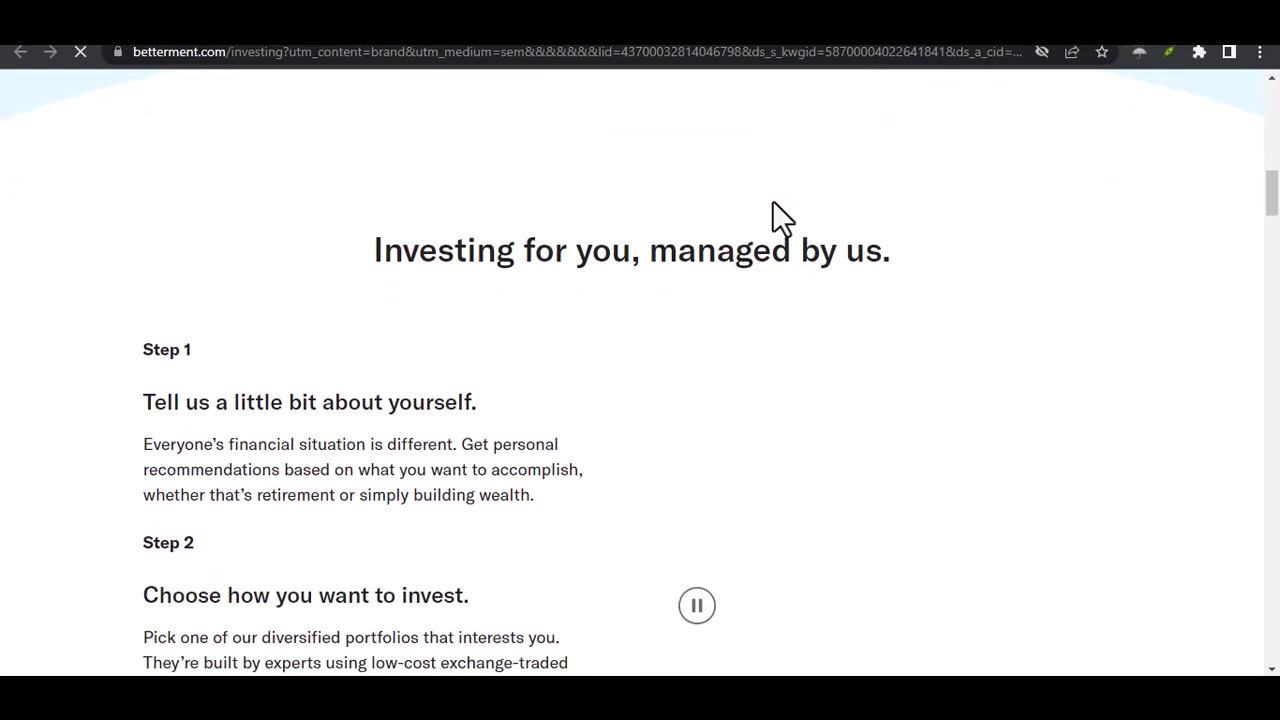
pyautogui.scroll(-3)
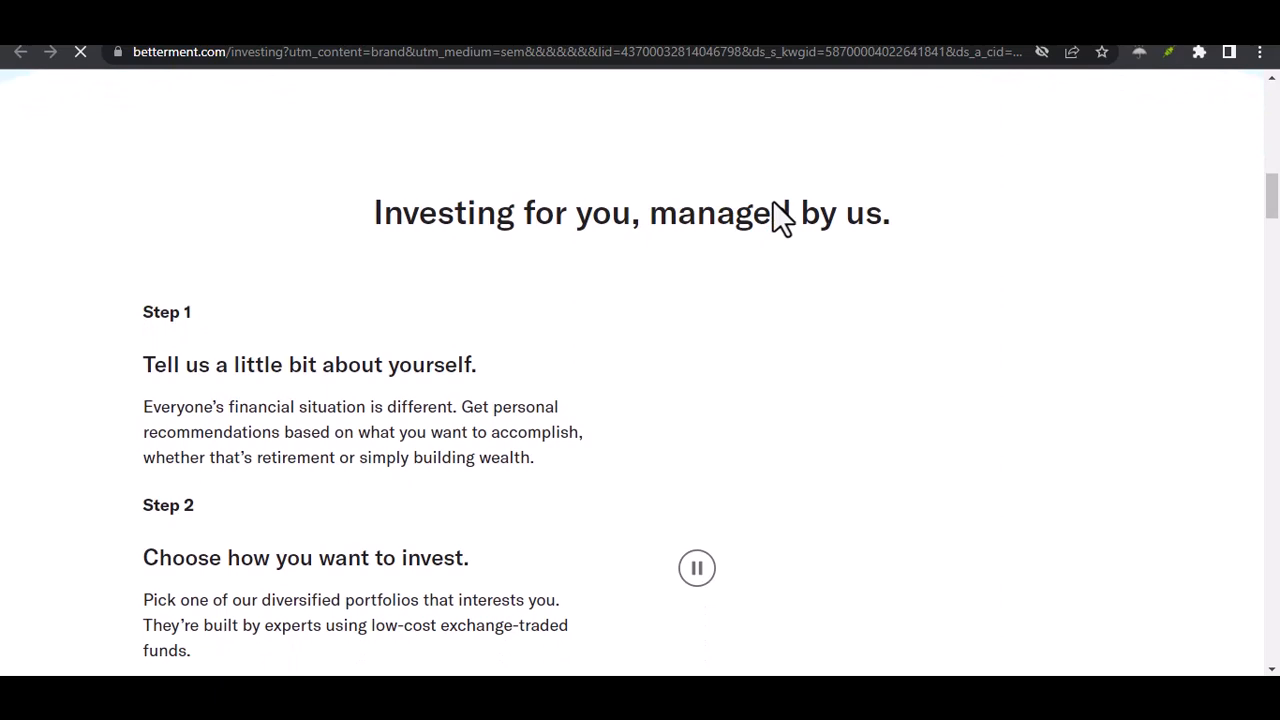
pyautogui.scroll(-3)
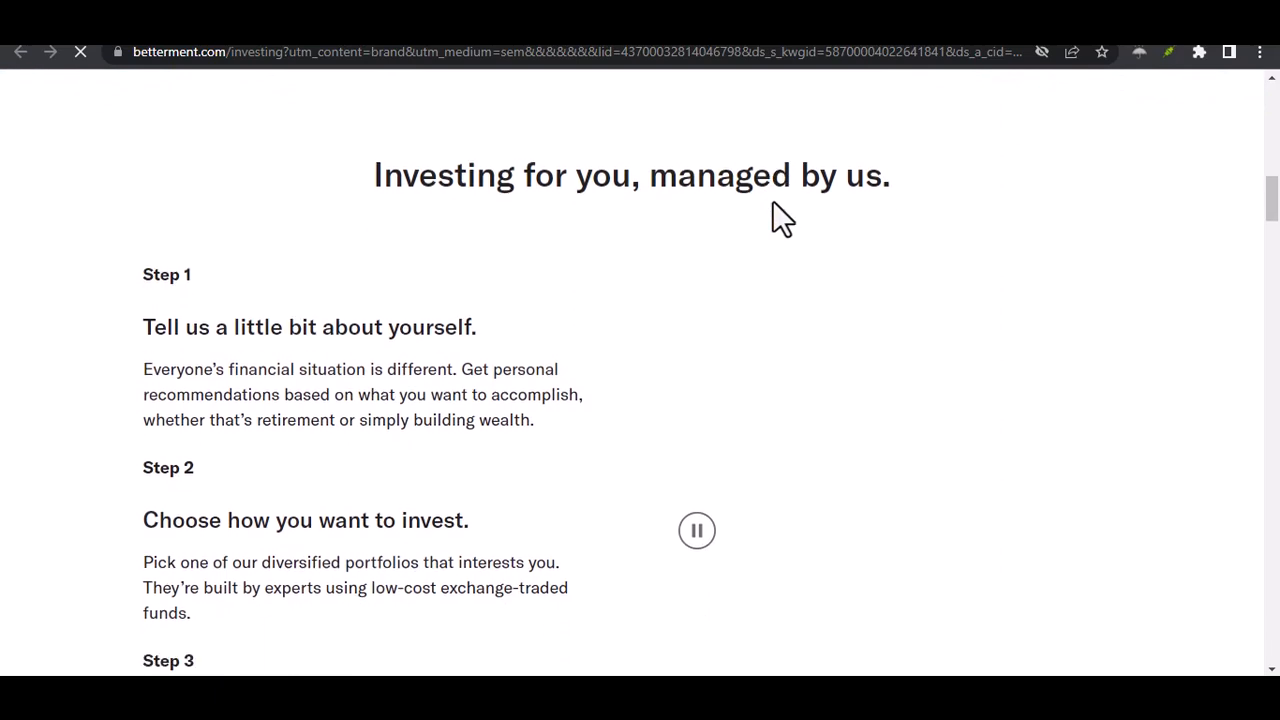
pyautogui.scroll(-3)
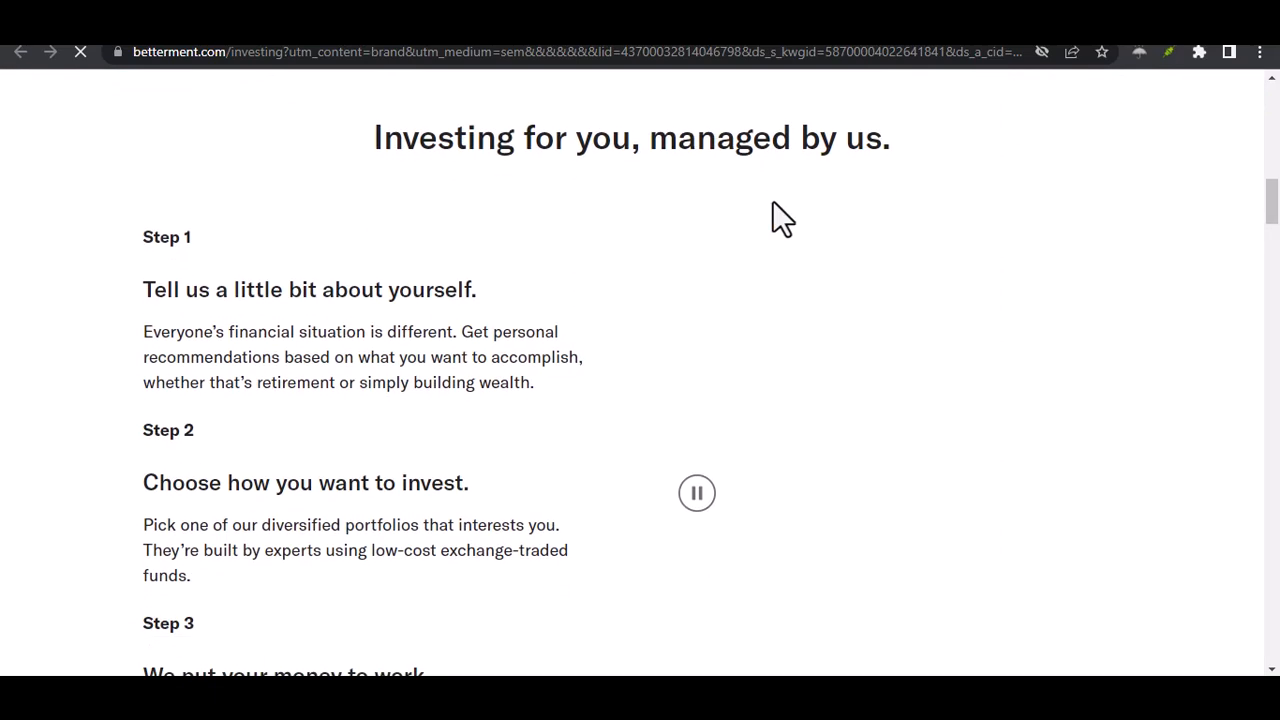
pyautogui.scroll(-3)
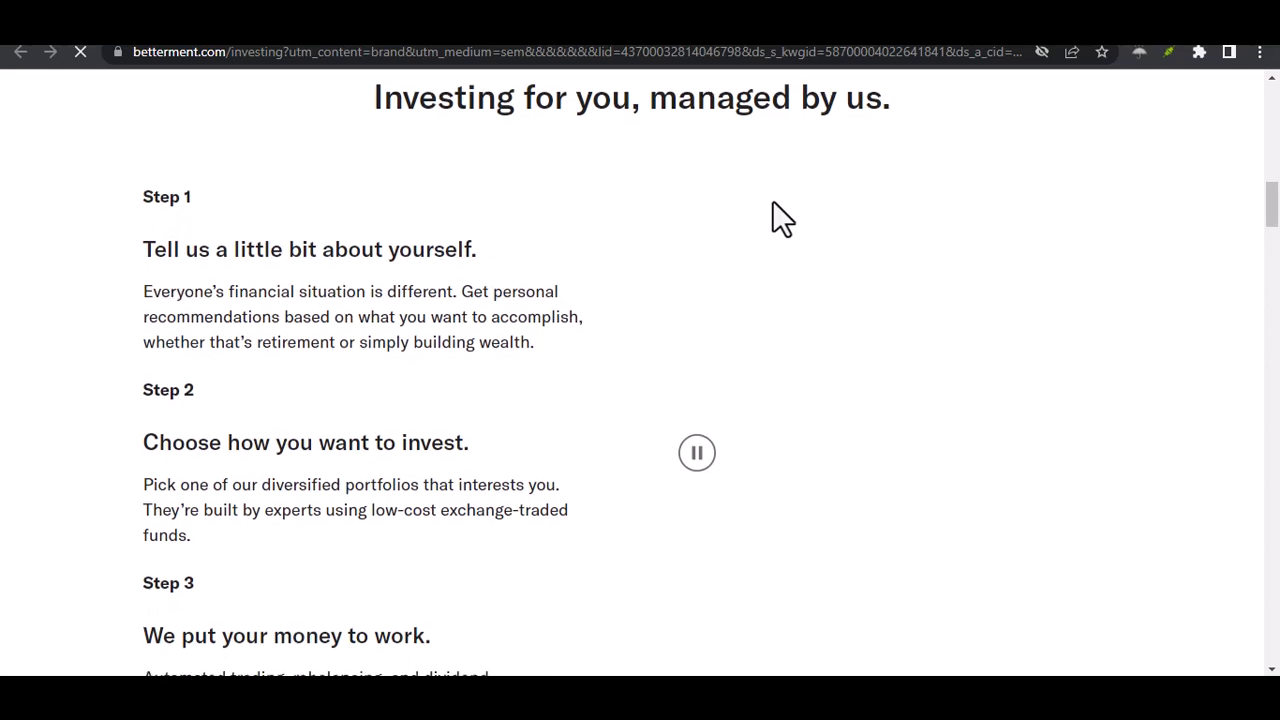
pyautogui.scroll(-3)
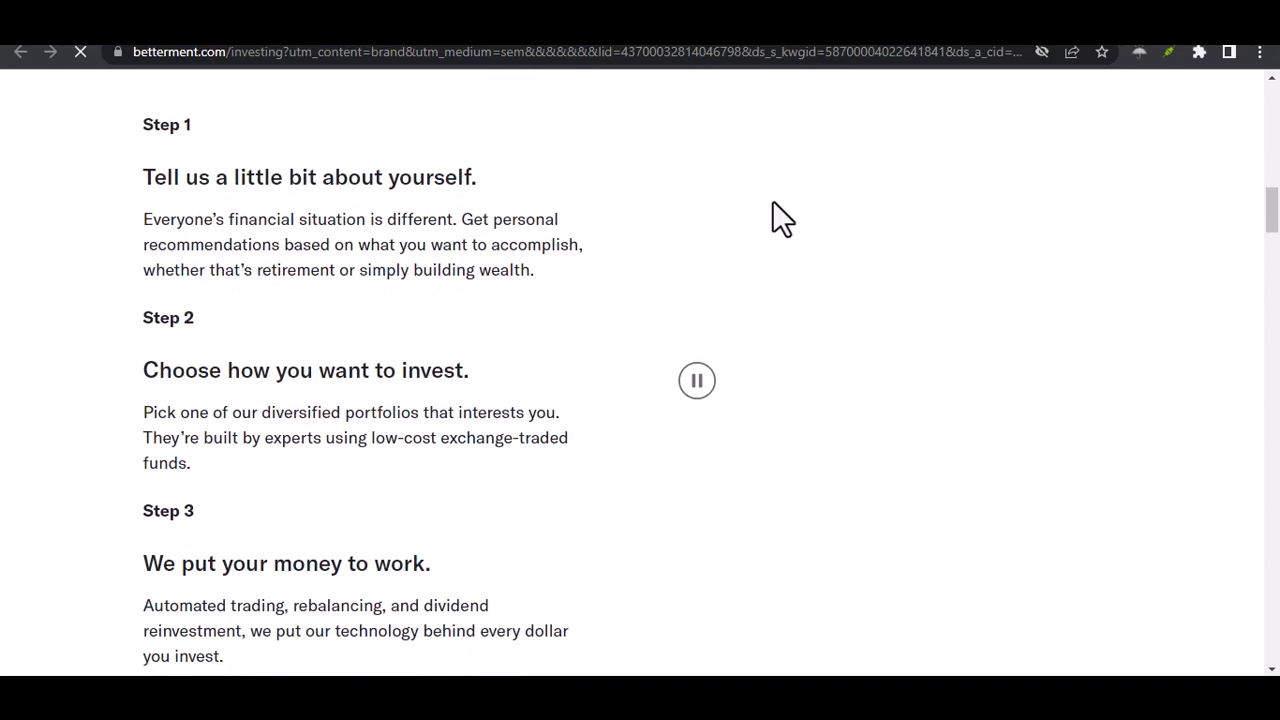
pyautogui.scroll(-3)
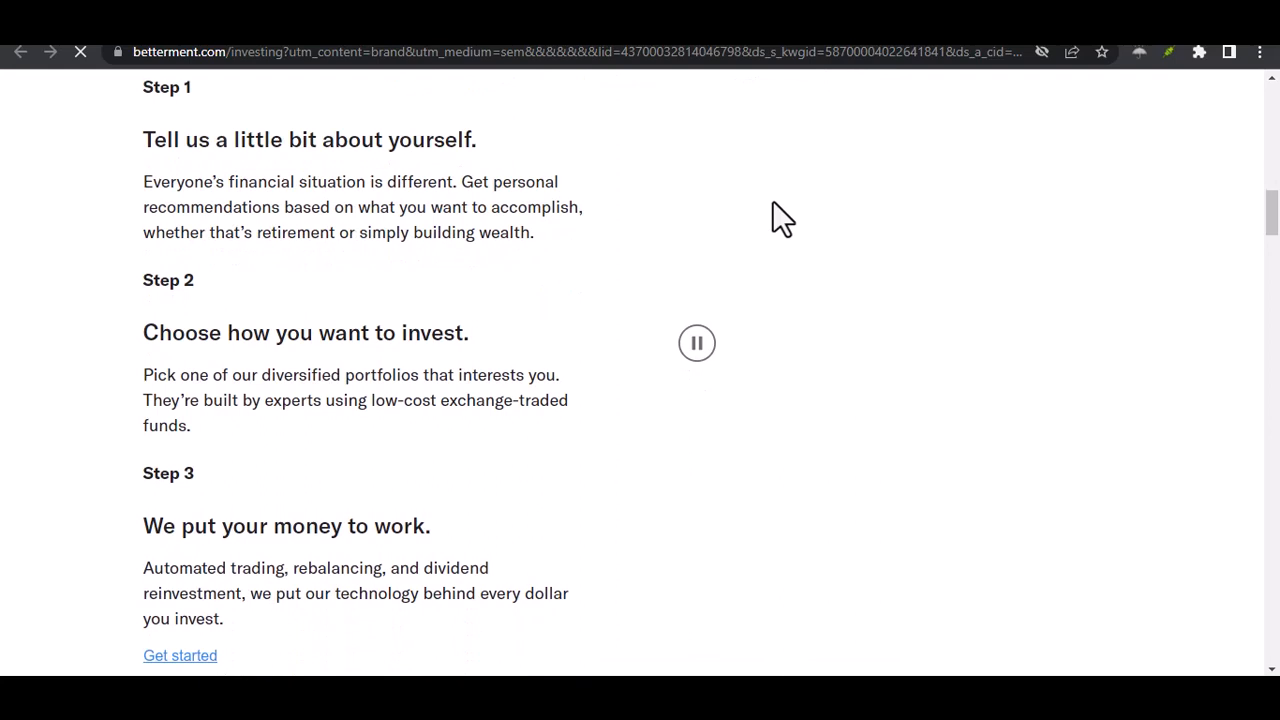
pyautogui.scroll(-3)
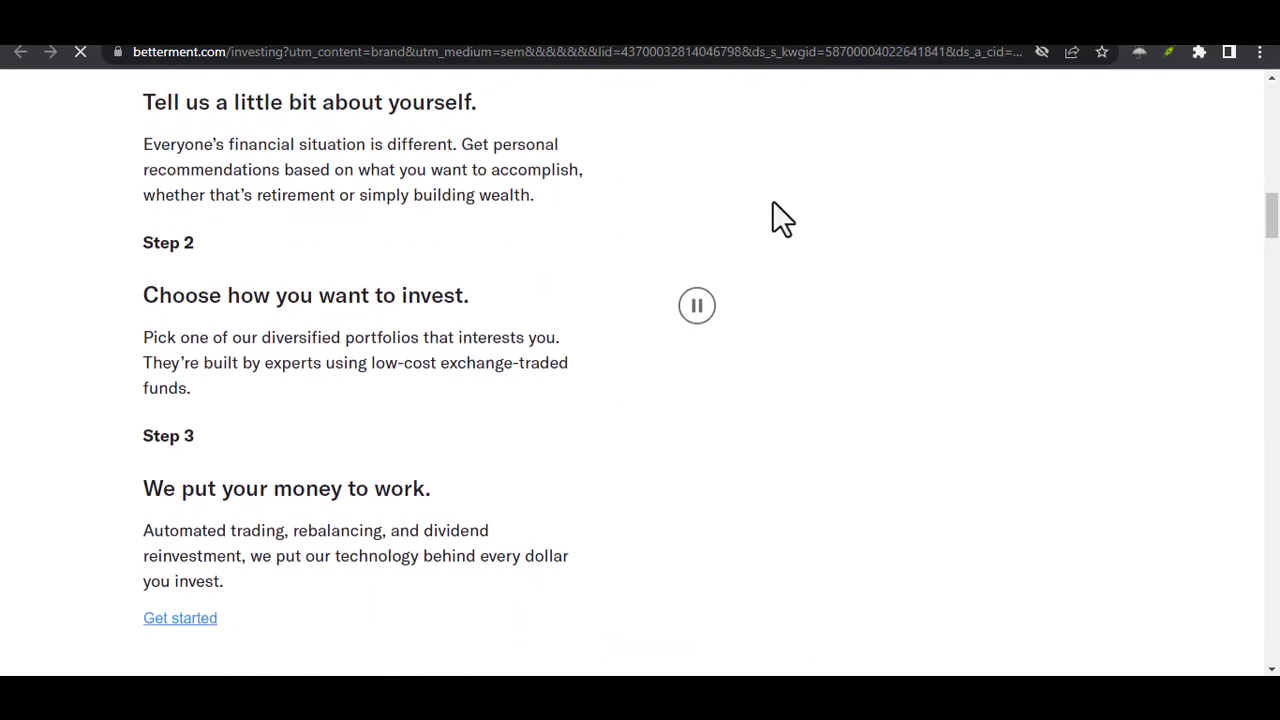
pyautogui.scroll(-3)
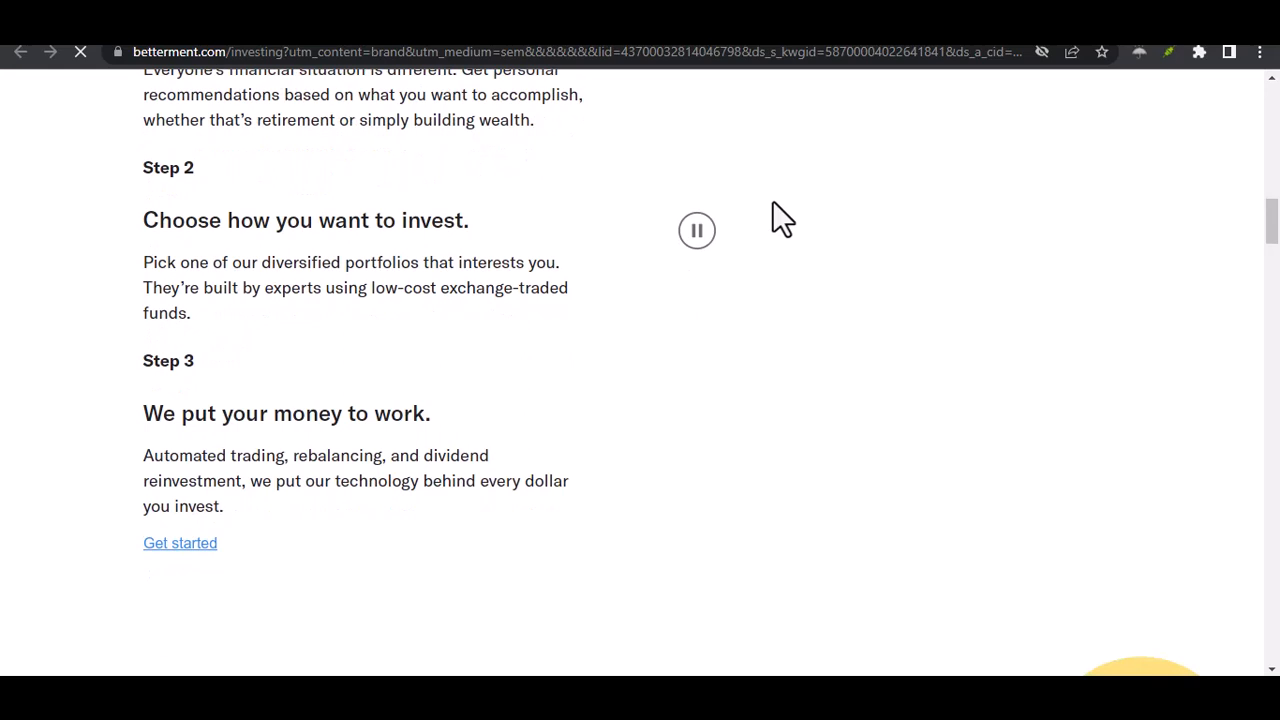
# - Scroll past the investing steps and the wave graphic
pyautogui.scroll(-3)
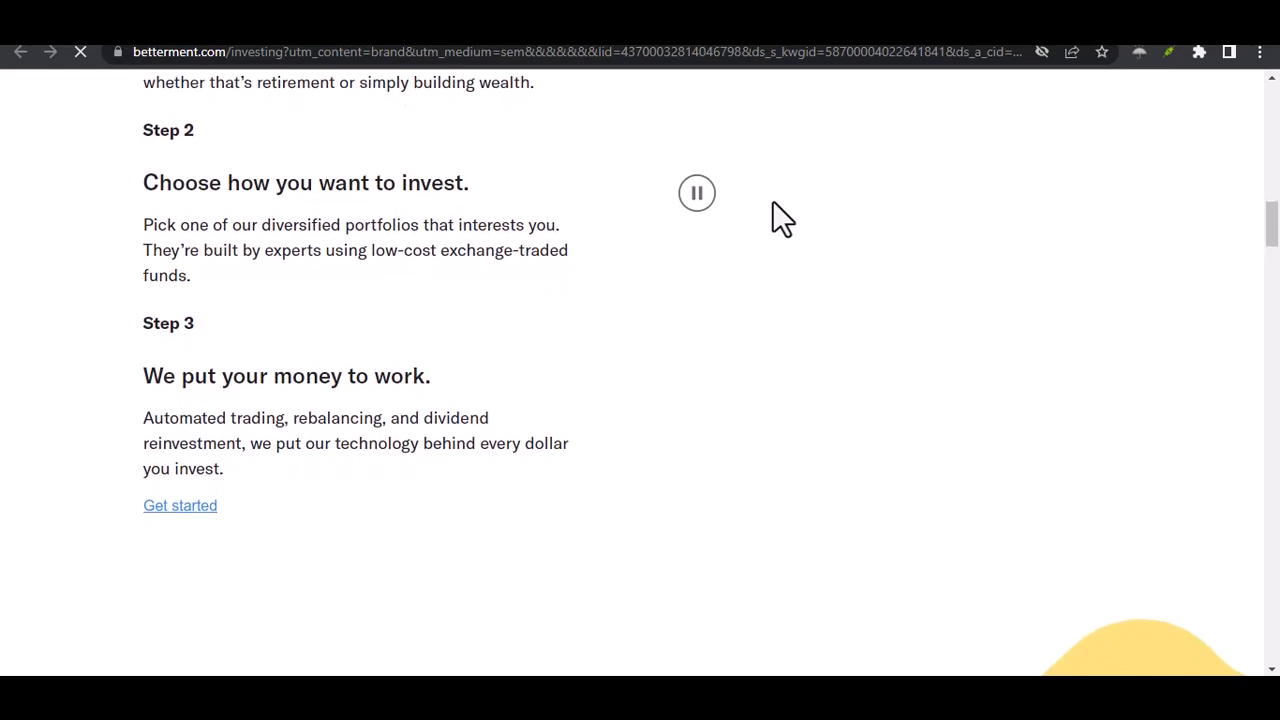
pyautogui.scroll(-3)
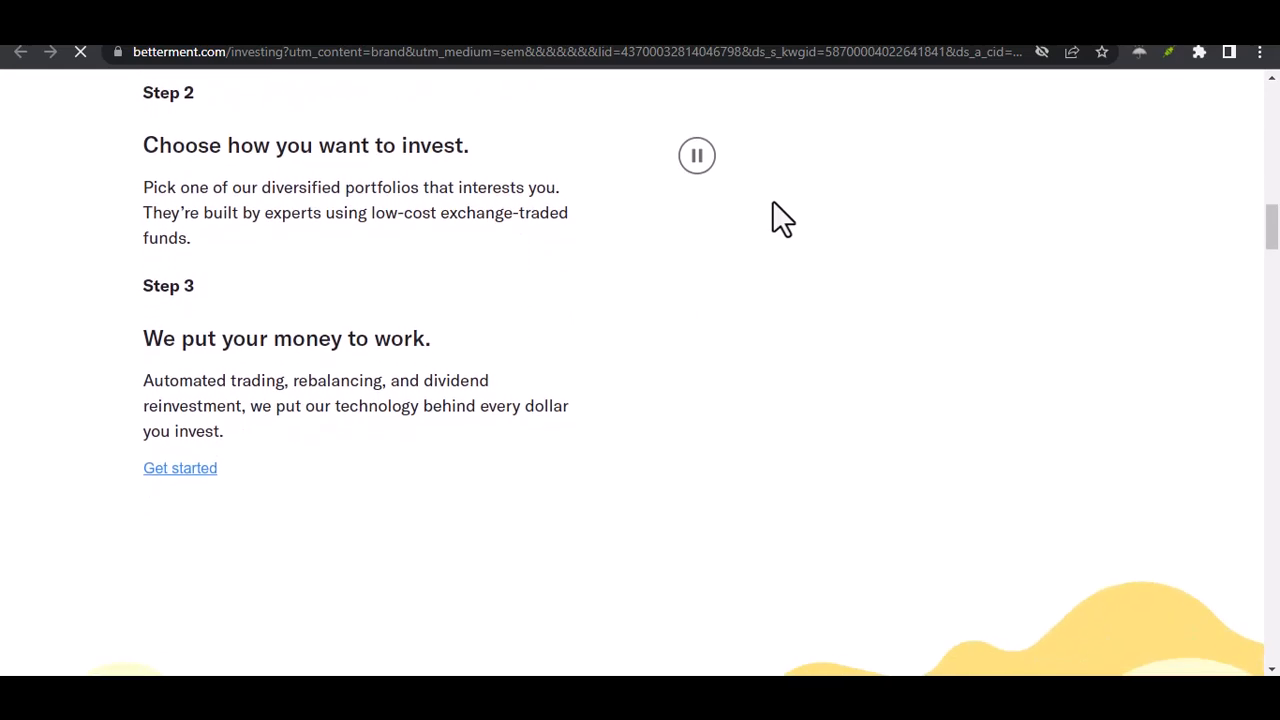
pyautogui.scroll(-3)
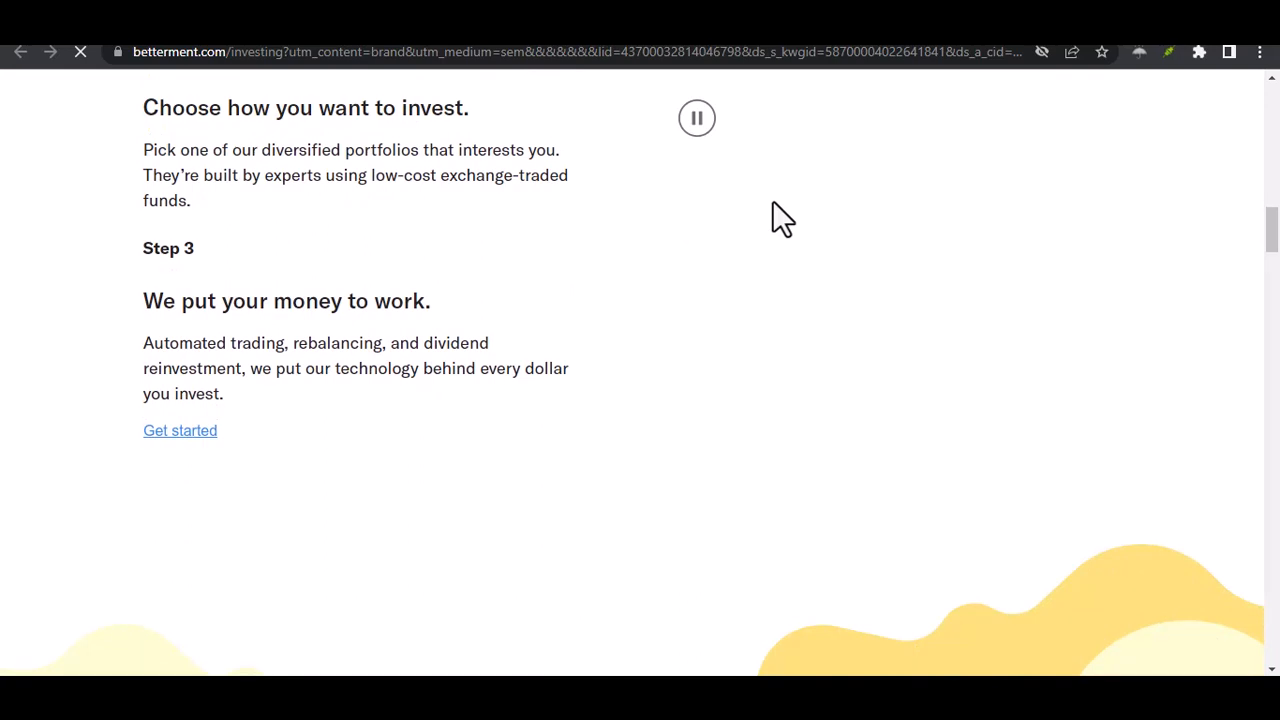
pyautogui.scroll(-3)
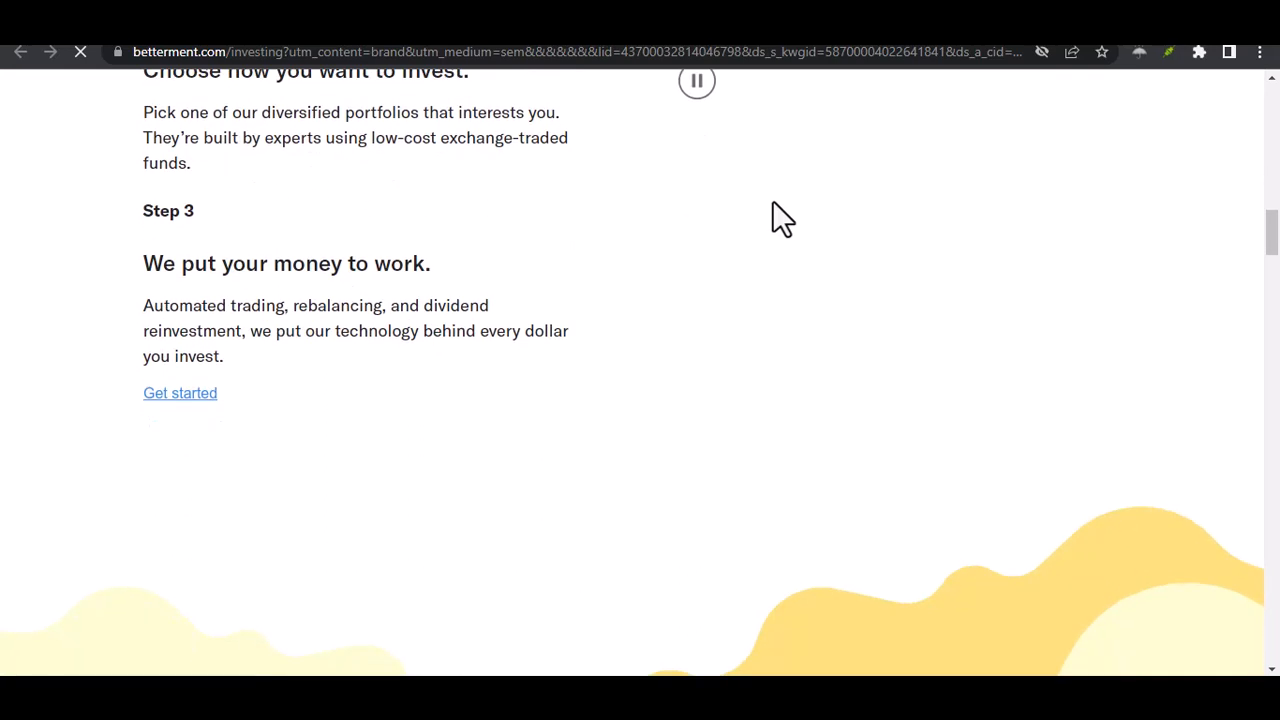
pyautogui.scroll(-3)
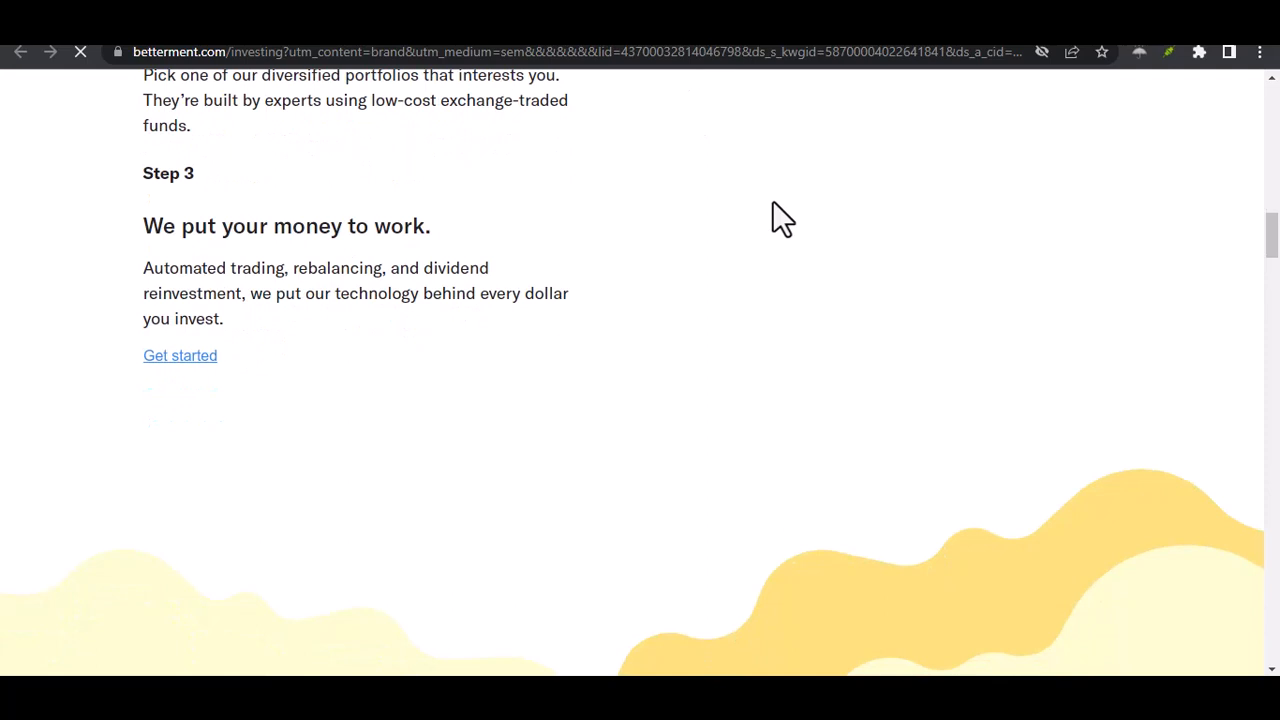
pyautogui.scroll(-3)
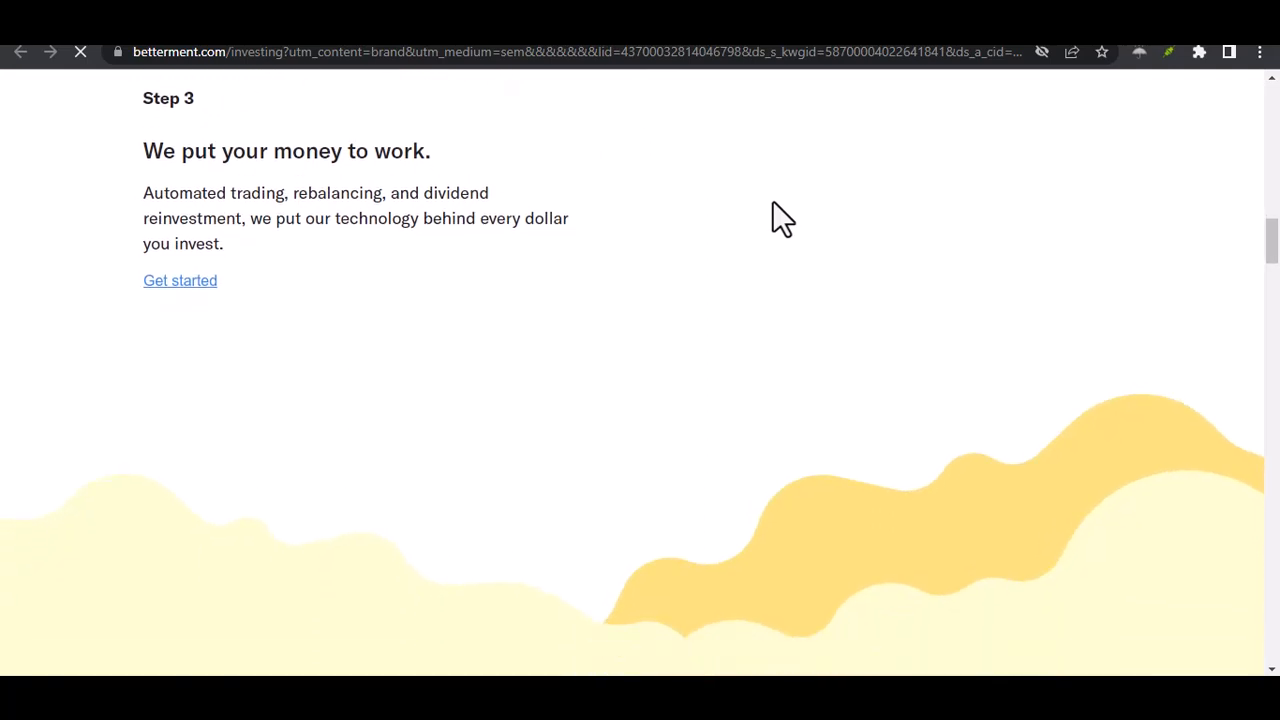
pyautogui.scroll(-3)
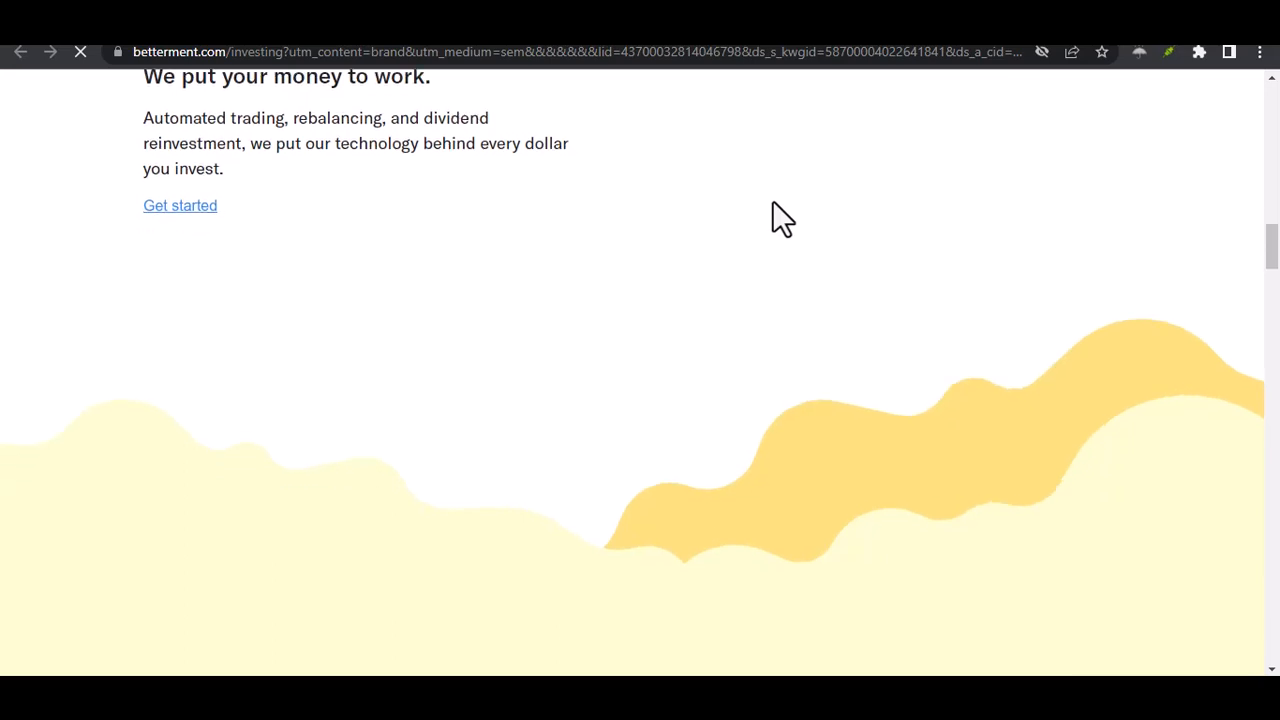
pyautogui.scroll(-3)
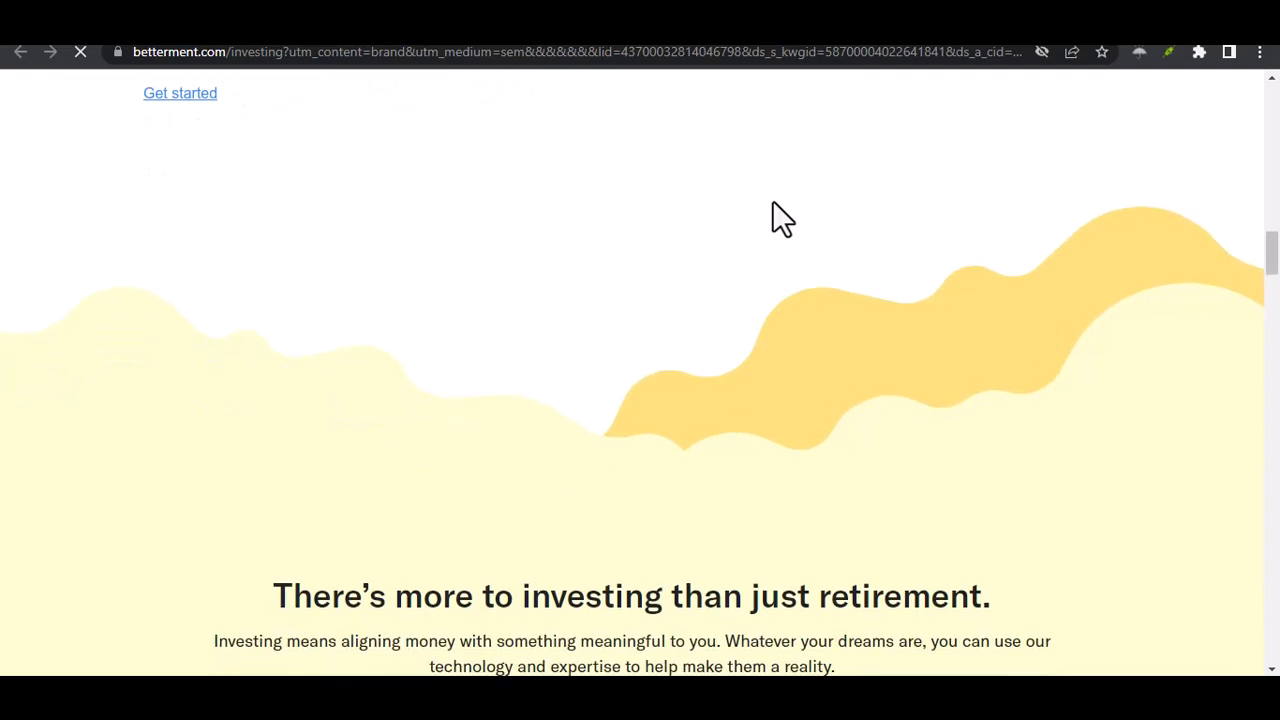
# - Read 'There's more to investing than just retirement.' and its four goals, reaching the testimonials heading
pyautogui.scroll(-3)
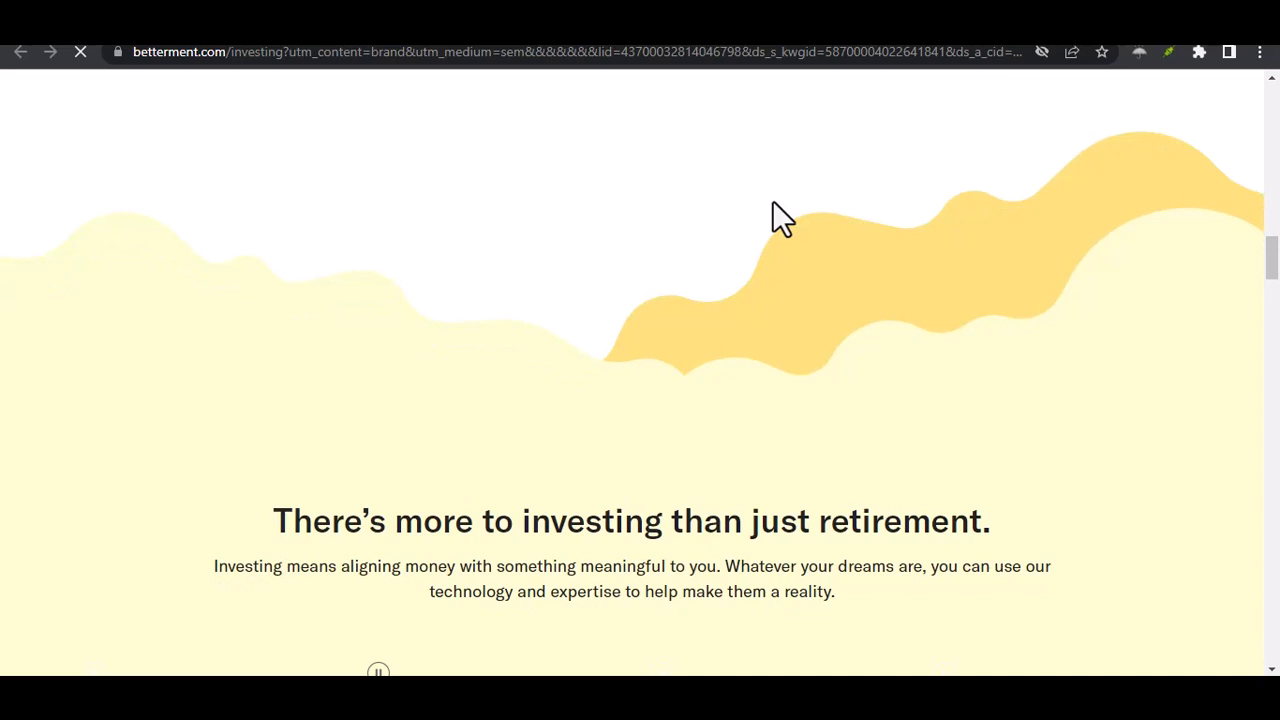
pyautogui.scroll(-3)
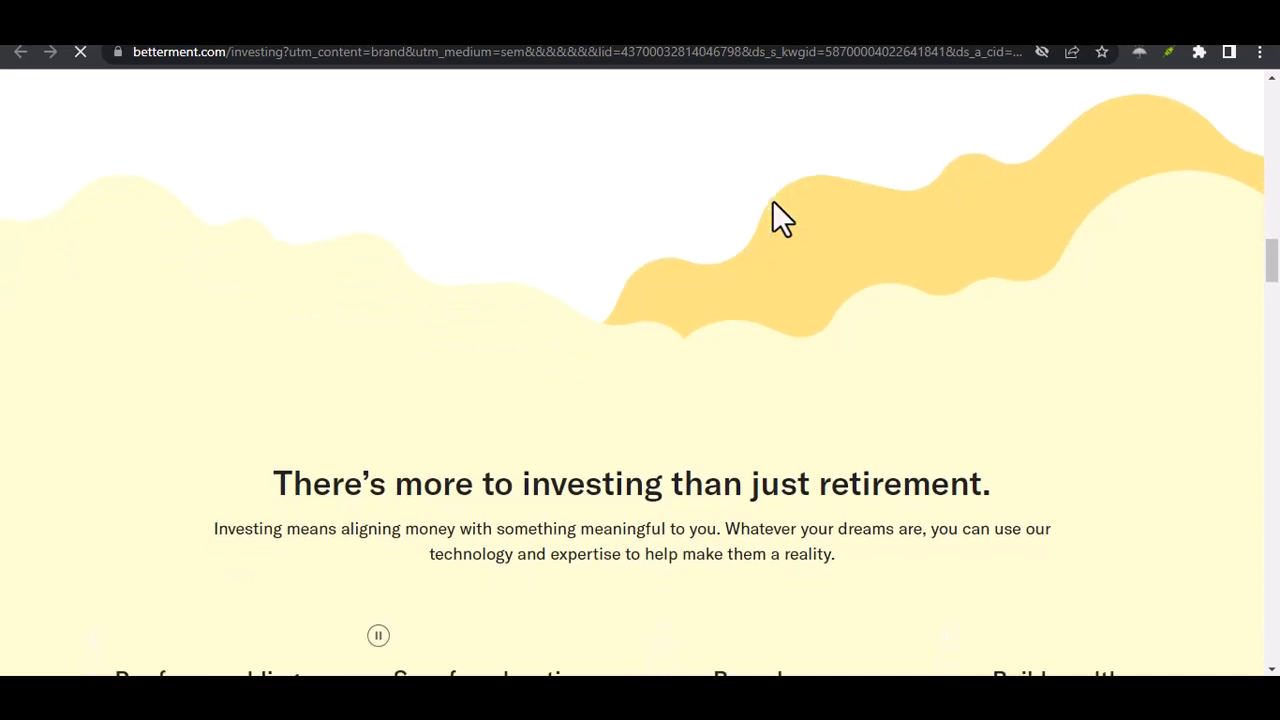
pyautogui.scroll(-3)
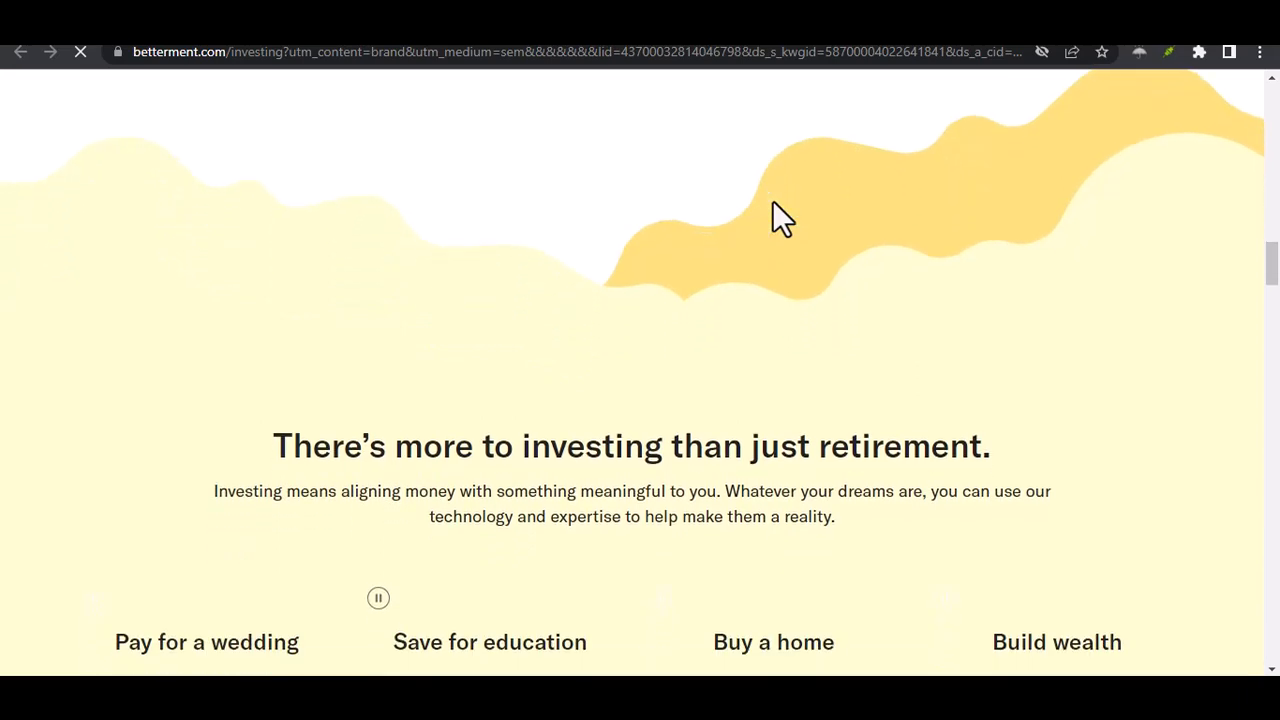
pyautogui.scroll(-3)
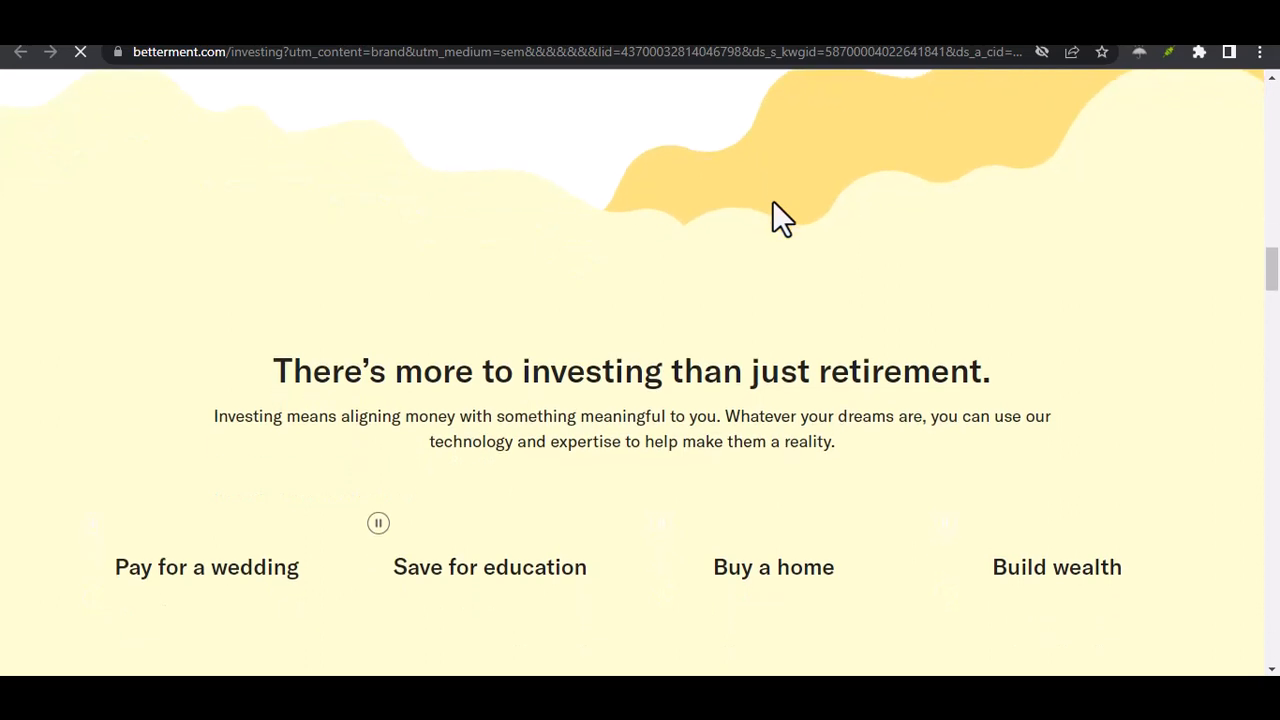
pyautogui.scroll(-3)
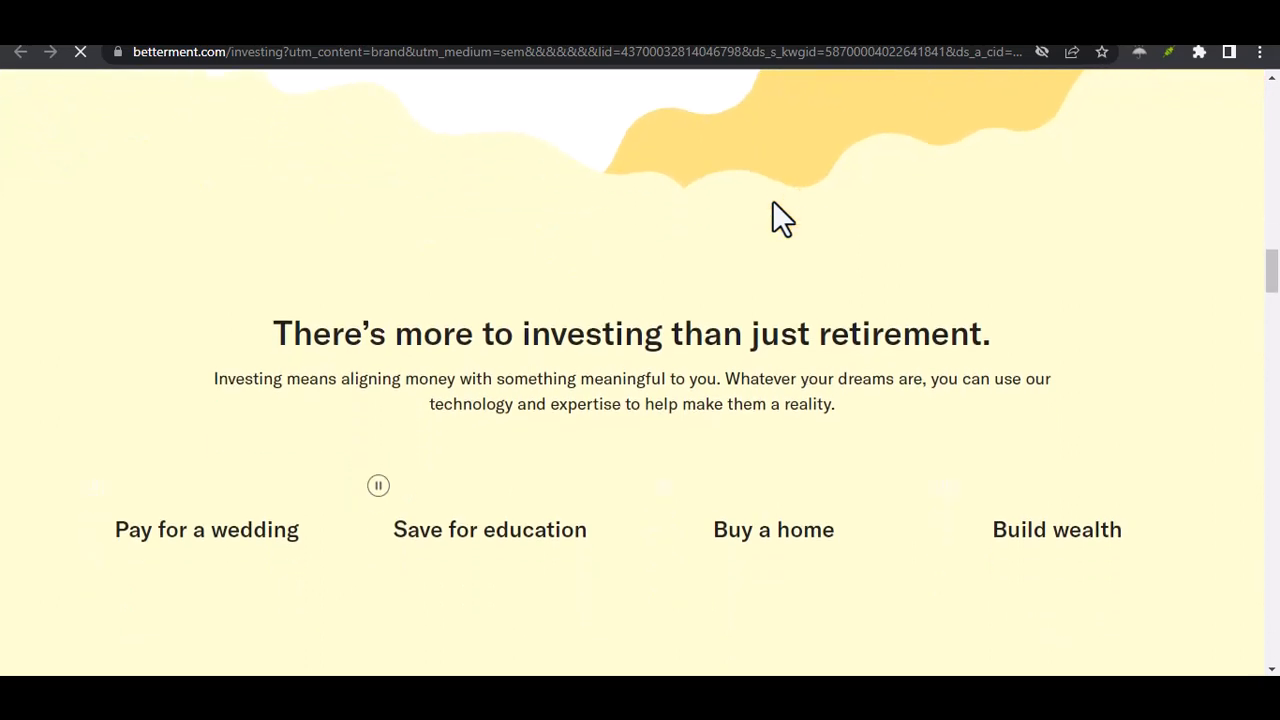
pyautogui.scroll(-3)
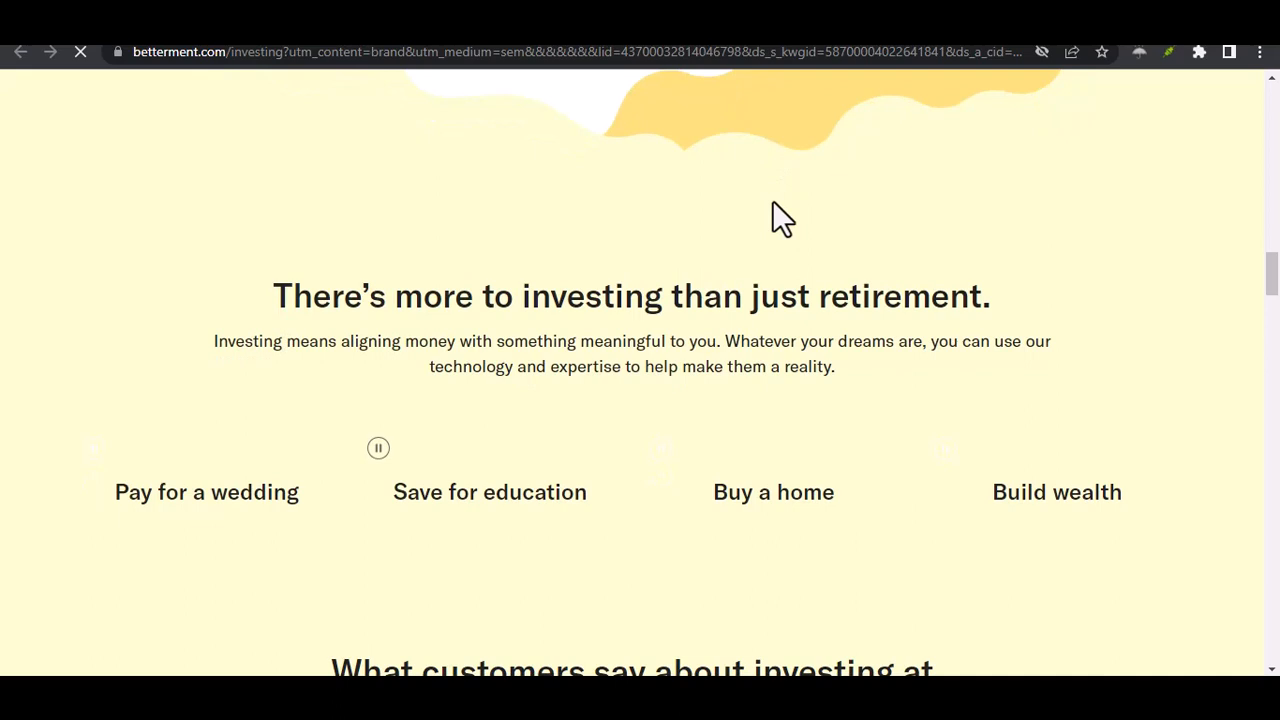
pyautogui.scroll(-3)
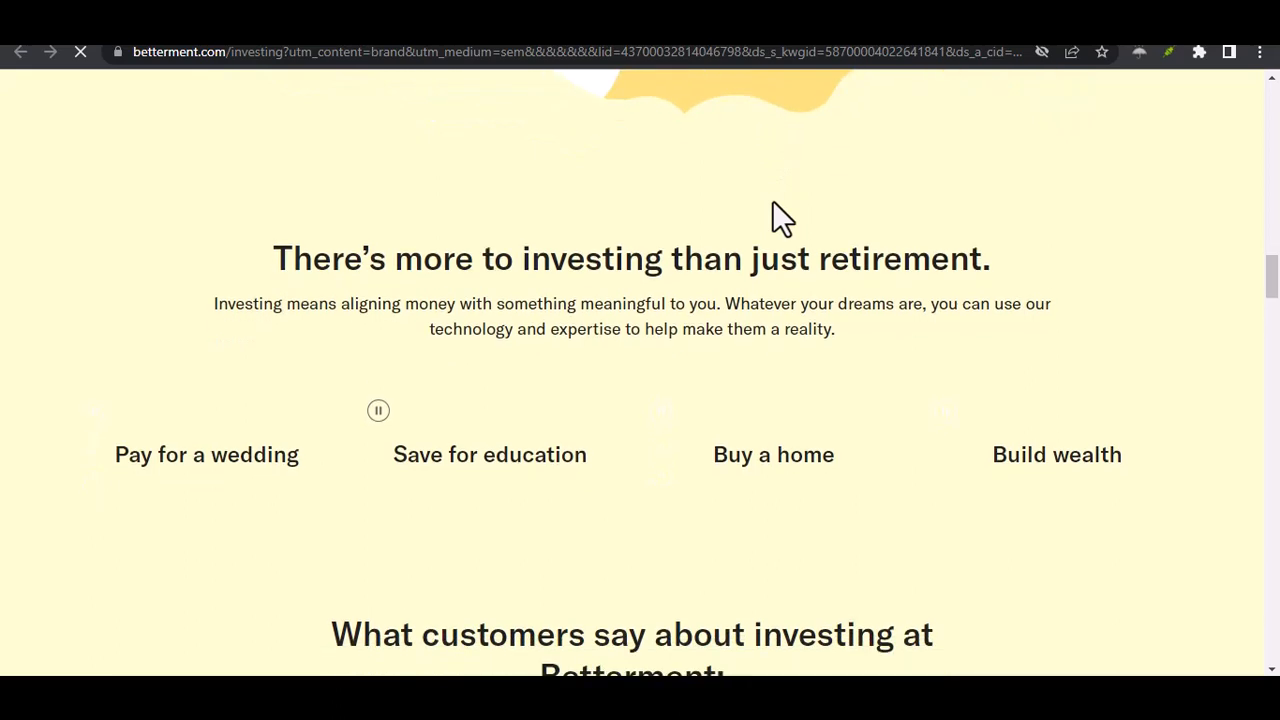
pyautogui.scroll(-3)
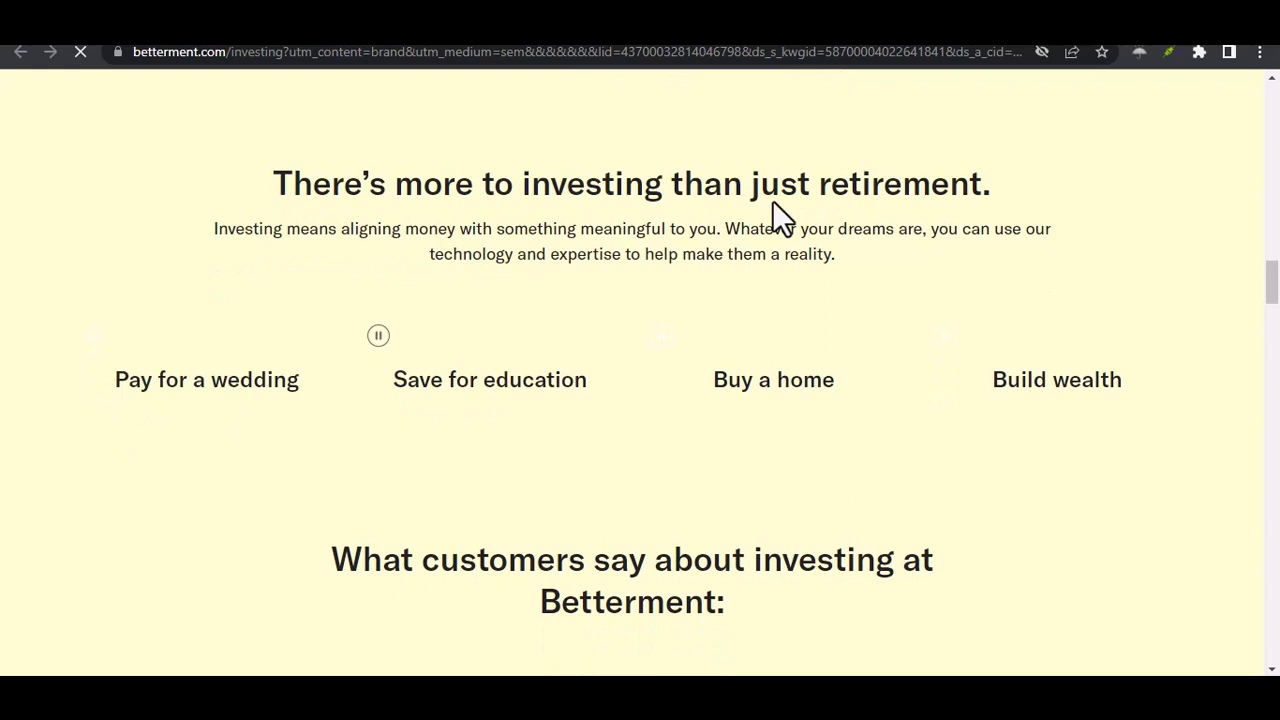
# - Scroll through the David S., Eric K. and Casey M. testimonial cards as the cookie banner appears
pyautogui.scroll(-3)
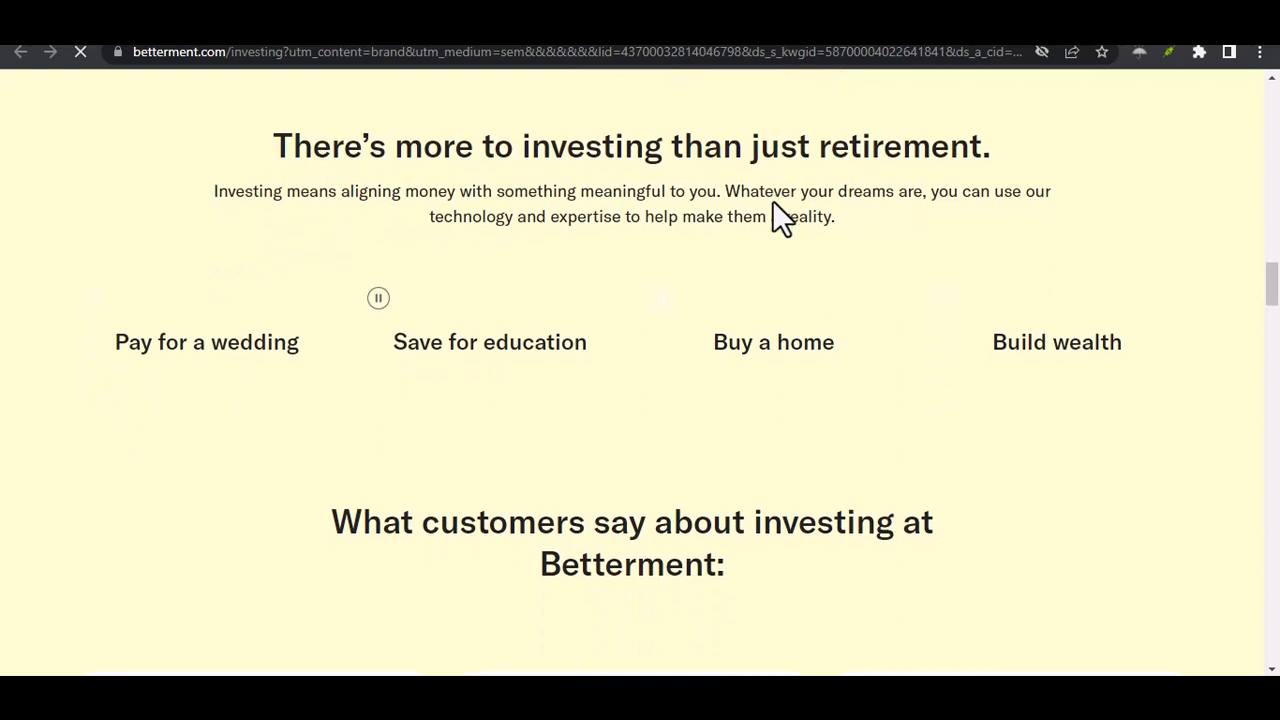
pyautogui.scroll(-3)
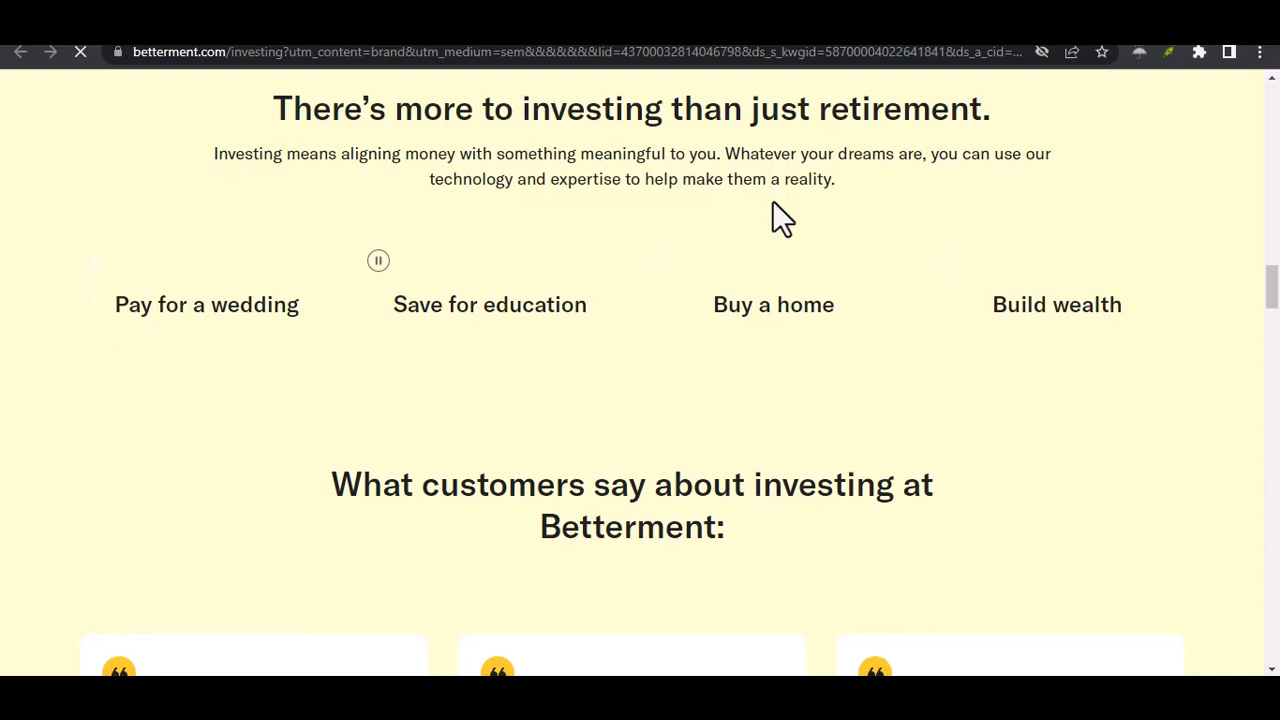
pyautogui.scroll(-3)
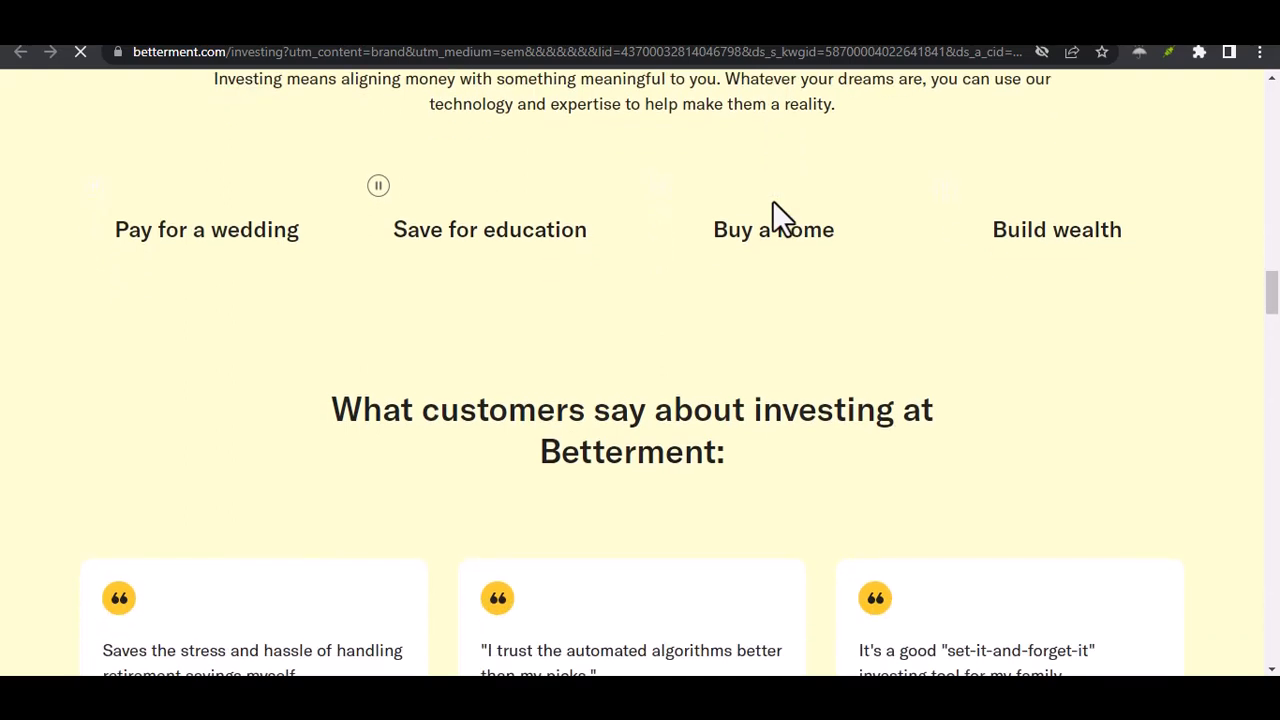
pyautogui.scroll(-3)
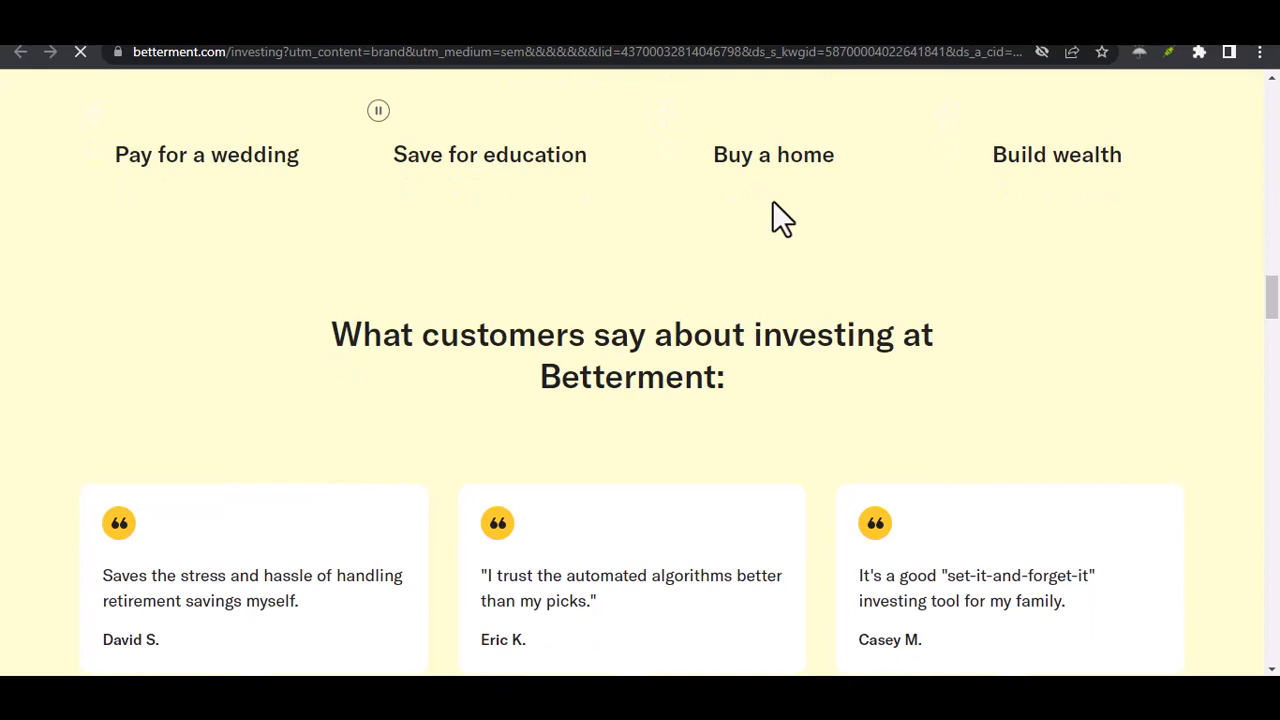
pyautogui.scroll(-3)
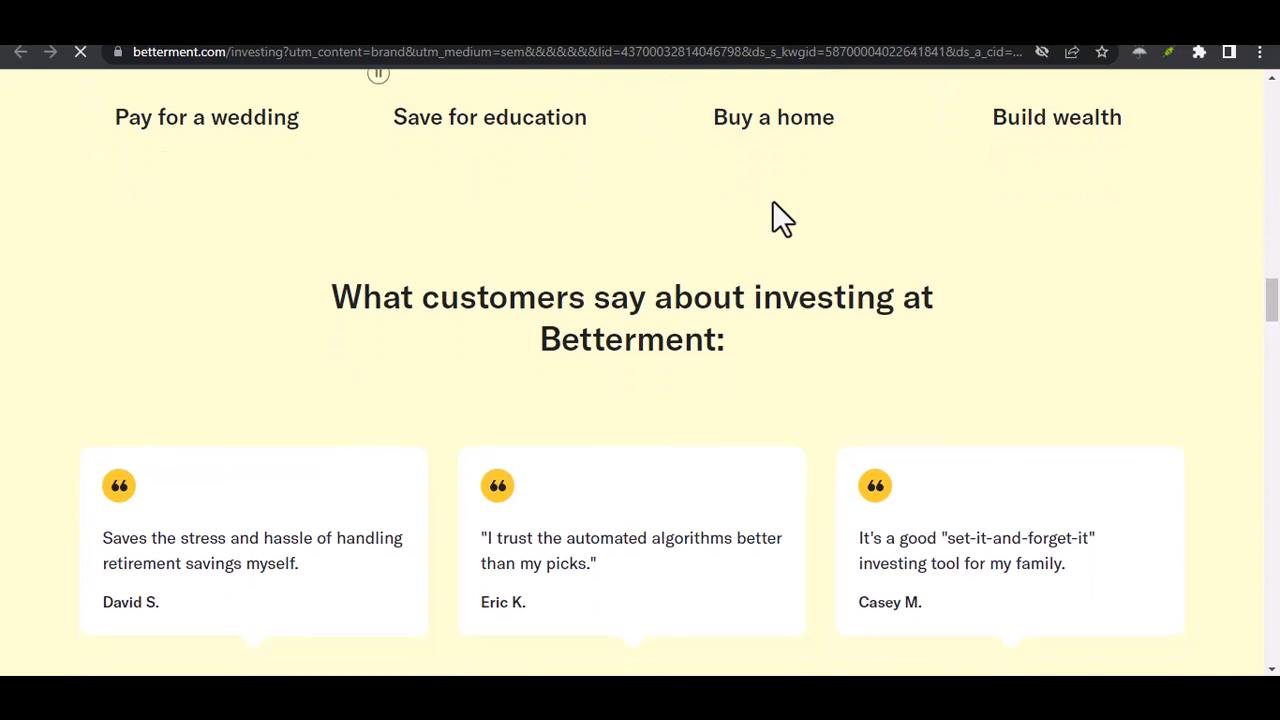
pyautogui.scroll(-3)
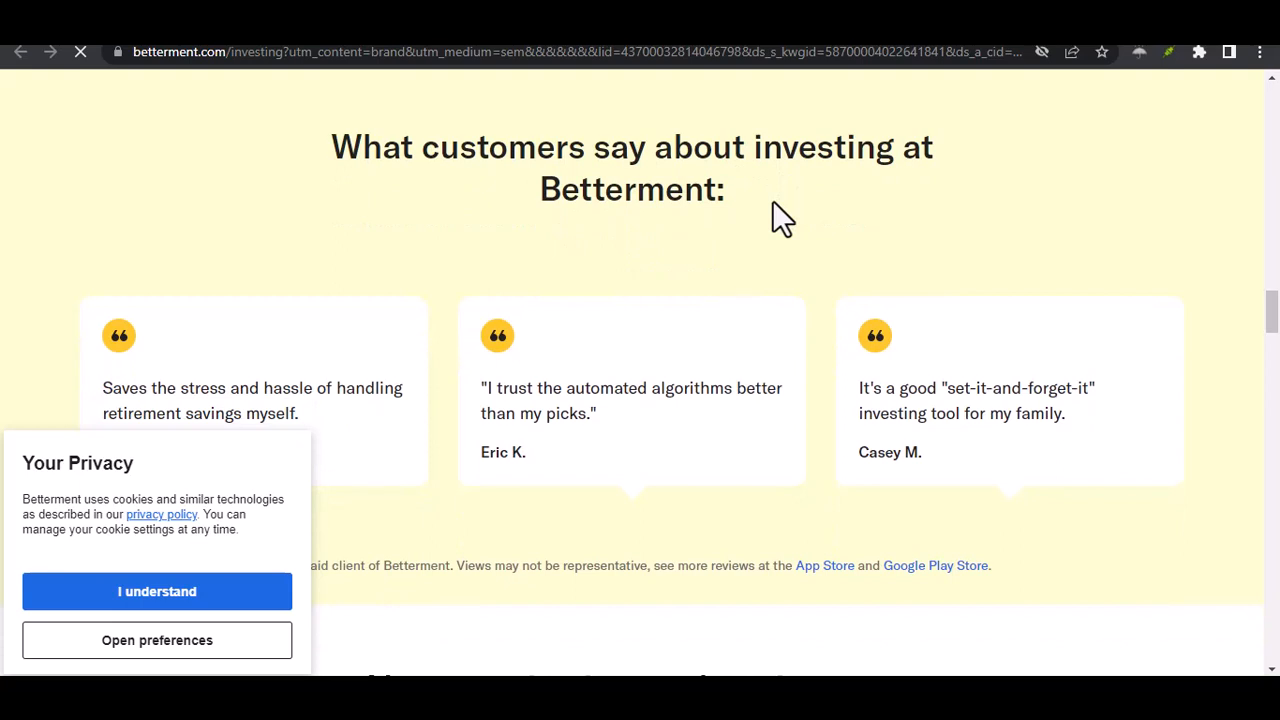
# - Accept the cookie privacy notice and scroll on past the testimonials
pyautogui.click(157, 591)
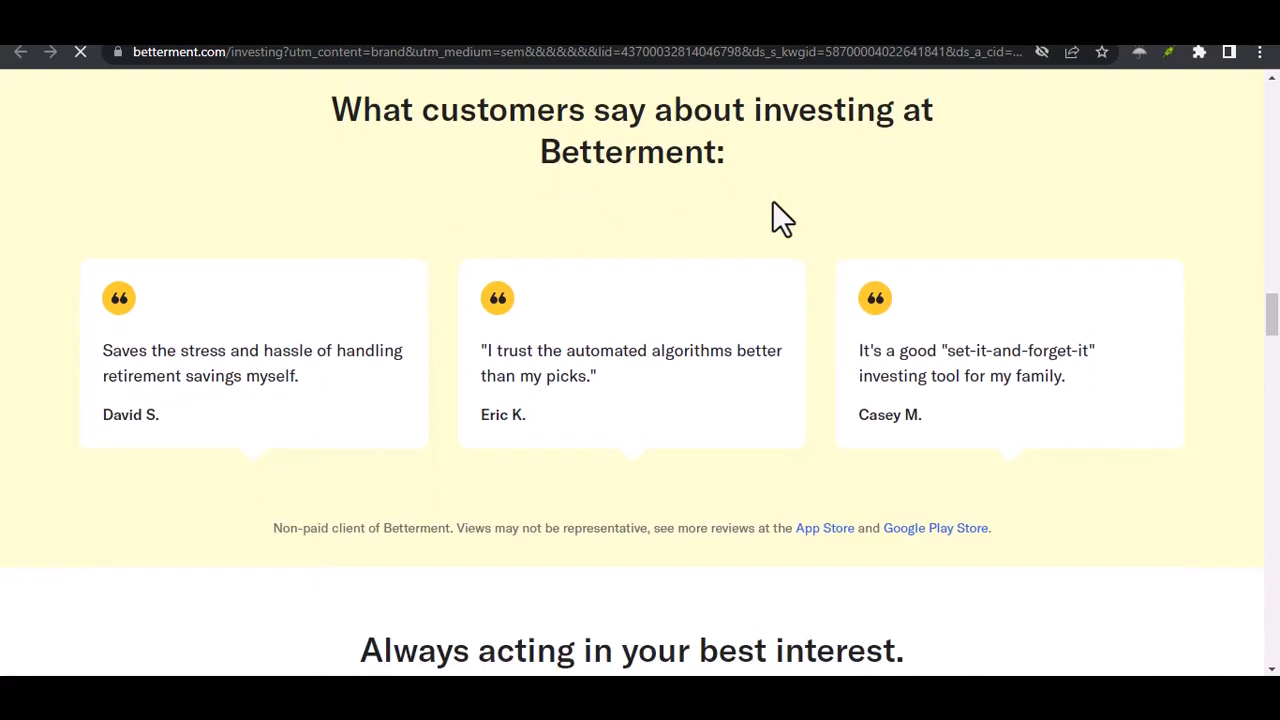
pyautogui.scroll(-3)
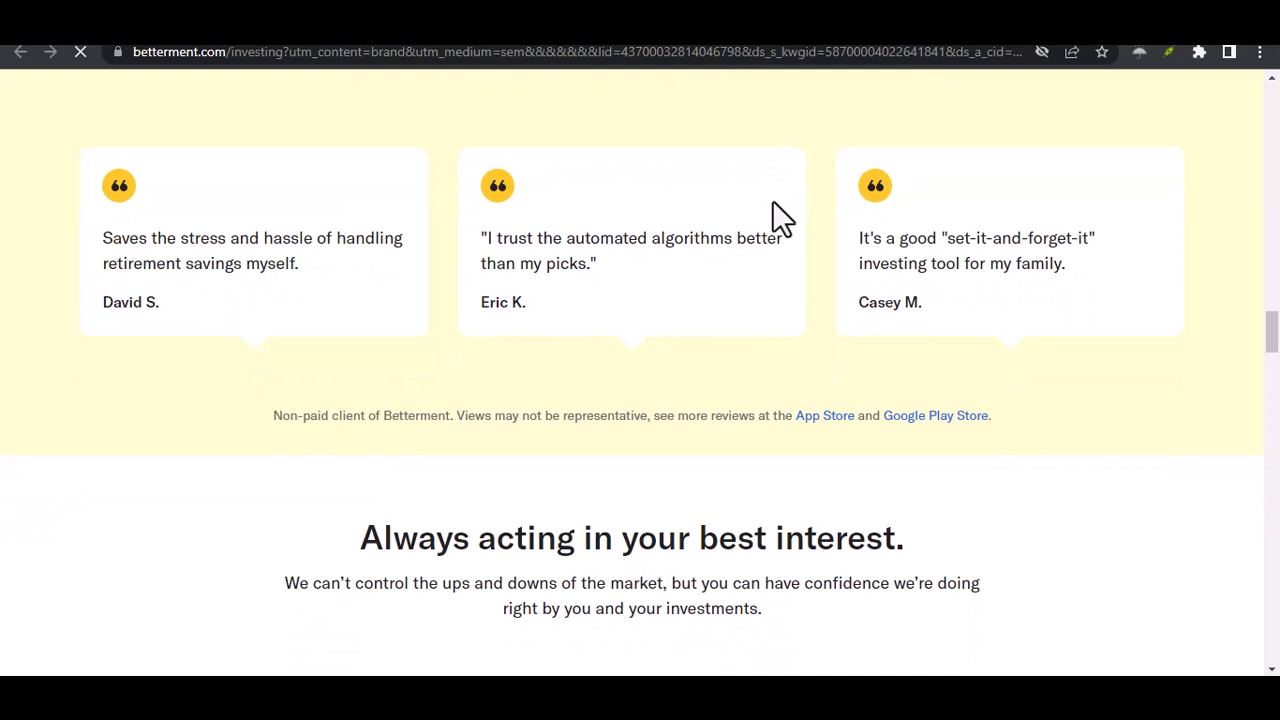
pyautogui.scroll(-3)
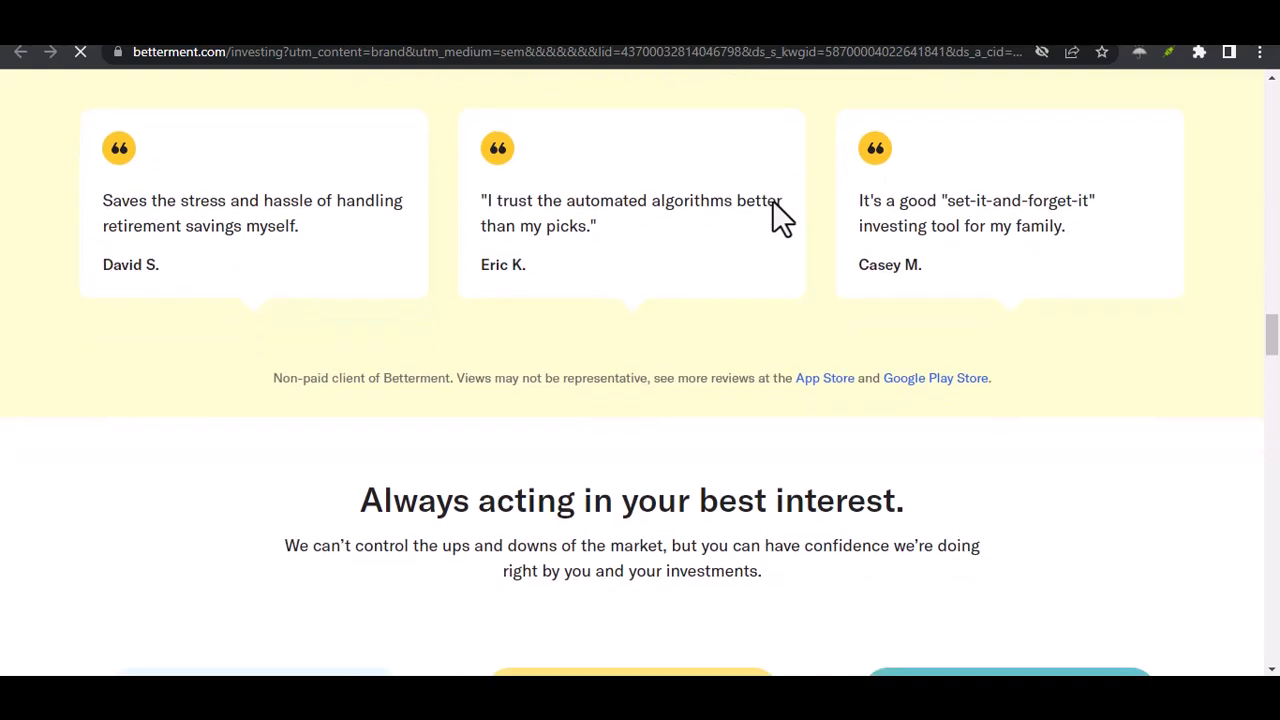
pyautogui.scroll(-3)
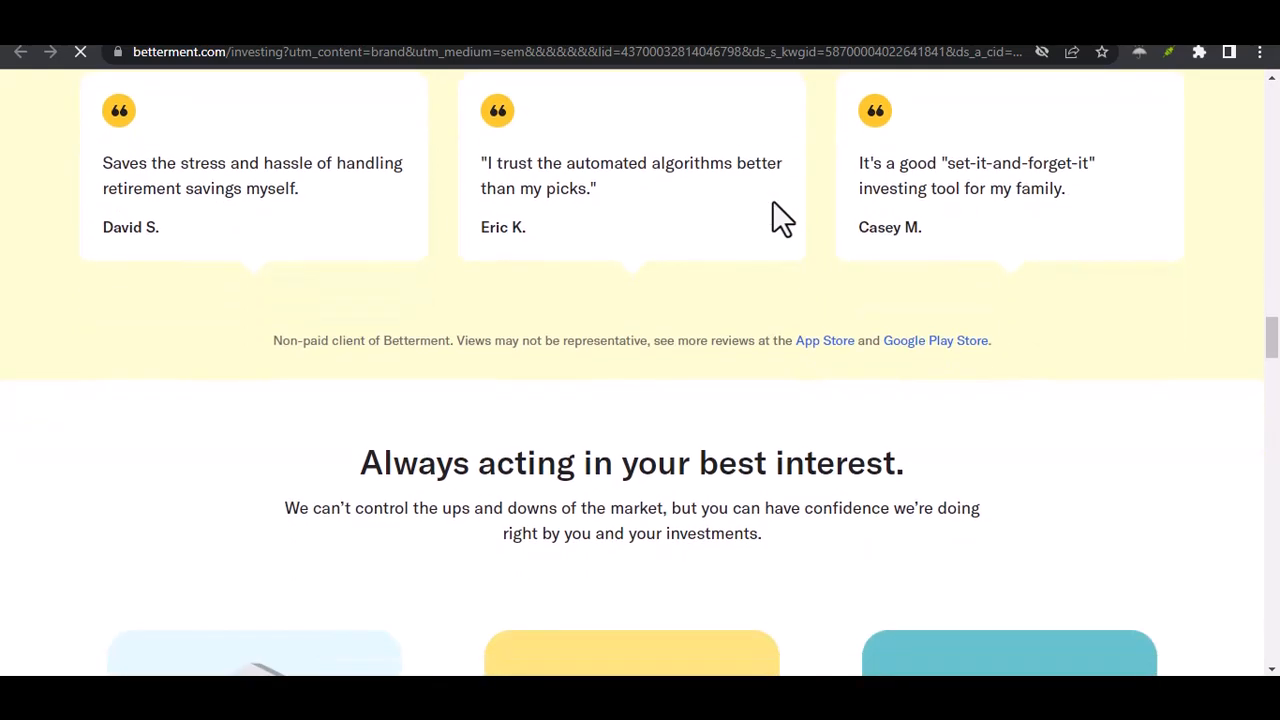
# - Scroll to 'Always acting in your best interest' with its fiduciary, SIPC and fees cards
pyautogui.scroll(-3)
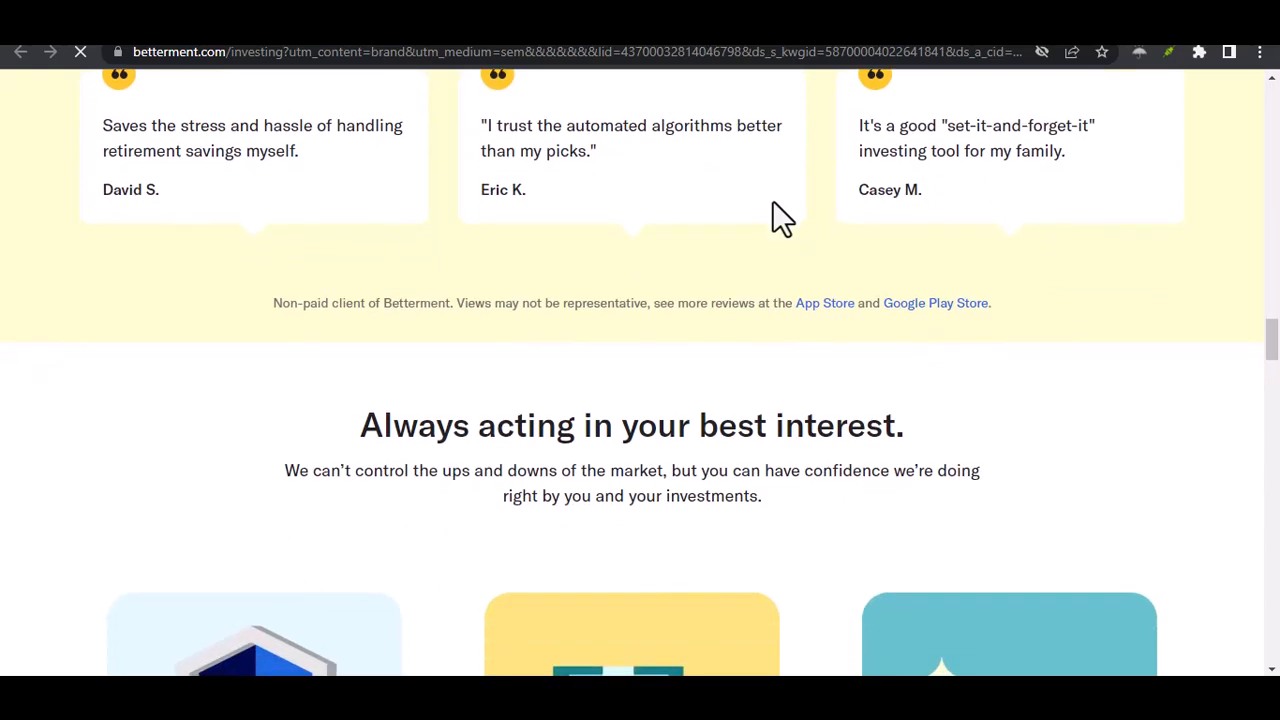
pyautogui.scroll(-3)
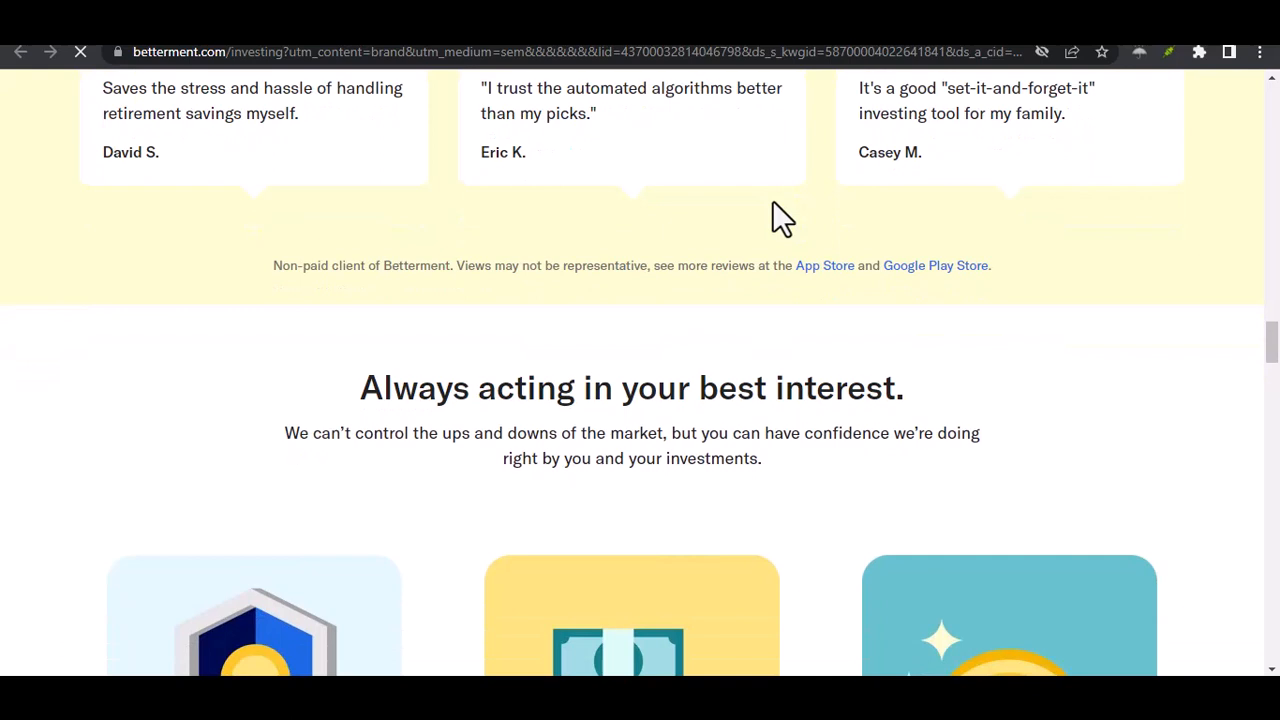
pyautogui.scroll(-3)
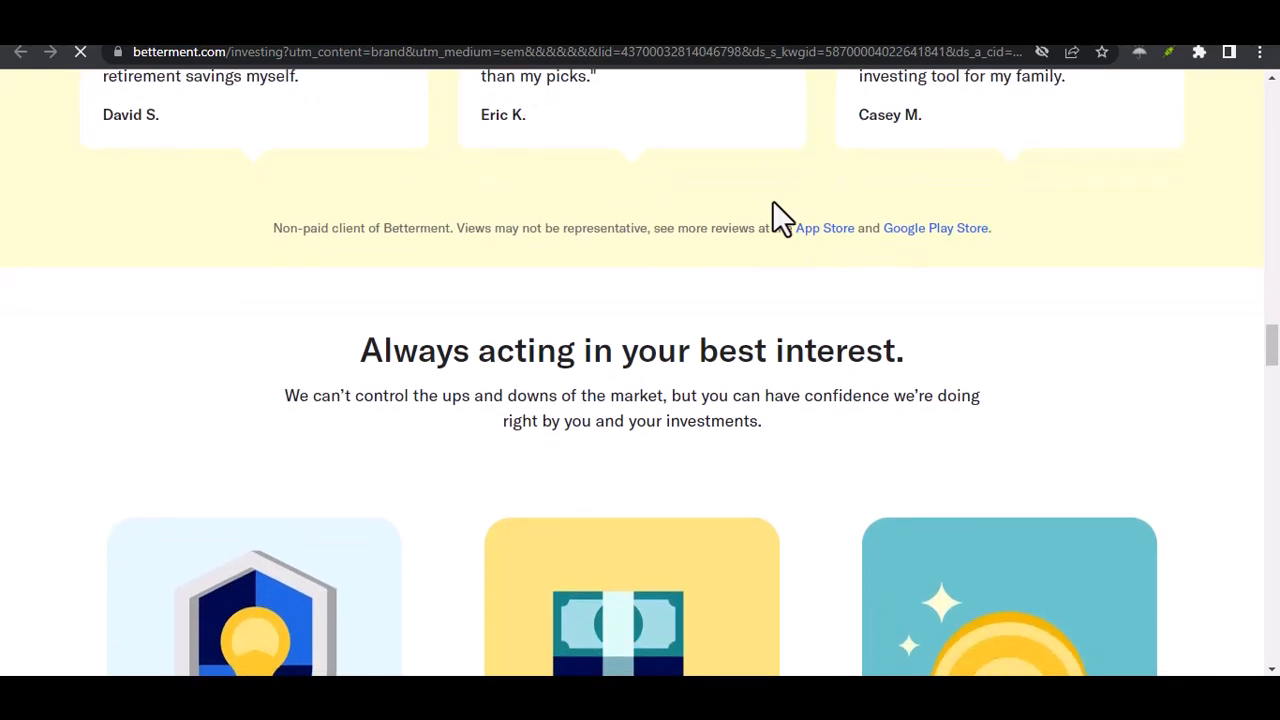
pyautogui.scroll(-3)
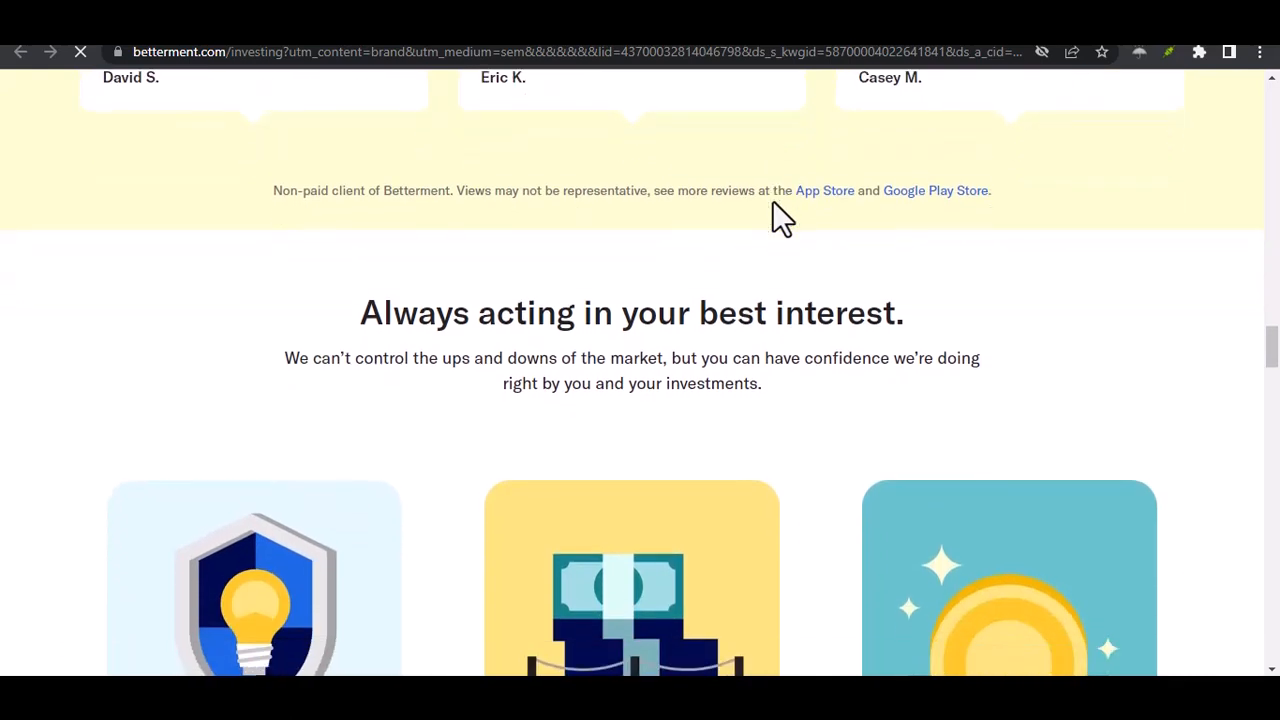
pyautogui.scroll(-3)
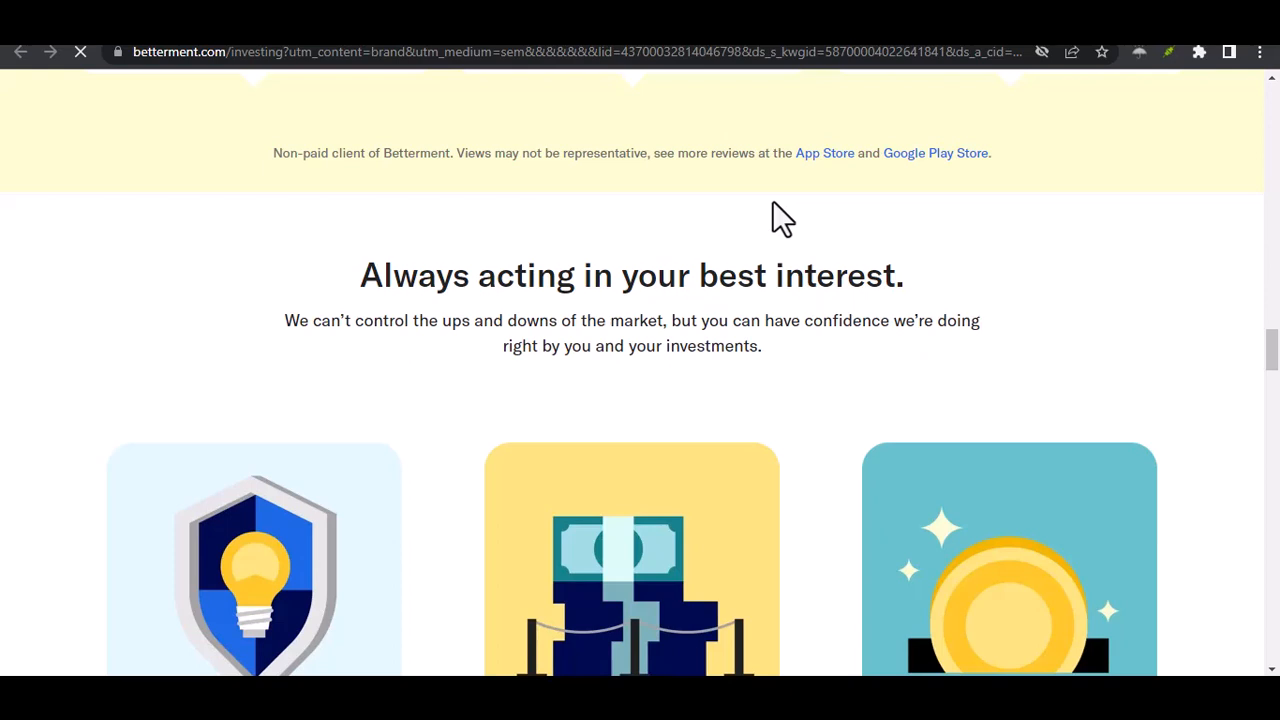
pyautogui.scroll(-3)
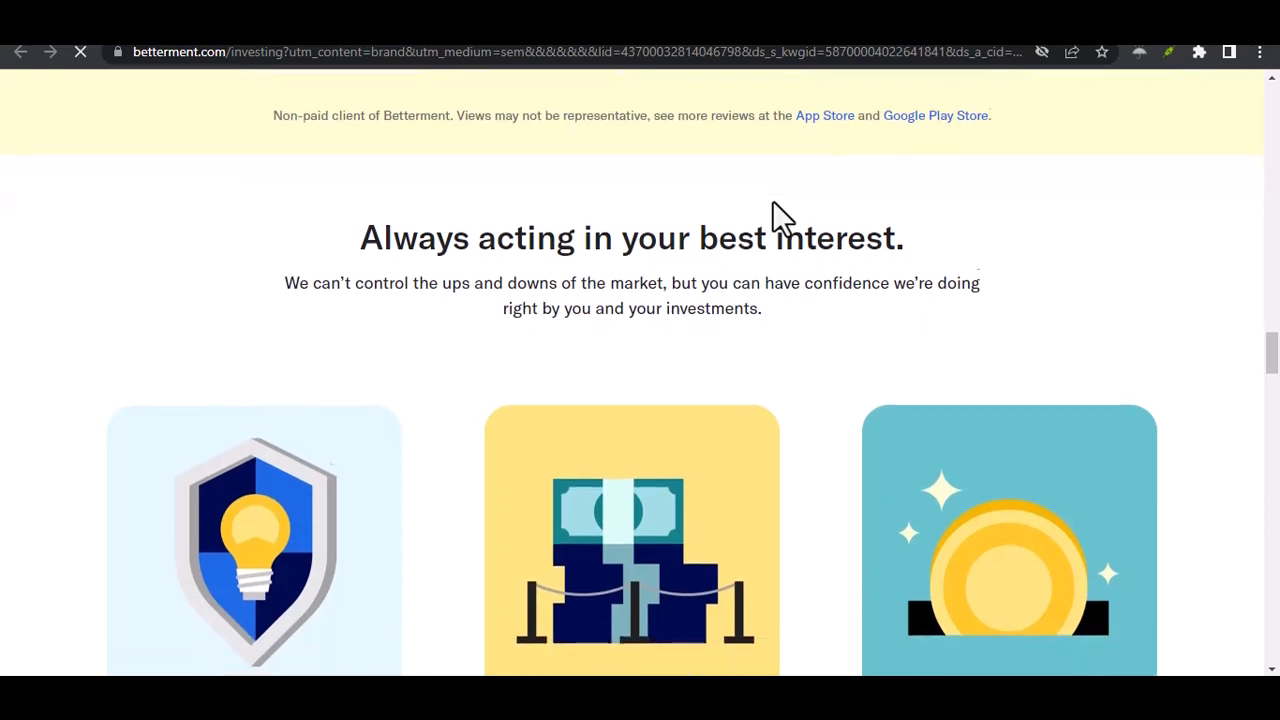
pyautogui.scroll(-3)
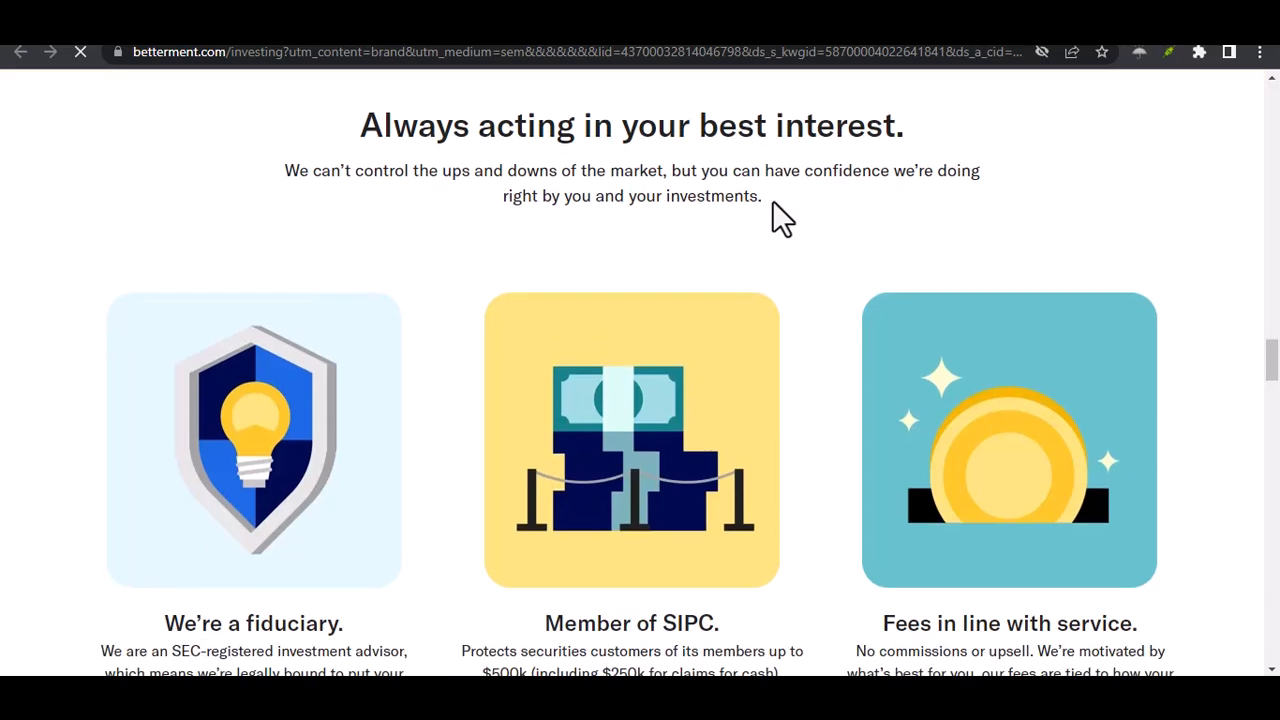
# - Scroll down past the fiduciary, SIPC membership and fees cards
pyautogui.scroll(-3)
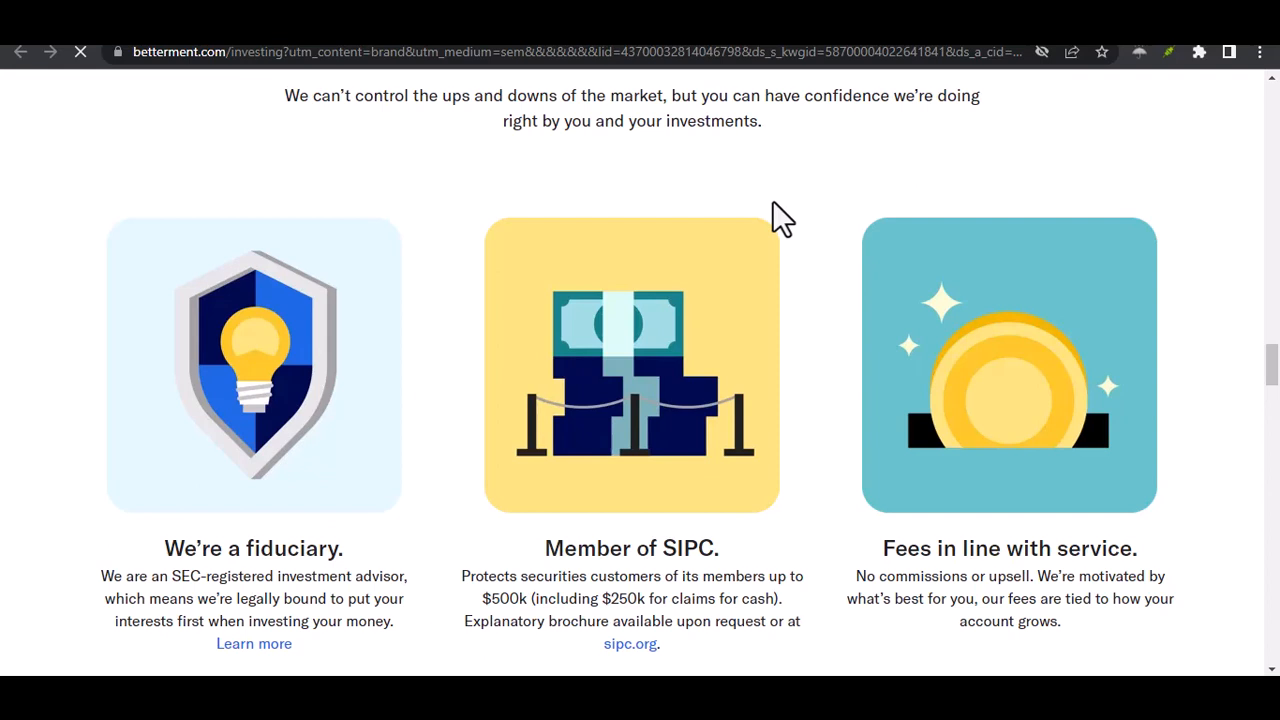
pyautogui.scroll(-3)
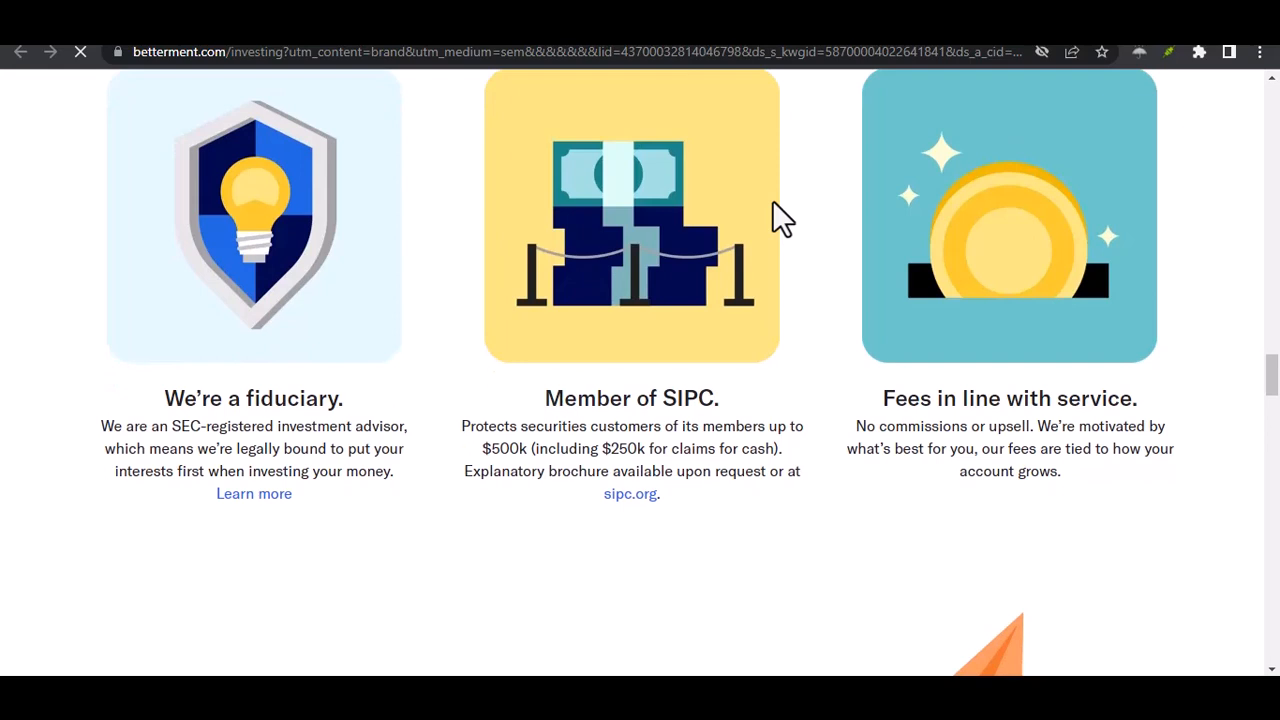
pyautogui.scroll(-3)
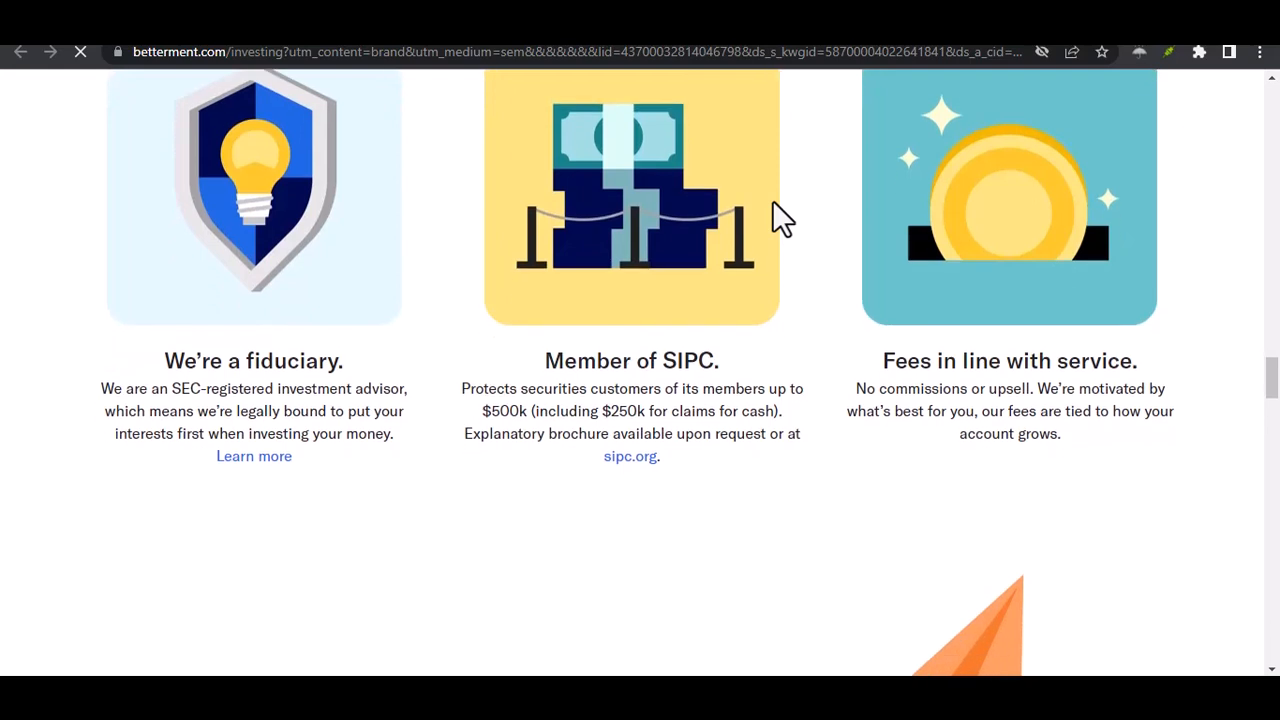
pyautogui.scroll(-3)
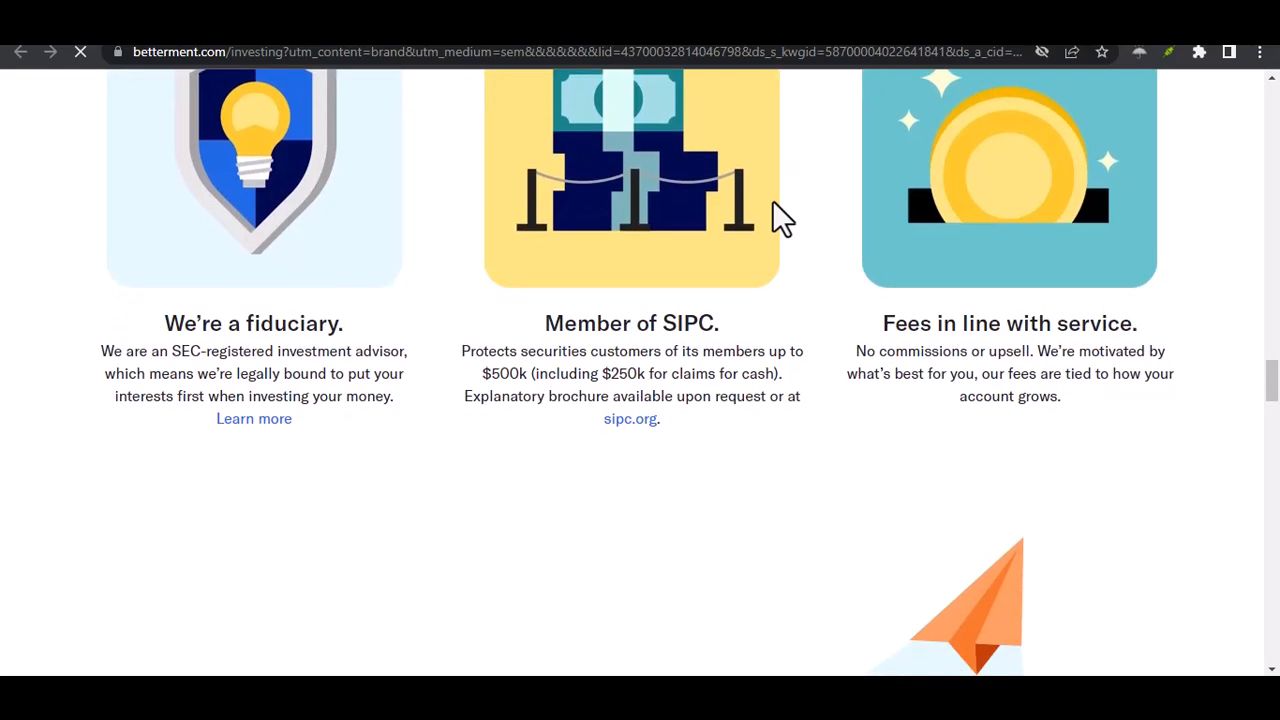
pyautogui.scroll(-3)
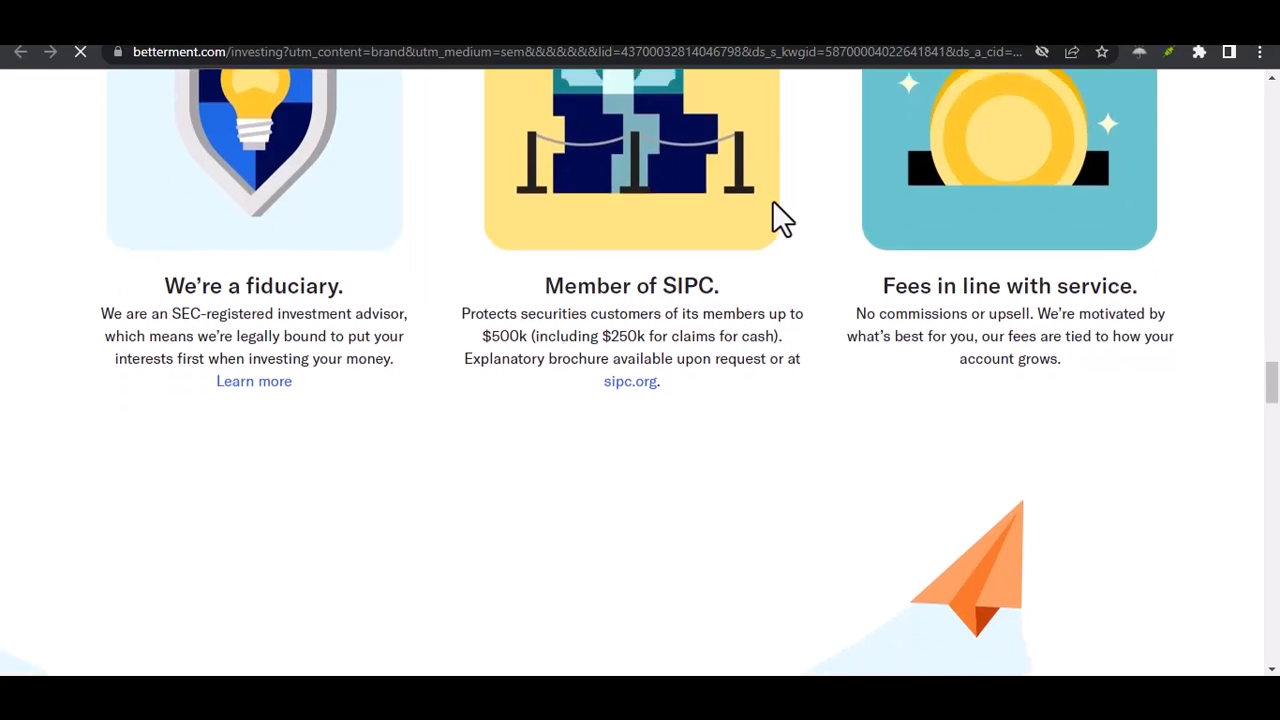
pyautogui.scroll(-3)
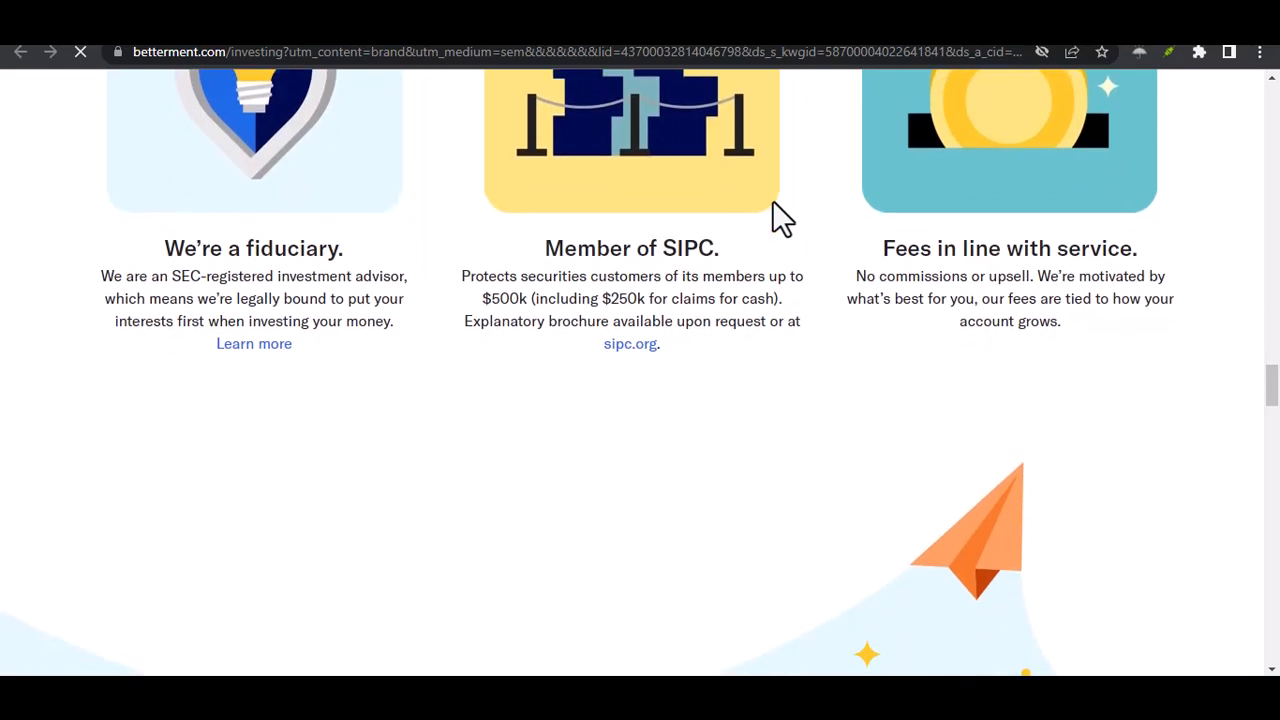
pyautogui.scroll(-3)
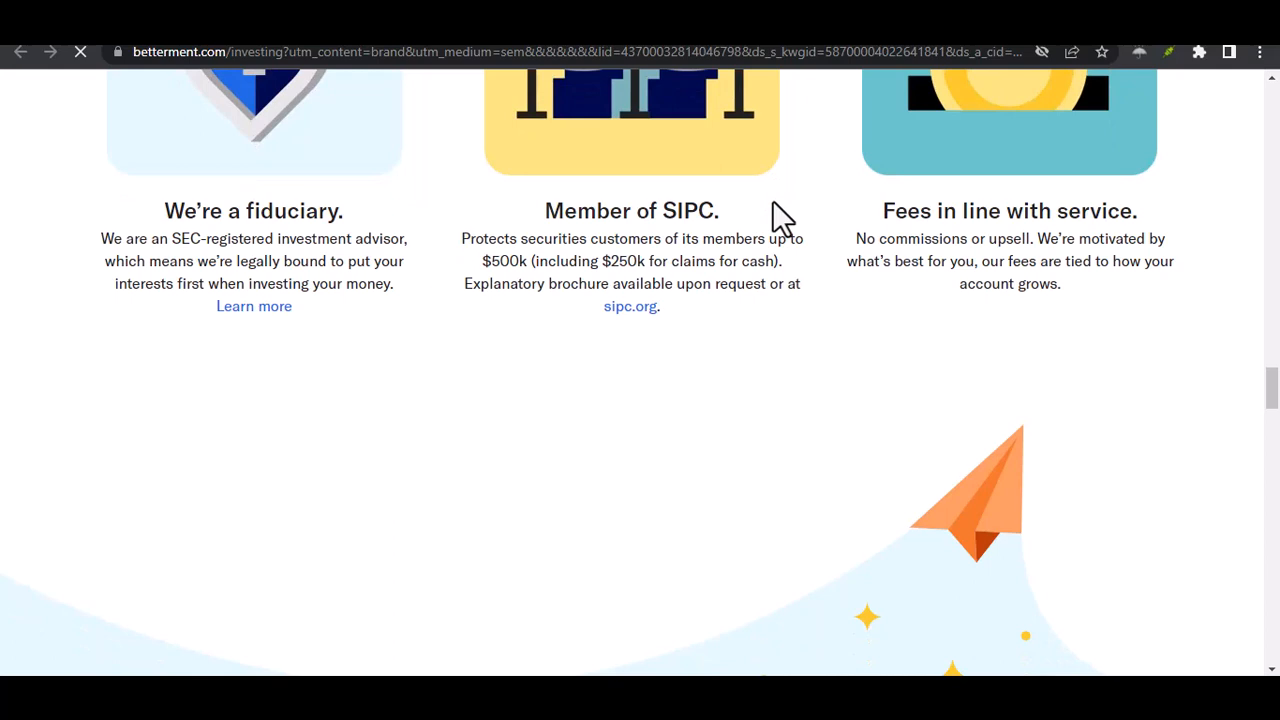
pyautogui.scroll(-3)
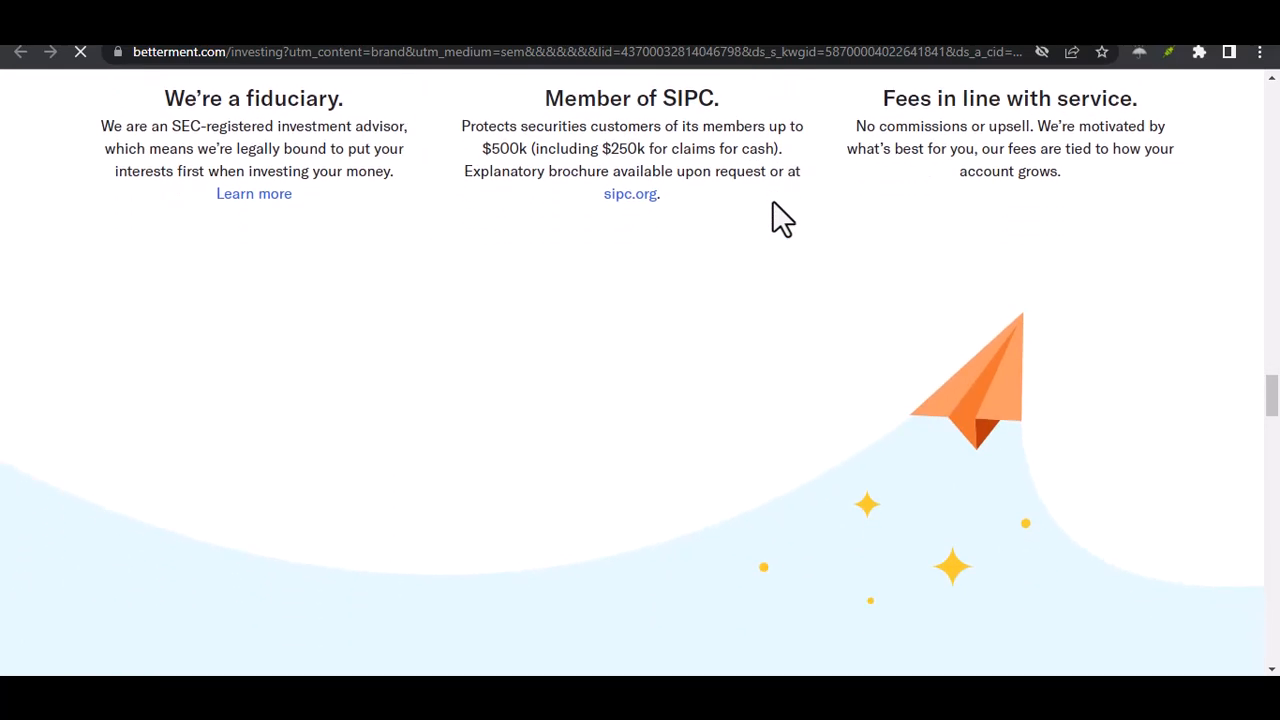
pyautogui.scroll(-3)
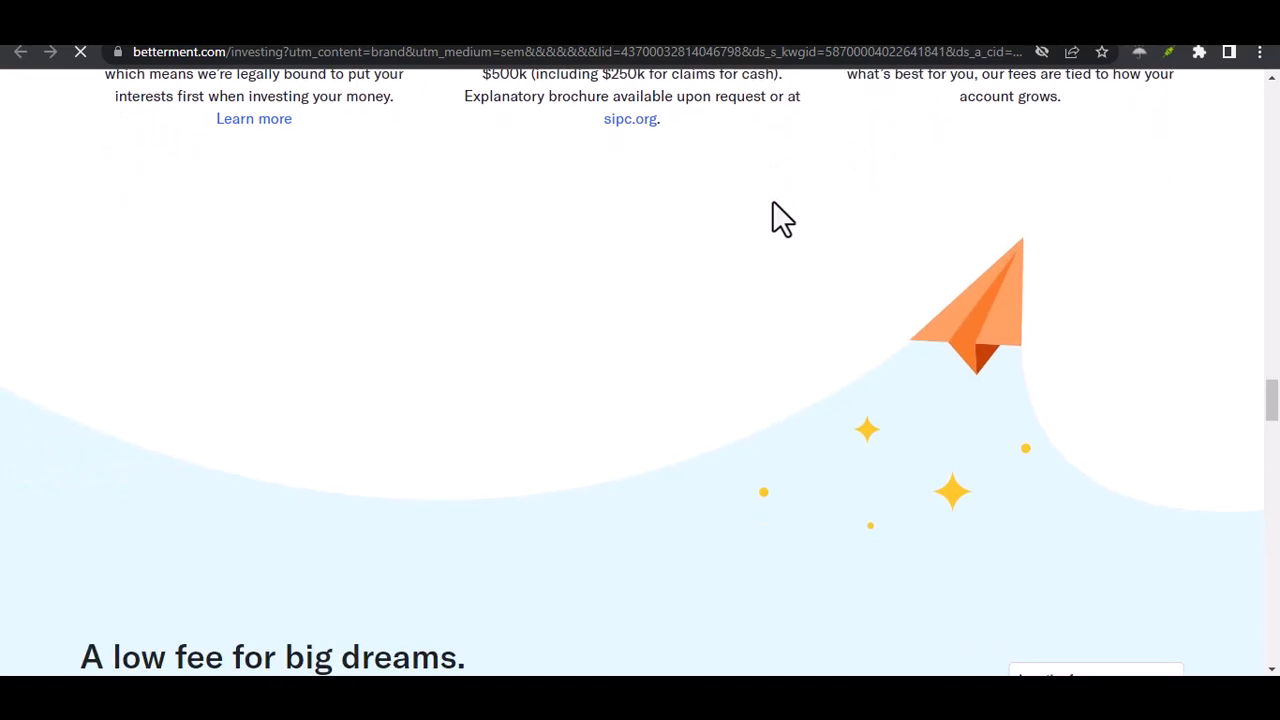
pyautogui.scroll(-3)
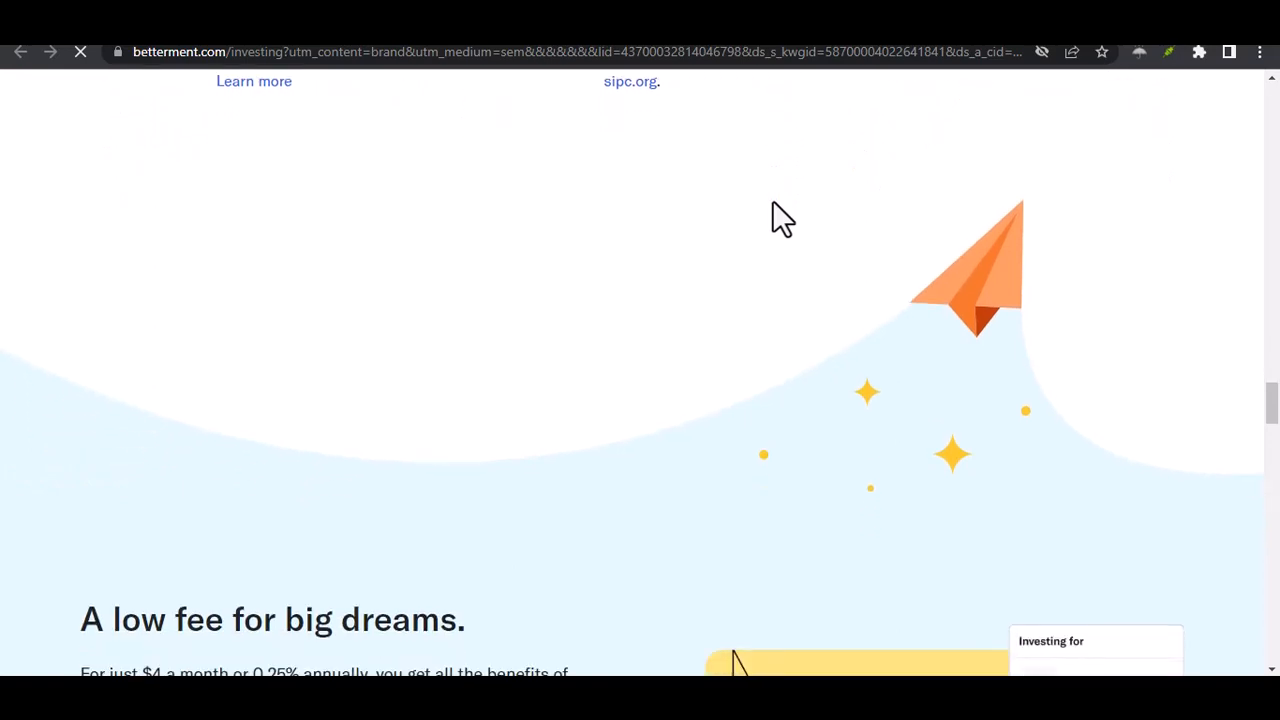
pyautogui.scroll(-3)
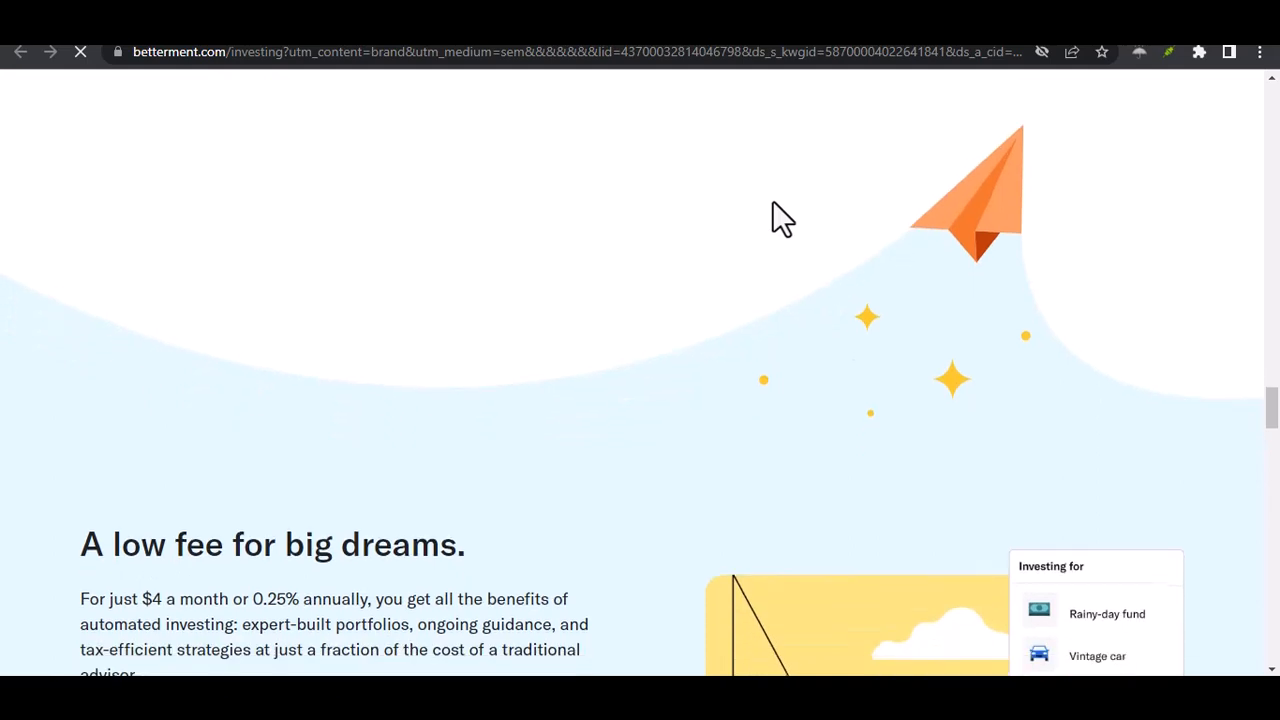
# - Read 'A low fee for big dreams.' through the recurring deposits note and pricing link
pyautogui.scroll(-3)
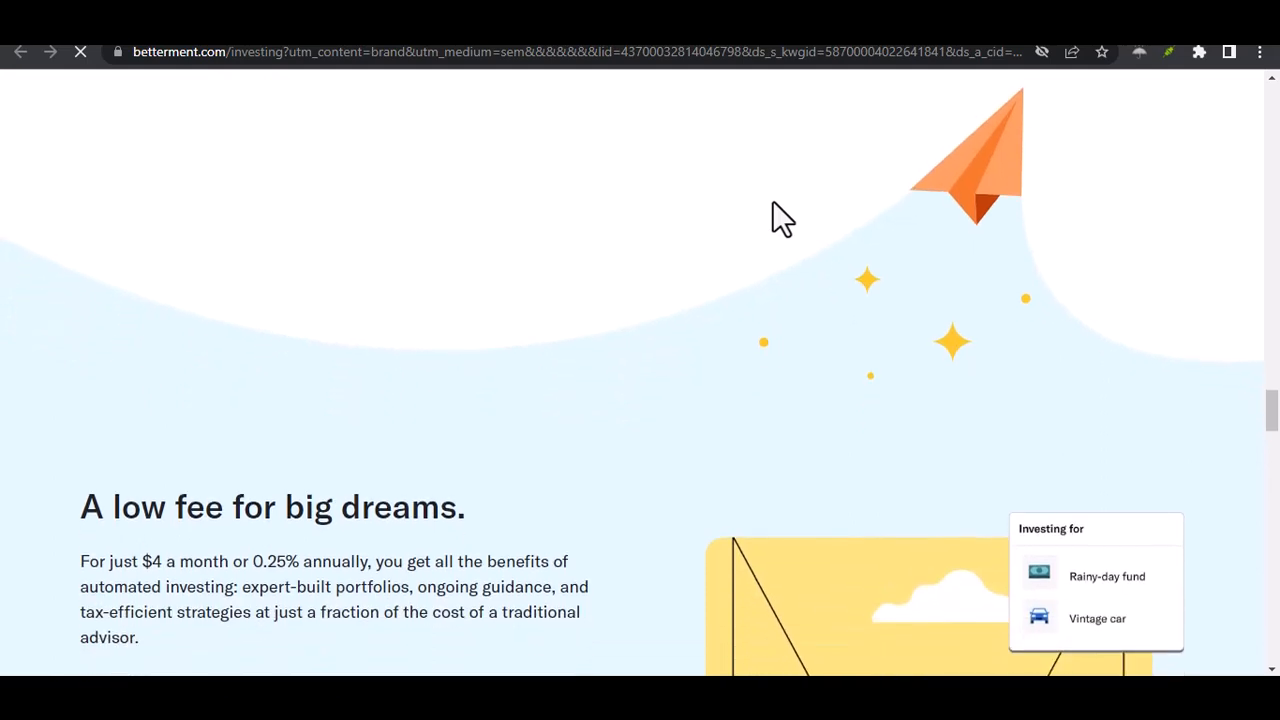
pyautogui.scroll(-3)
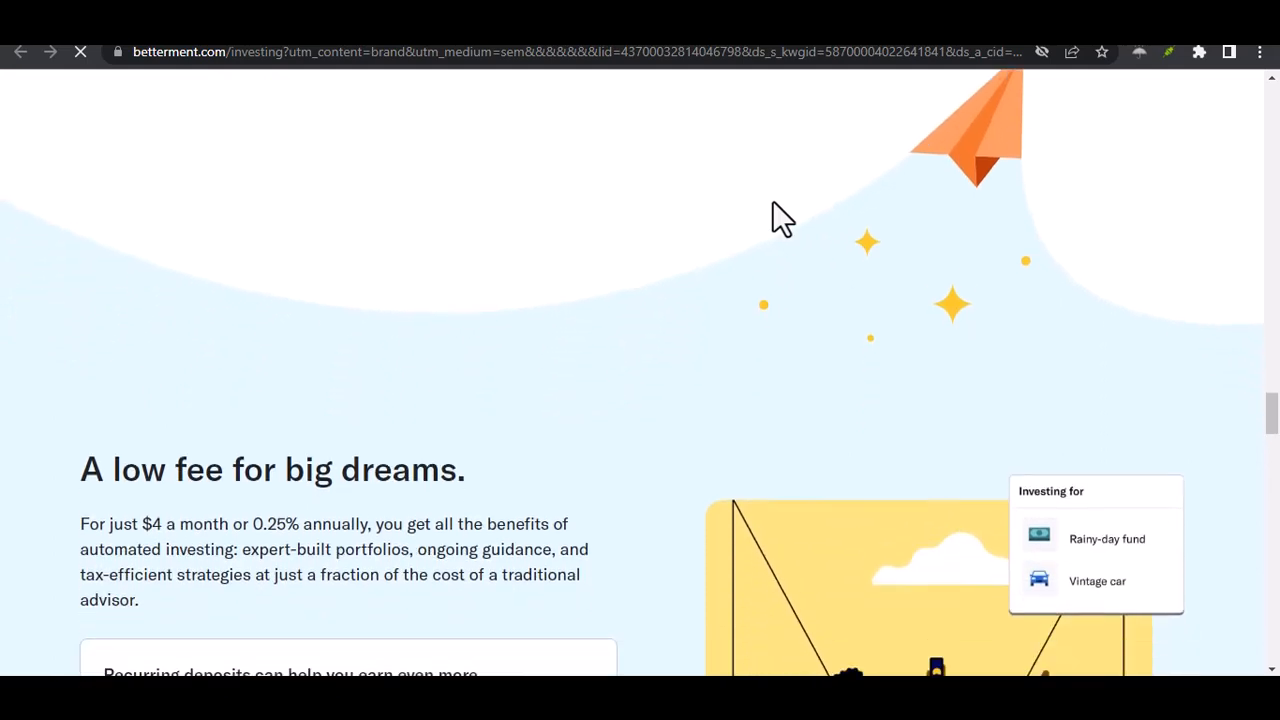
pyautogui.scroll(-3)
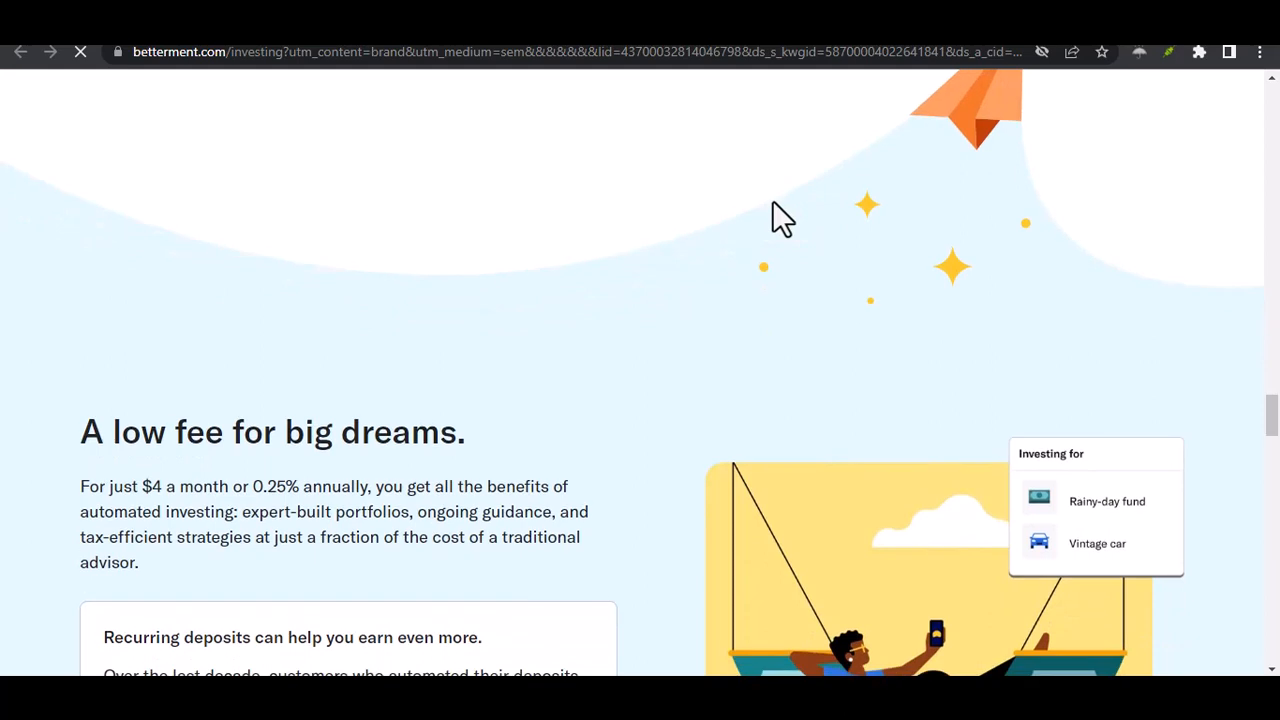
pyautogui.scroll(-3)
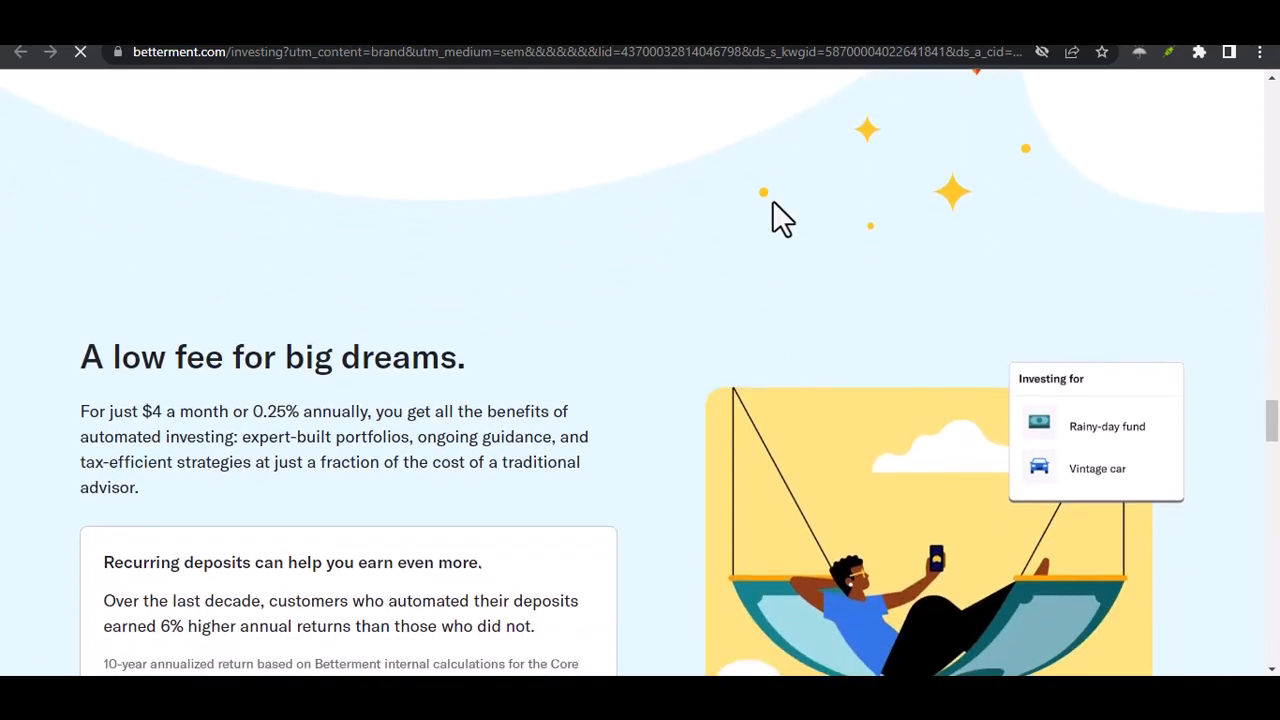
pyautogui.scroll(-3)
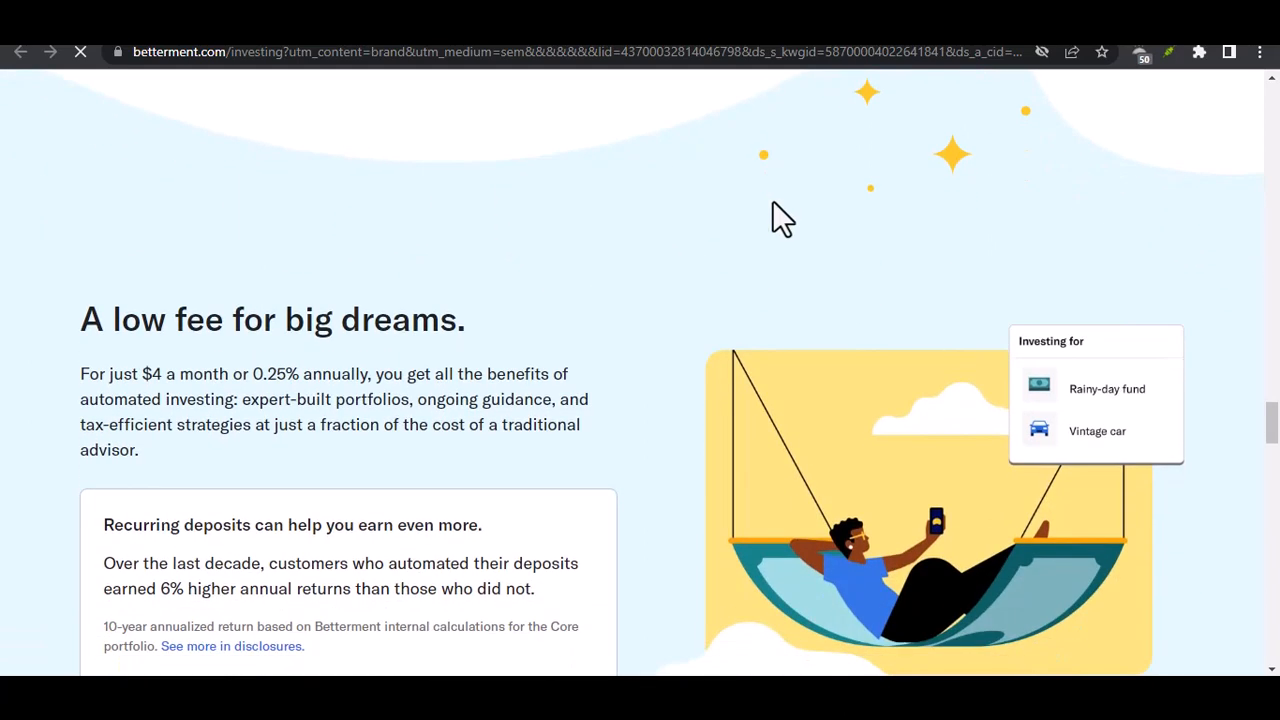
pyautogui.scroll(-3)
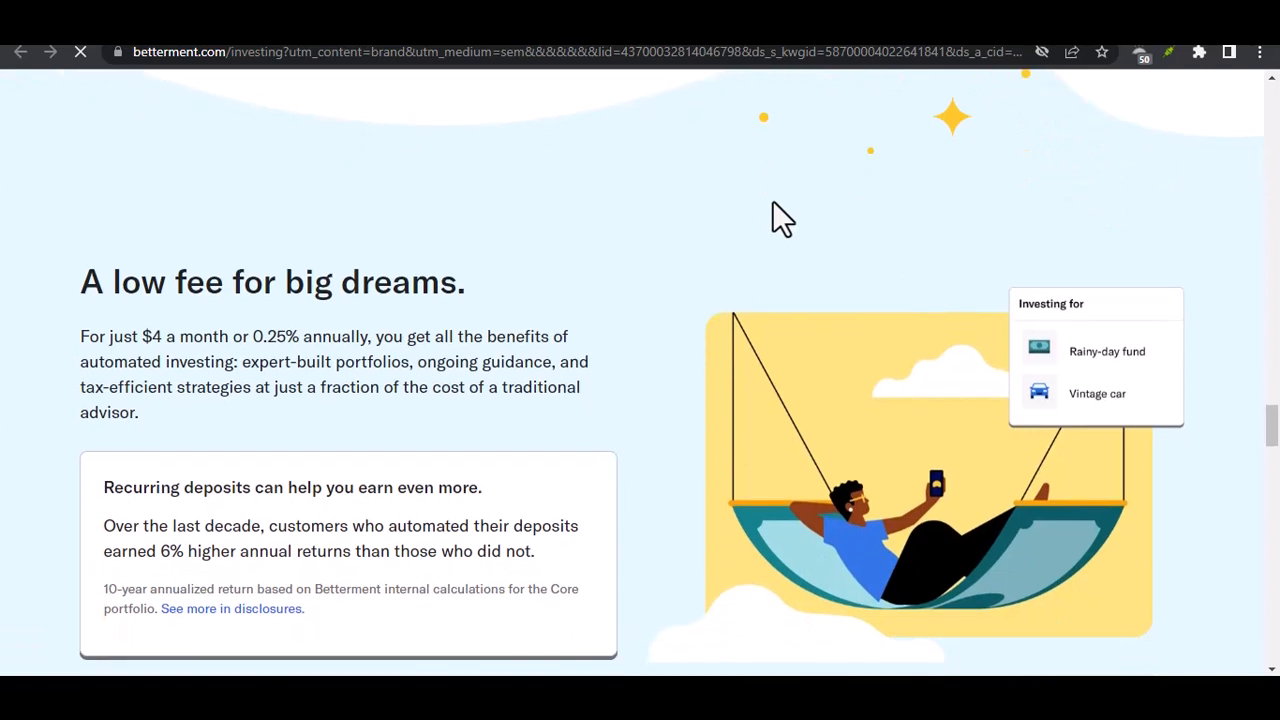
pyautogui.scroll(-3)
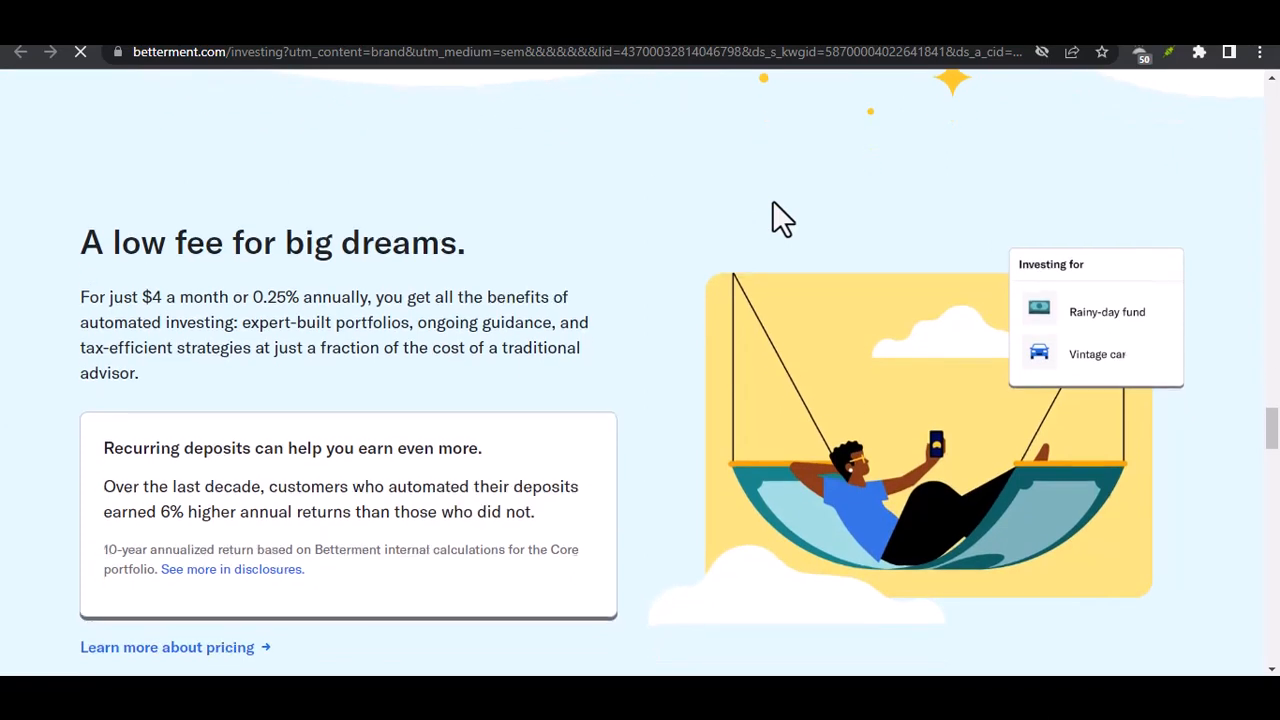
pyautogui.scroll(-3)
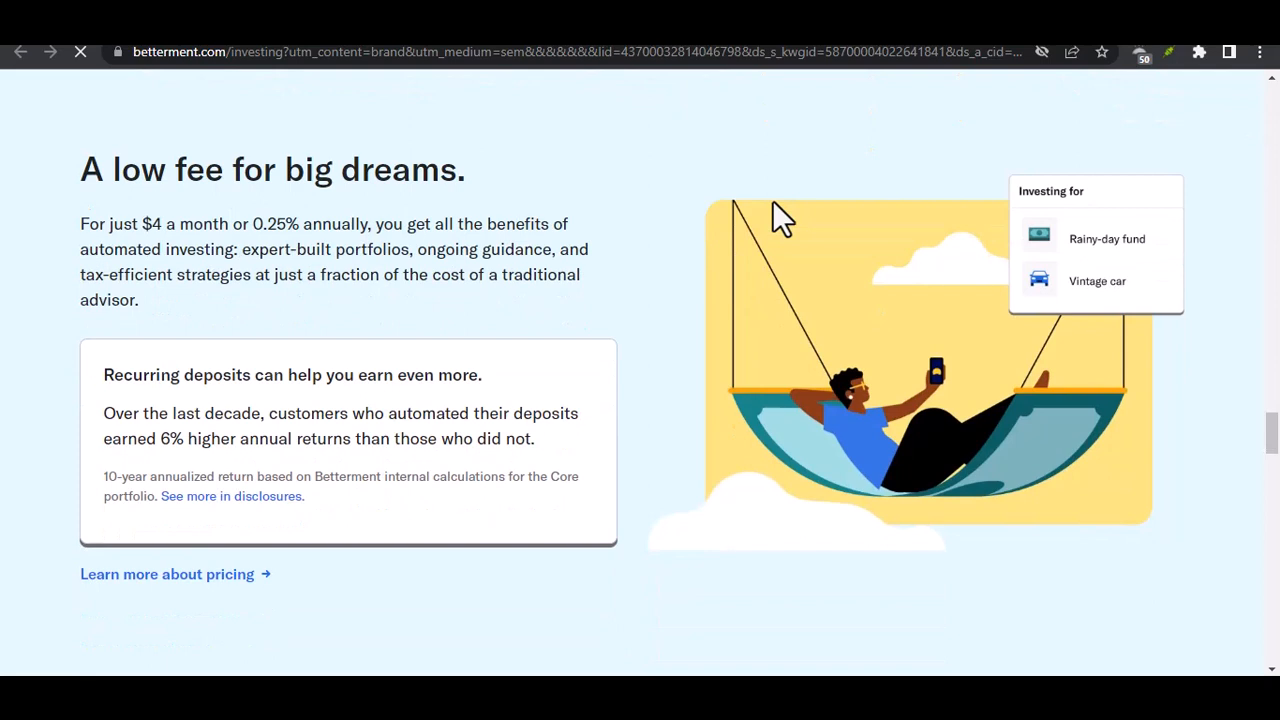
pyautogui.scroll(-3)
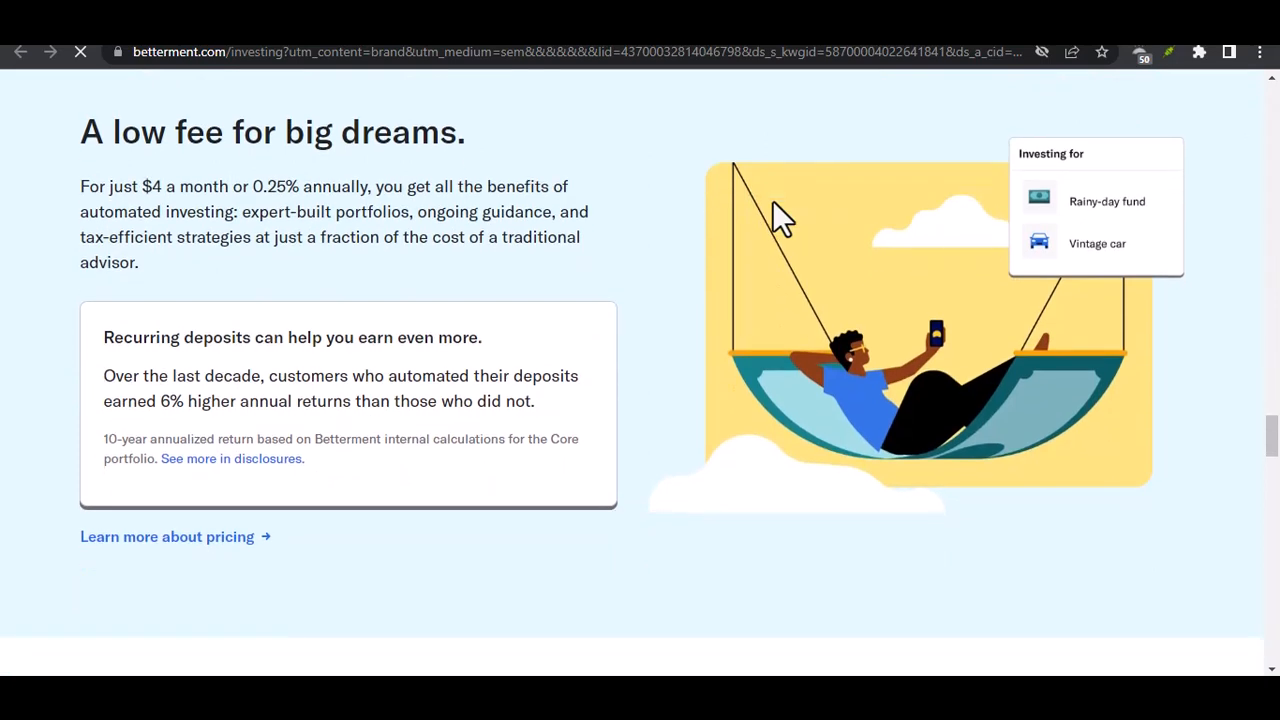
pyautogui.scroll(-3)
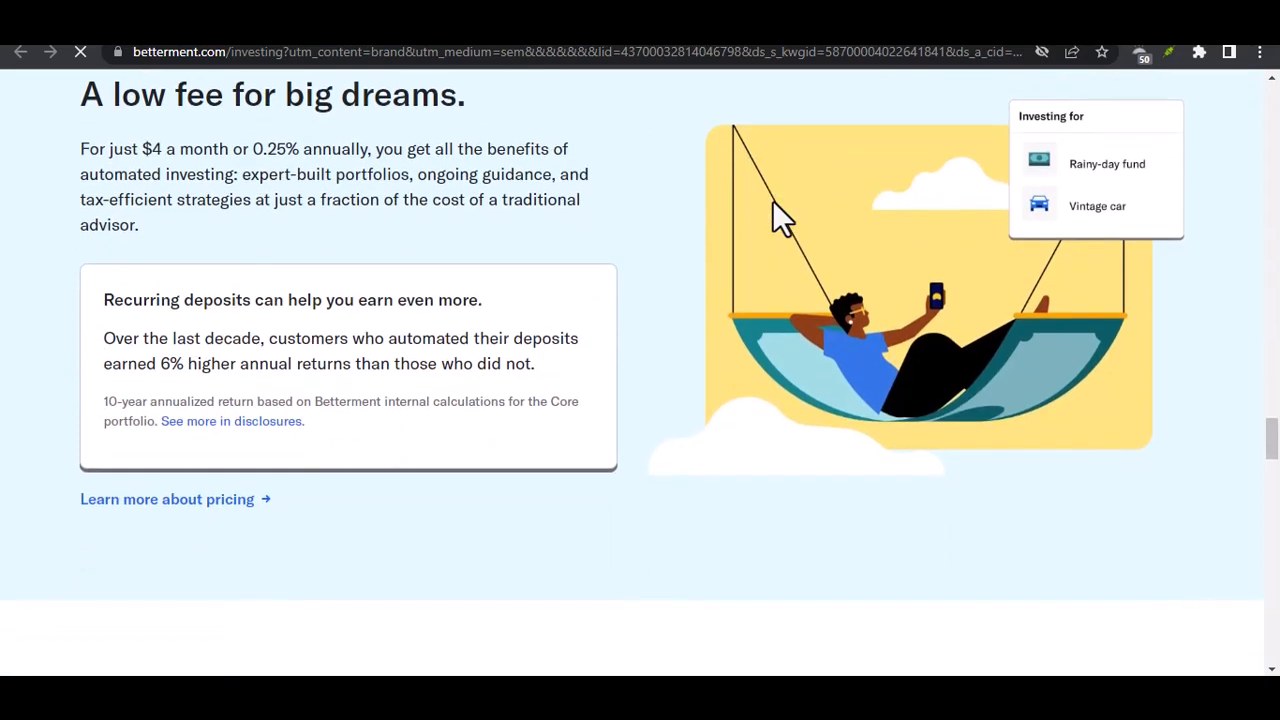
pyautogui.scroll(-3)
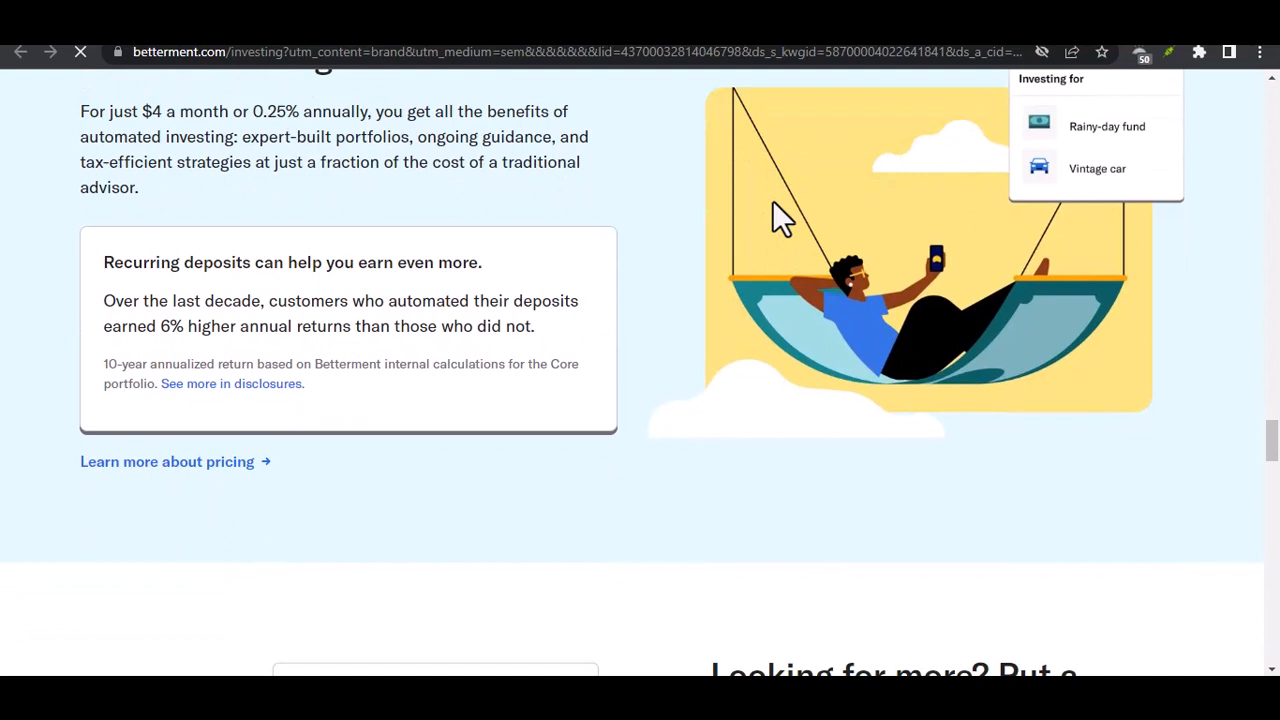
# - Scroll through the Premium advisors section and its minimum balance note
pyautogui.scroll(-3)
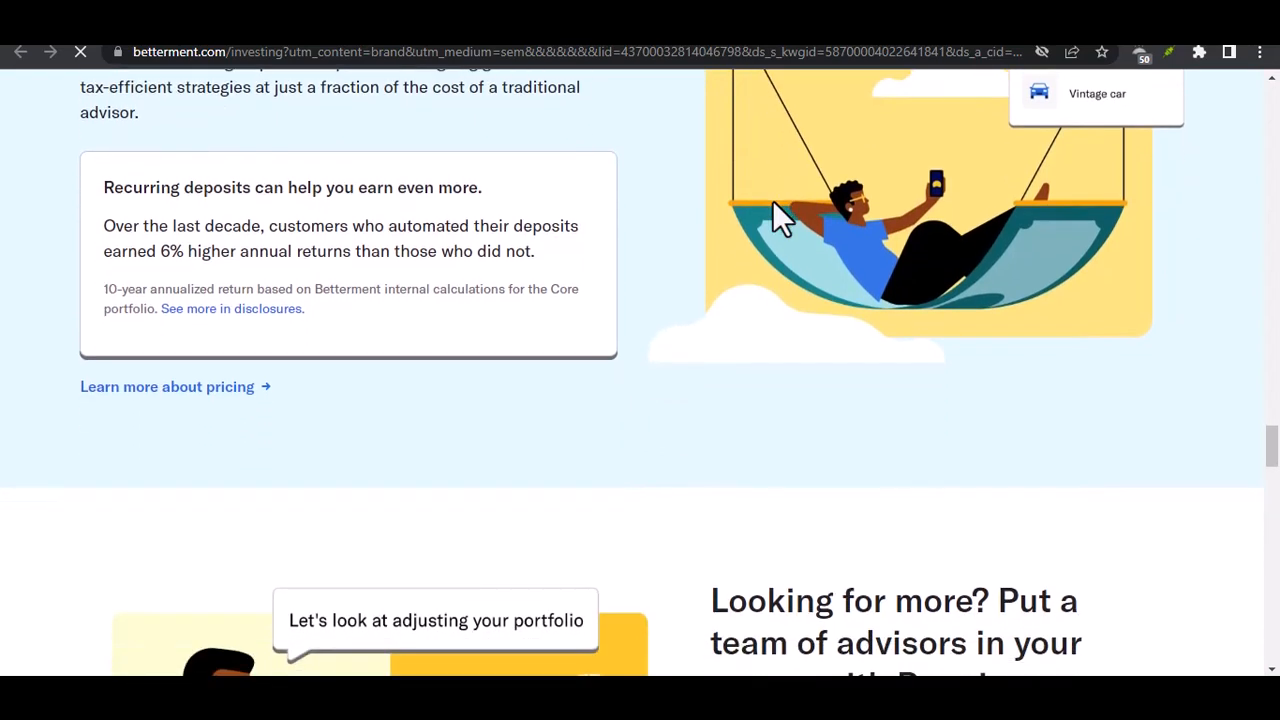
pyautogui.scroll(-3)
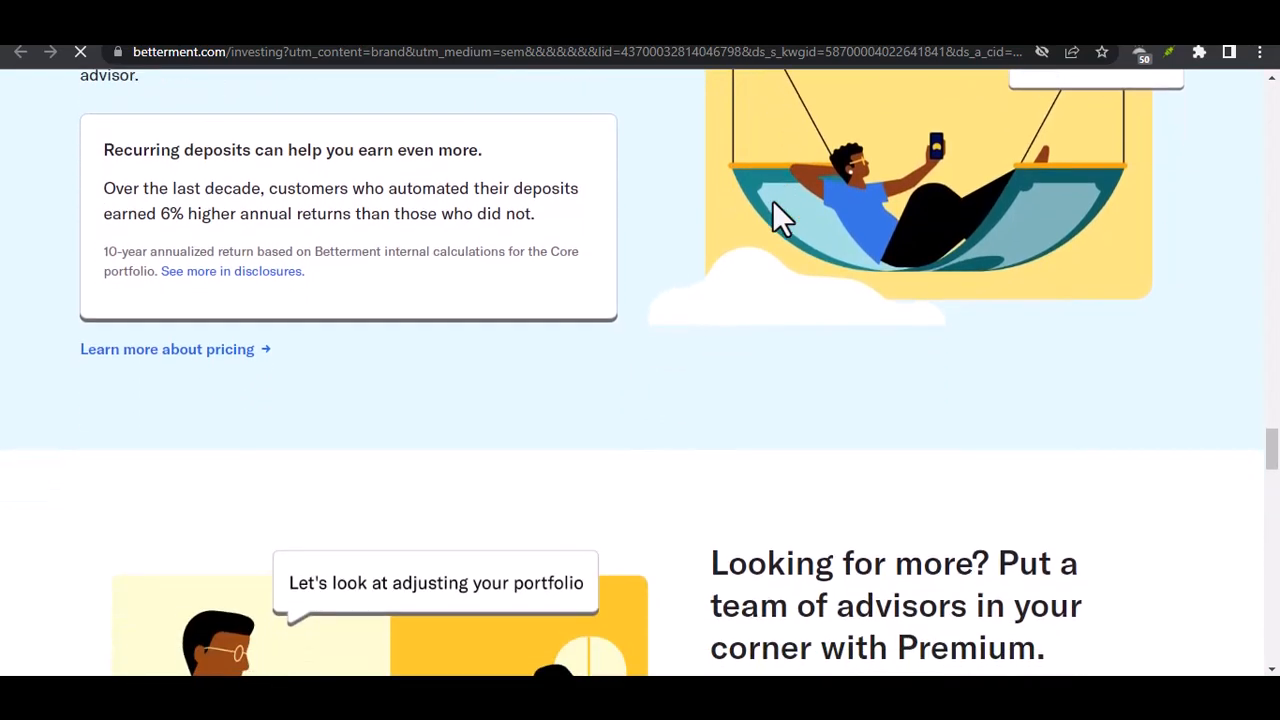
pyautogui.scroll(-3)
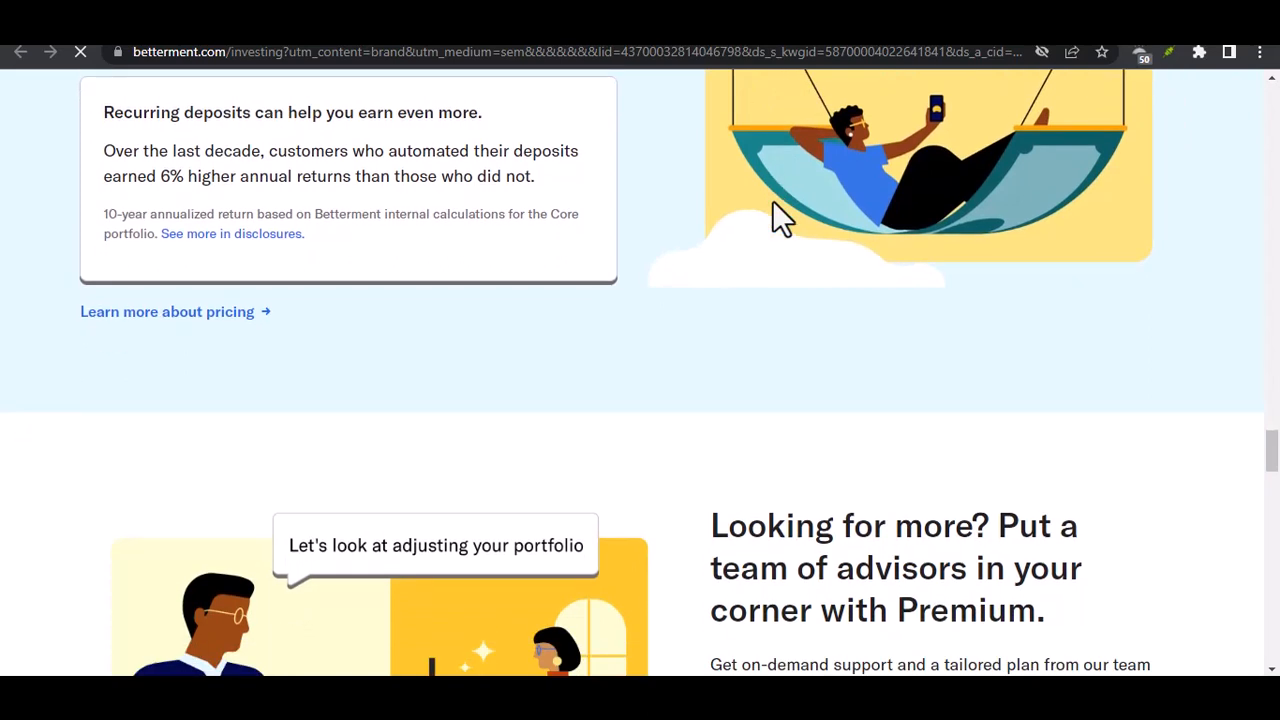
pyautogui.scroll(-3)
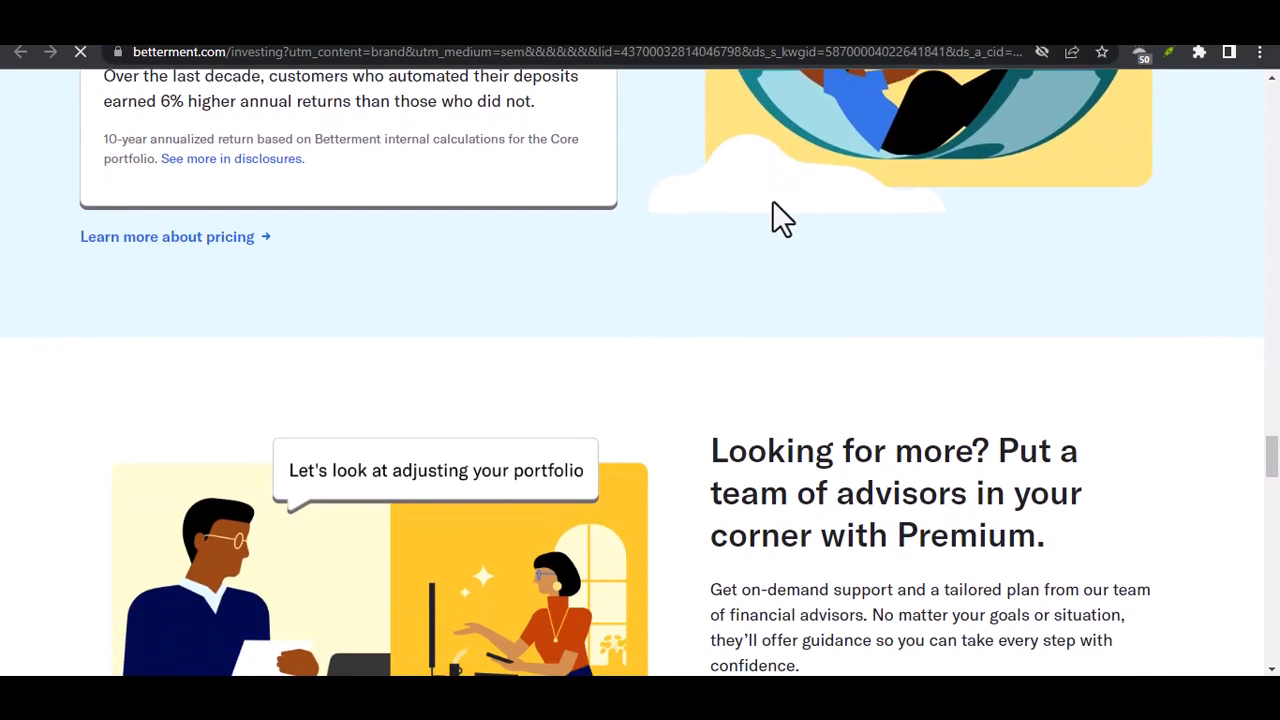
pyautogui.scroll(-3)
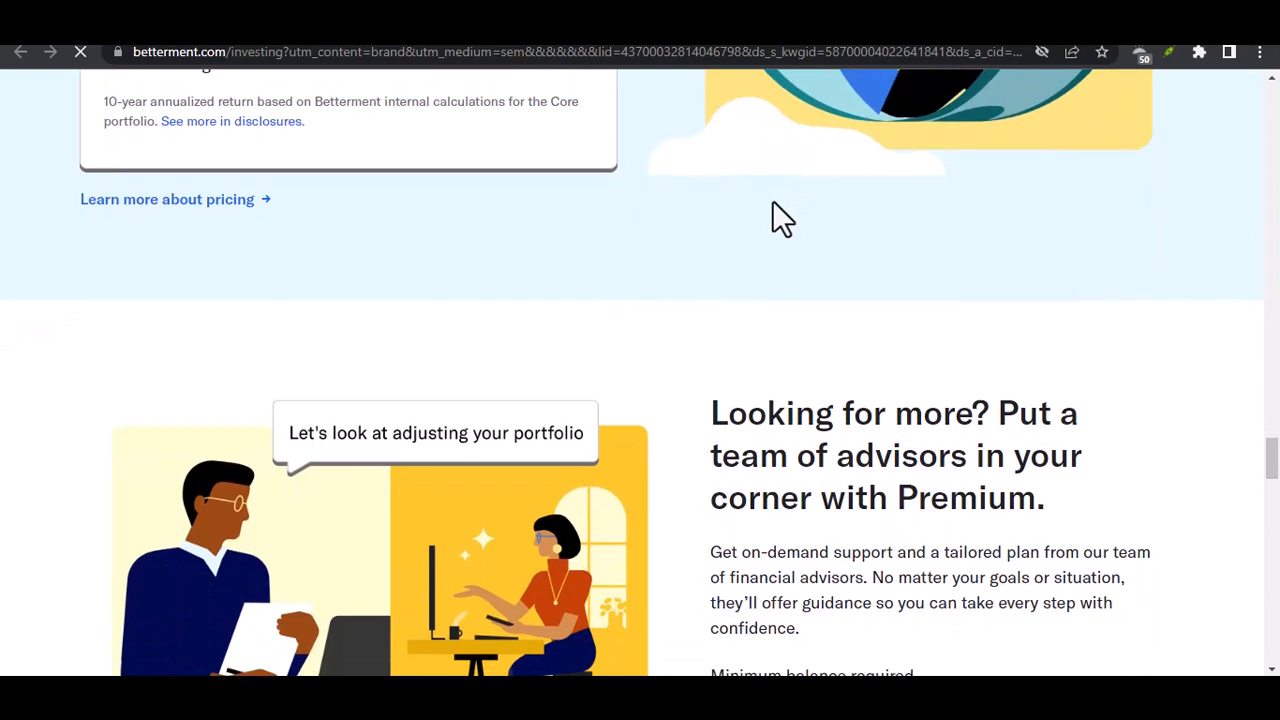
pyautogui.scroll(-3)
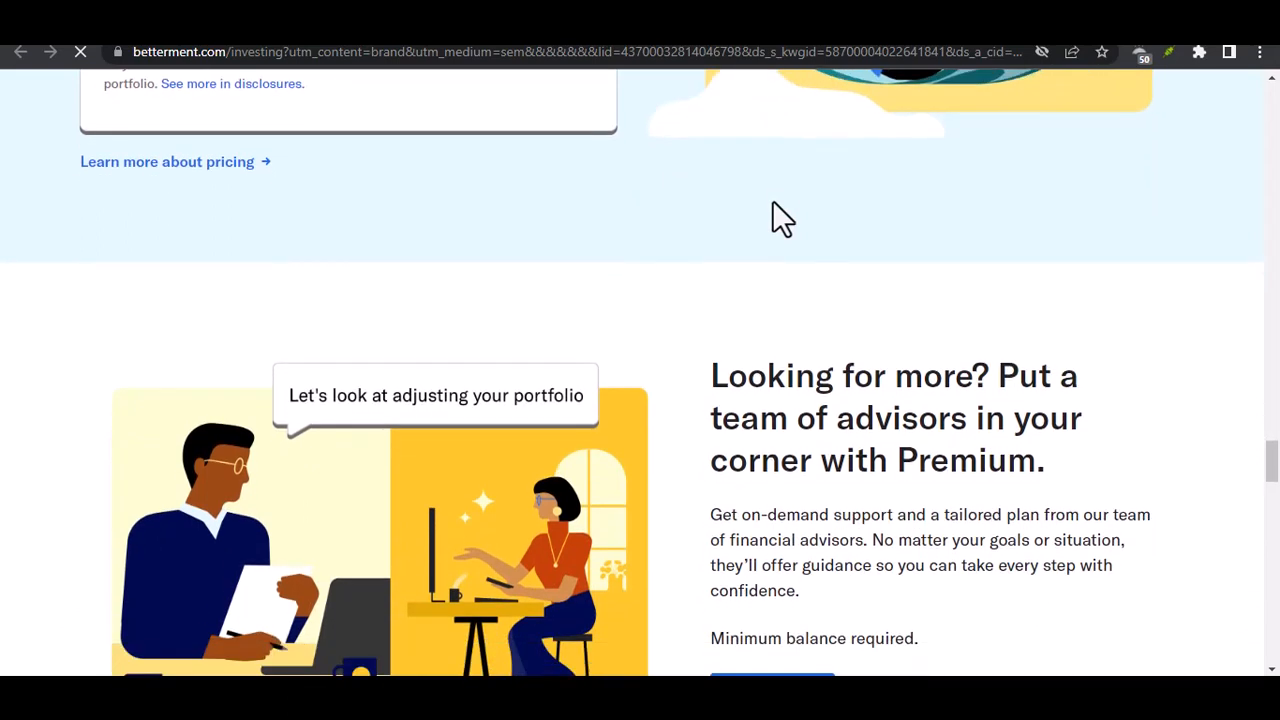
pyautogui.scroll(-3)
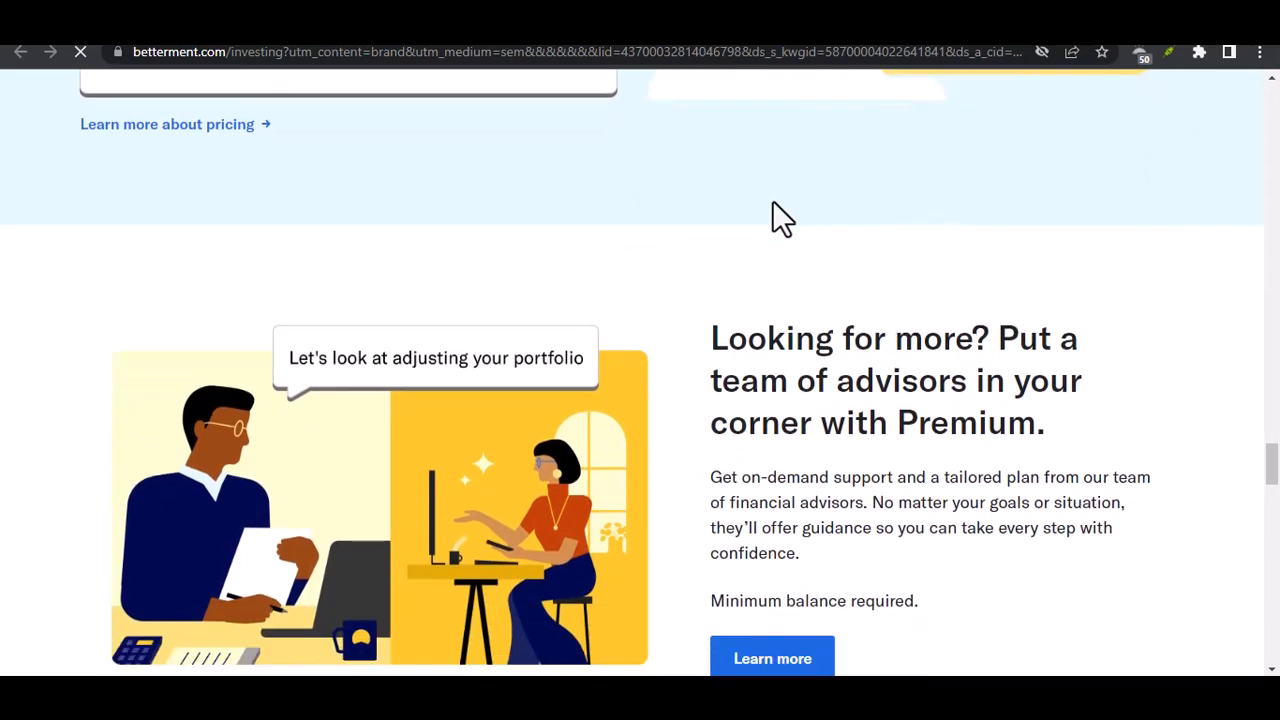
# - Scroll on until 'Ready to be invested?' and Get started appear
pyautogui.scroll(-3)
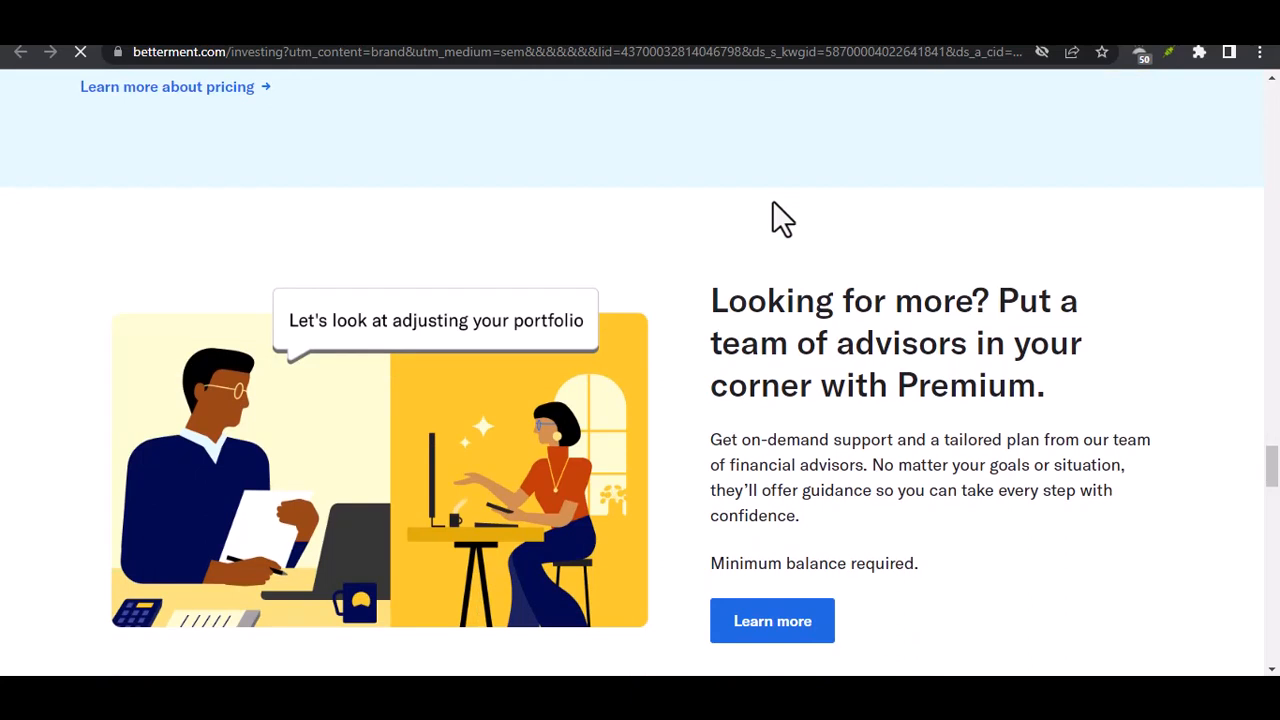
pyautogui.scroll(-3)
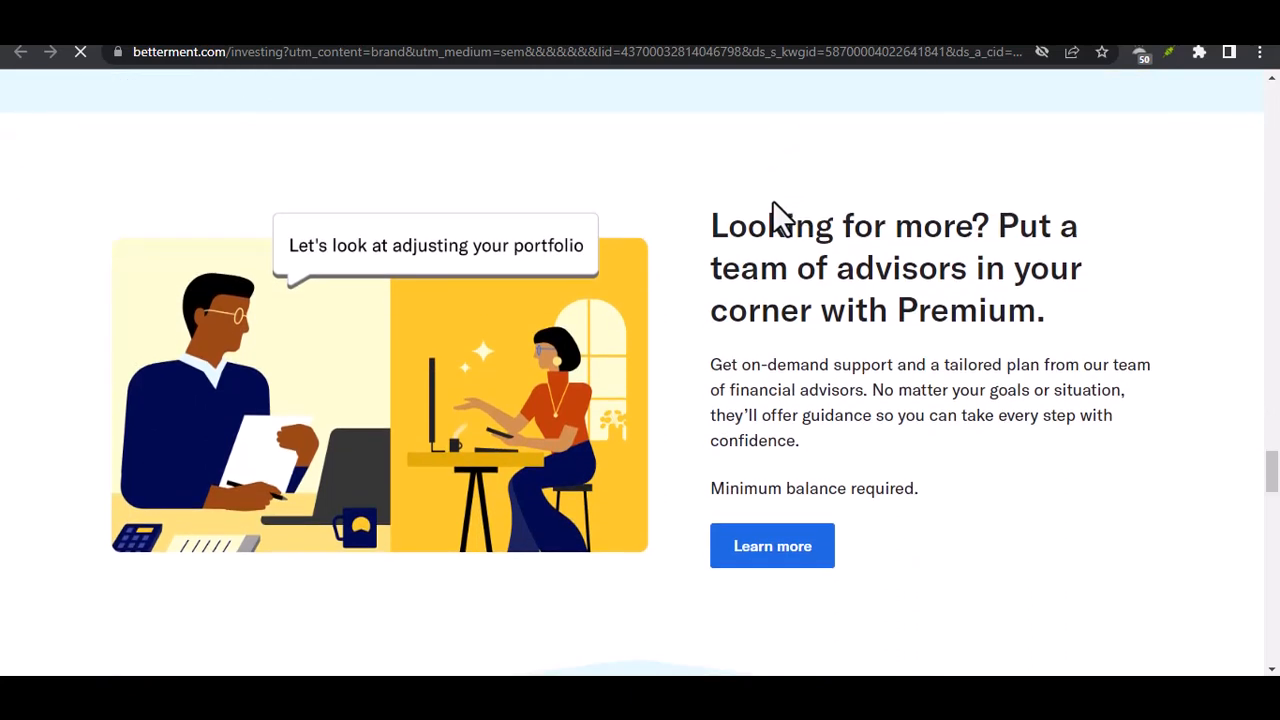
pyautogui.scroll(-3)
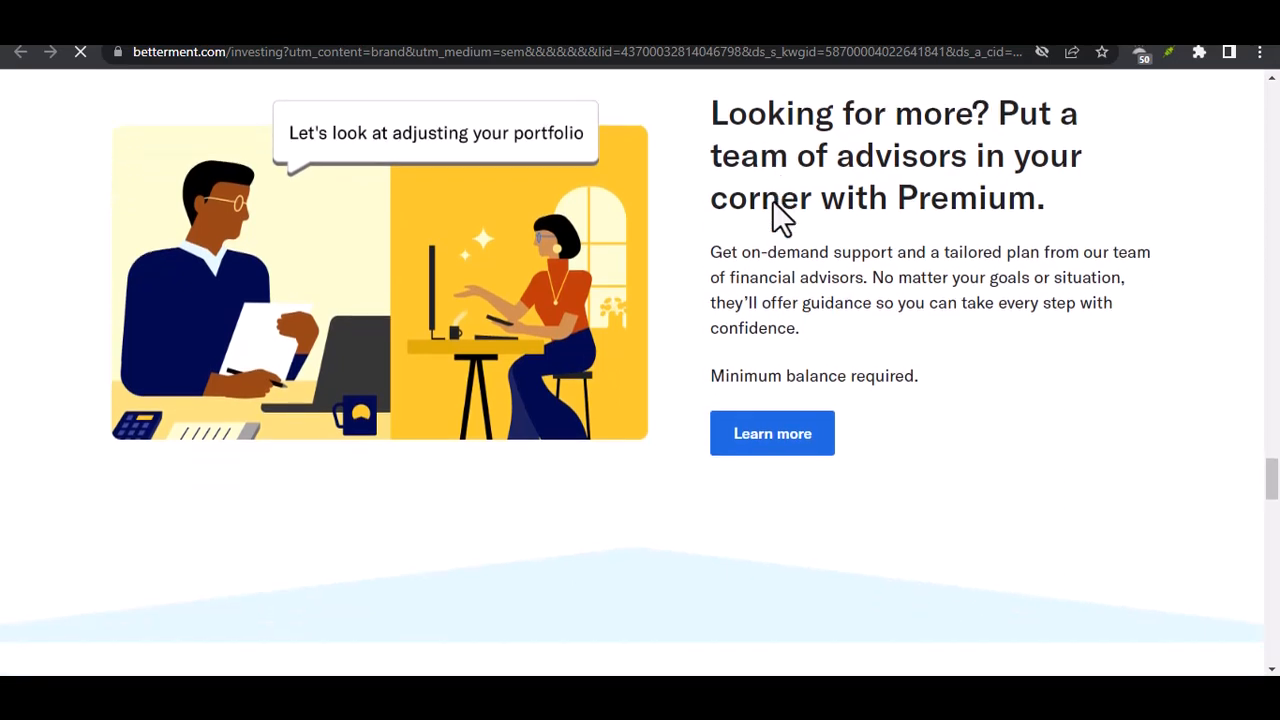
pyautogui.scroll(-3)
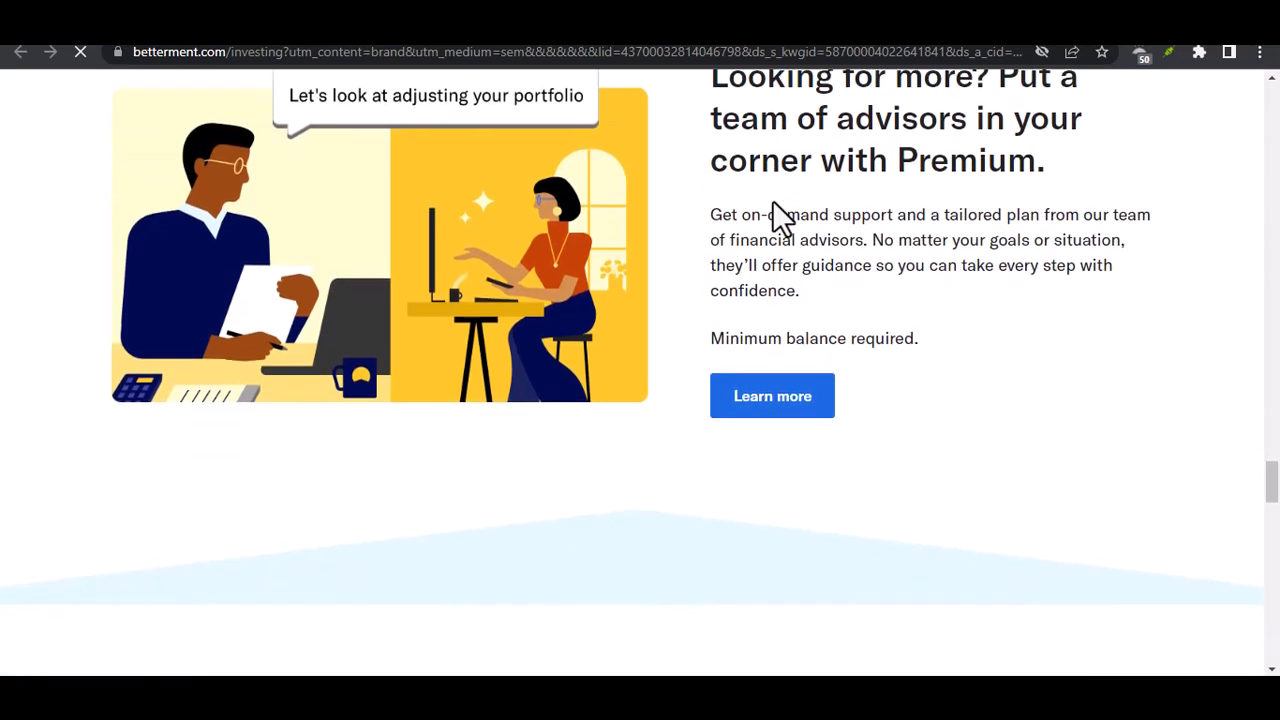
pyautogui.scroll(-3)
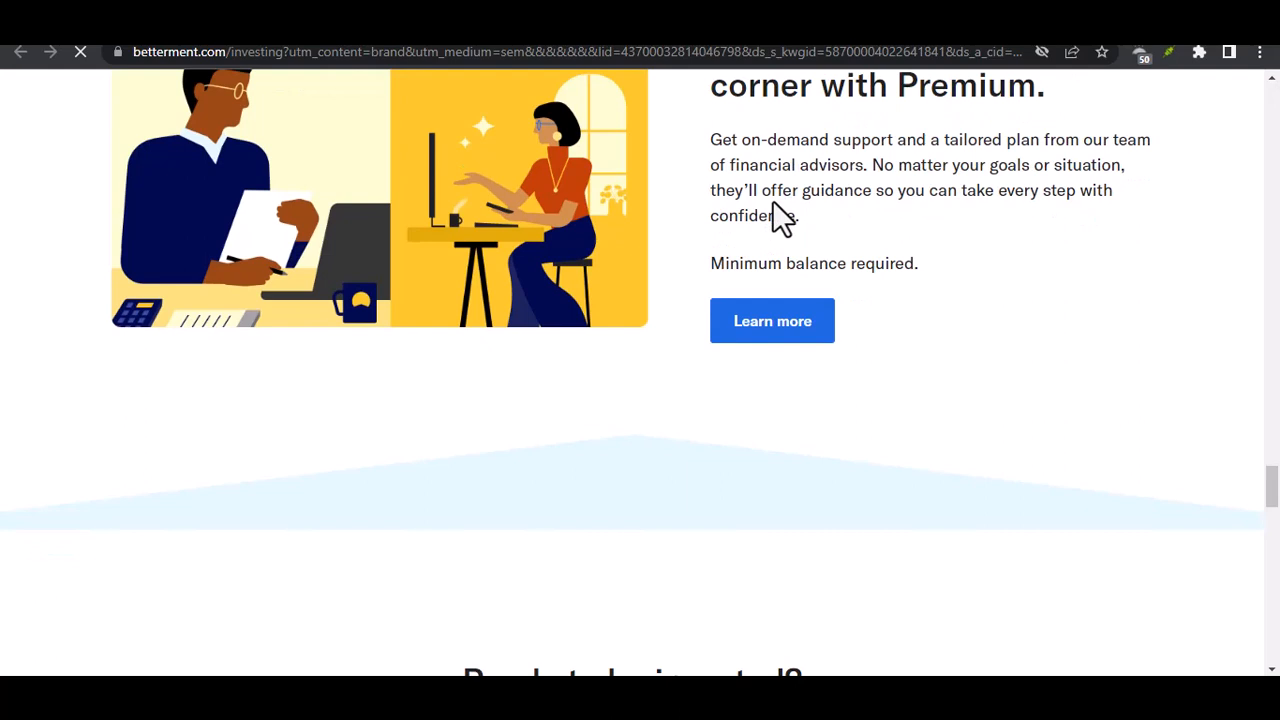
pyautogui.scroll(-3)
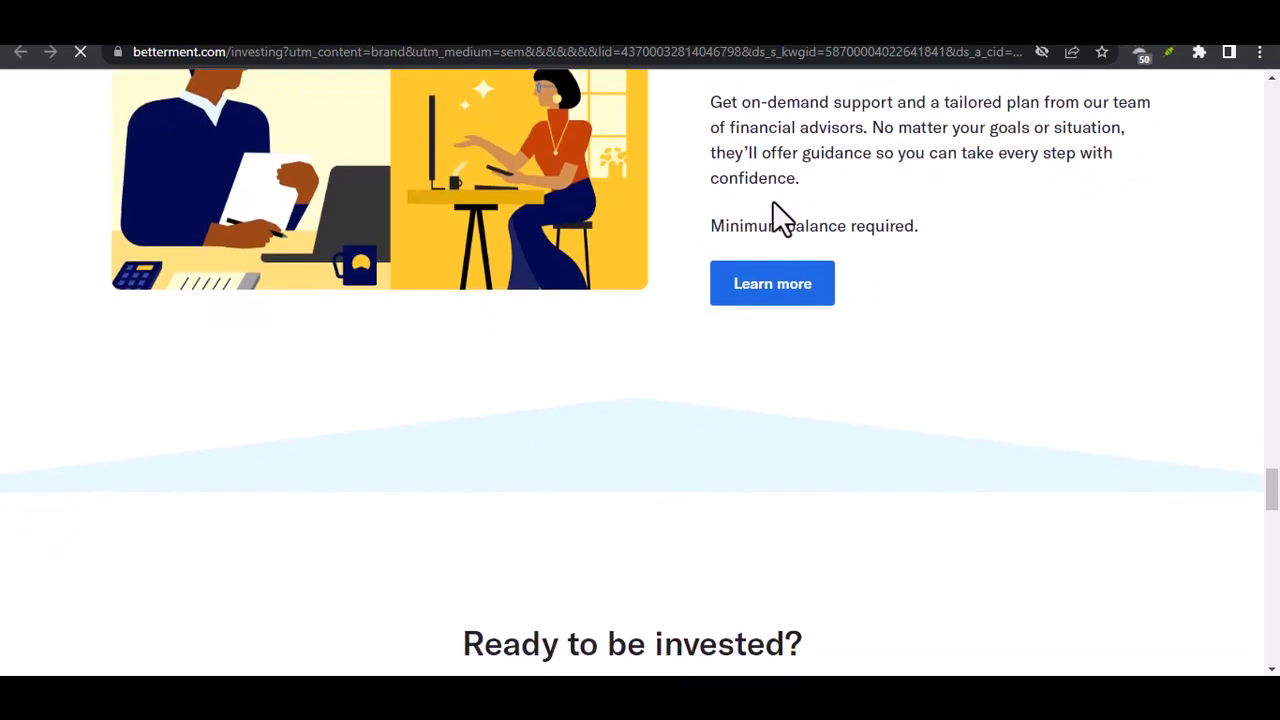
pyautogui.scroll(-3)
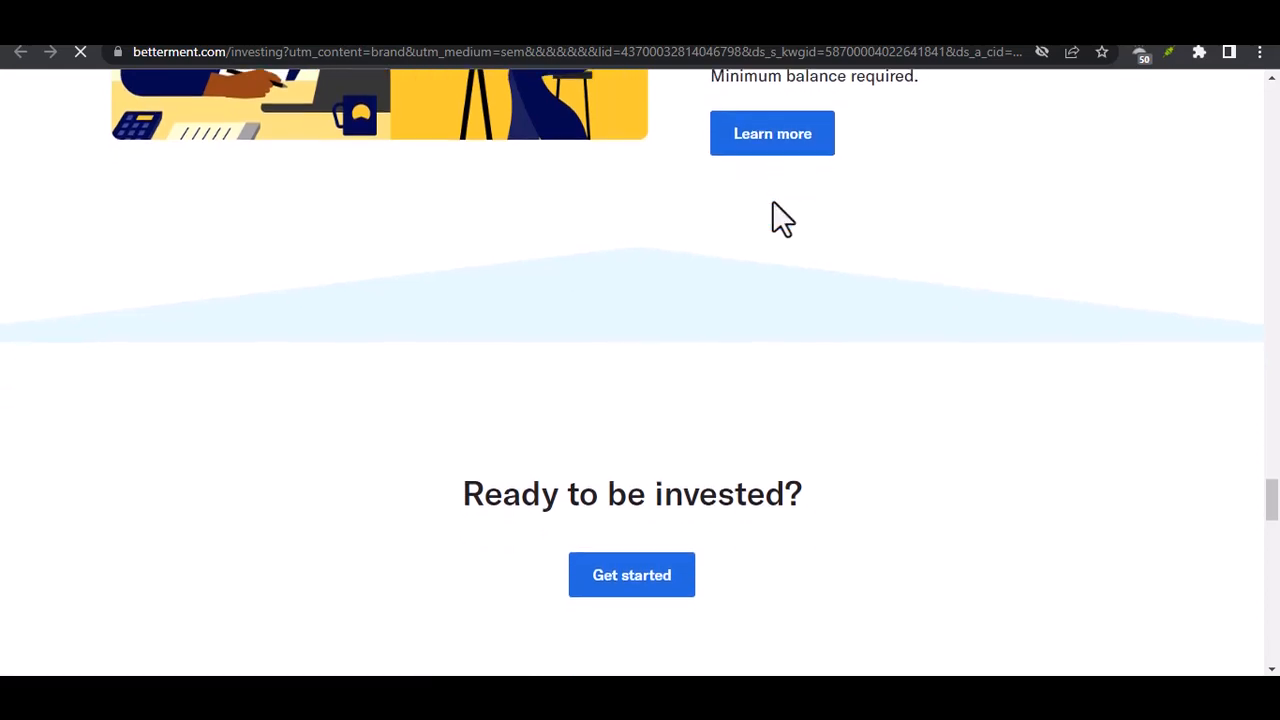
# - Scroll to the footer with Accounts, Investments, Tools, Help, Company links and social icons
pyautogui.scroll(-3)
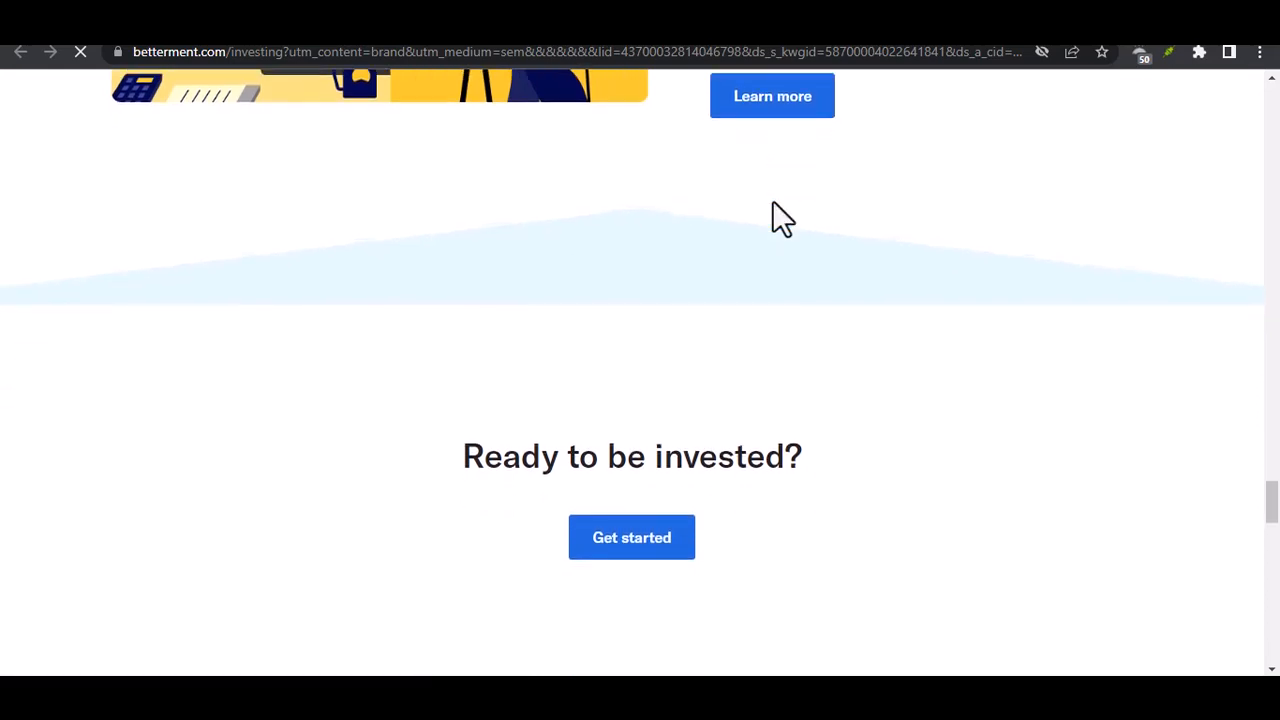
pyautogui.scroll(-3)
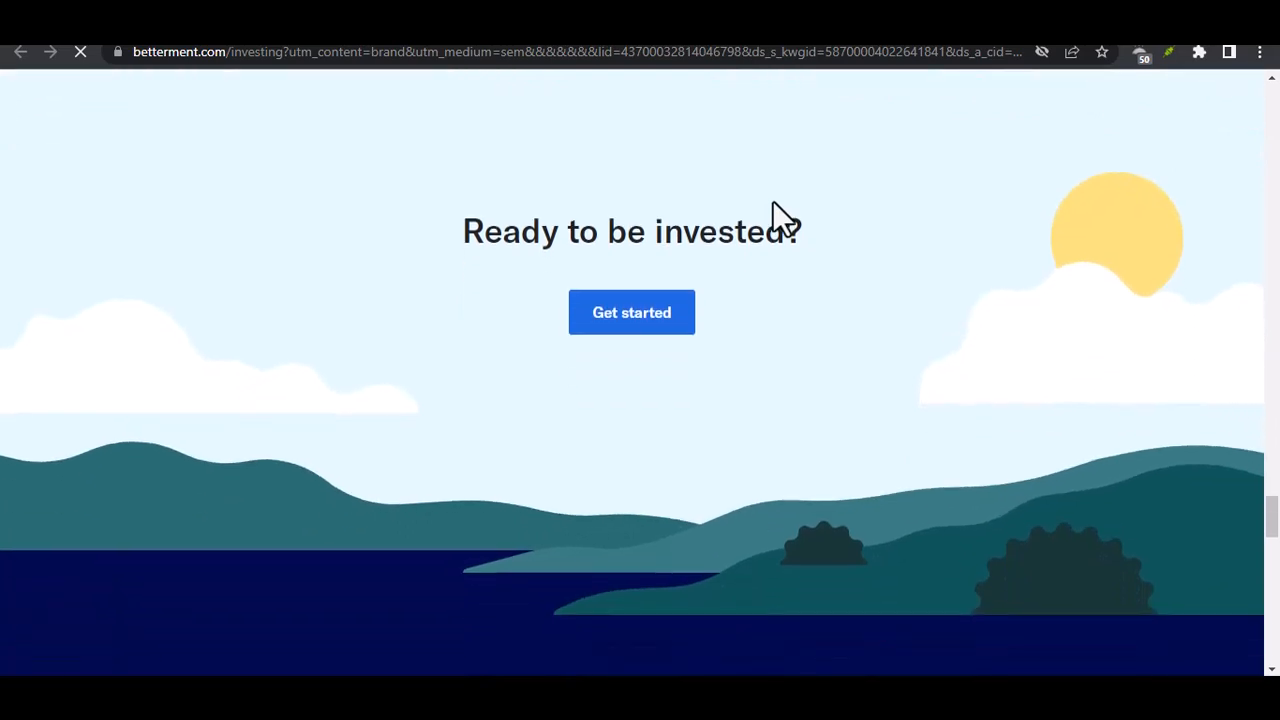
pyautogui.scroll(-3)
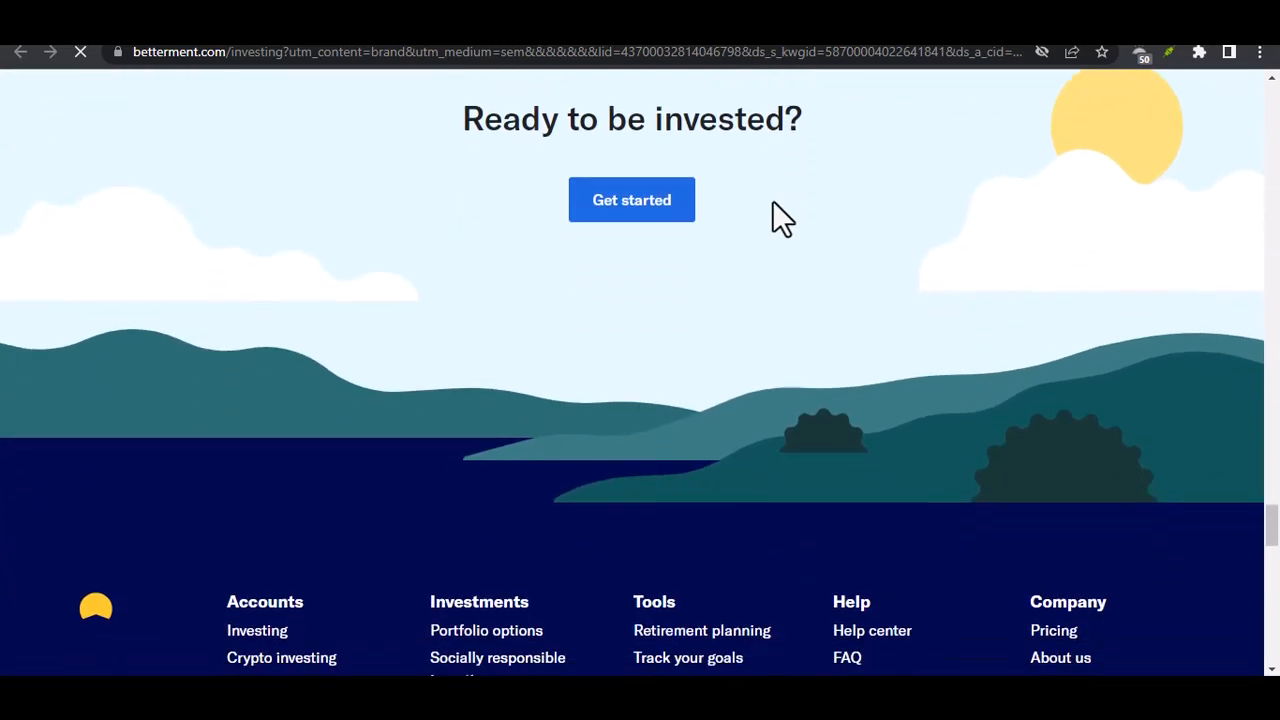
pyautogui.scroll(-3)
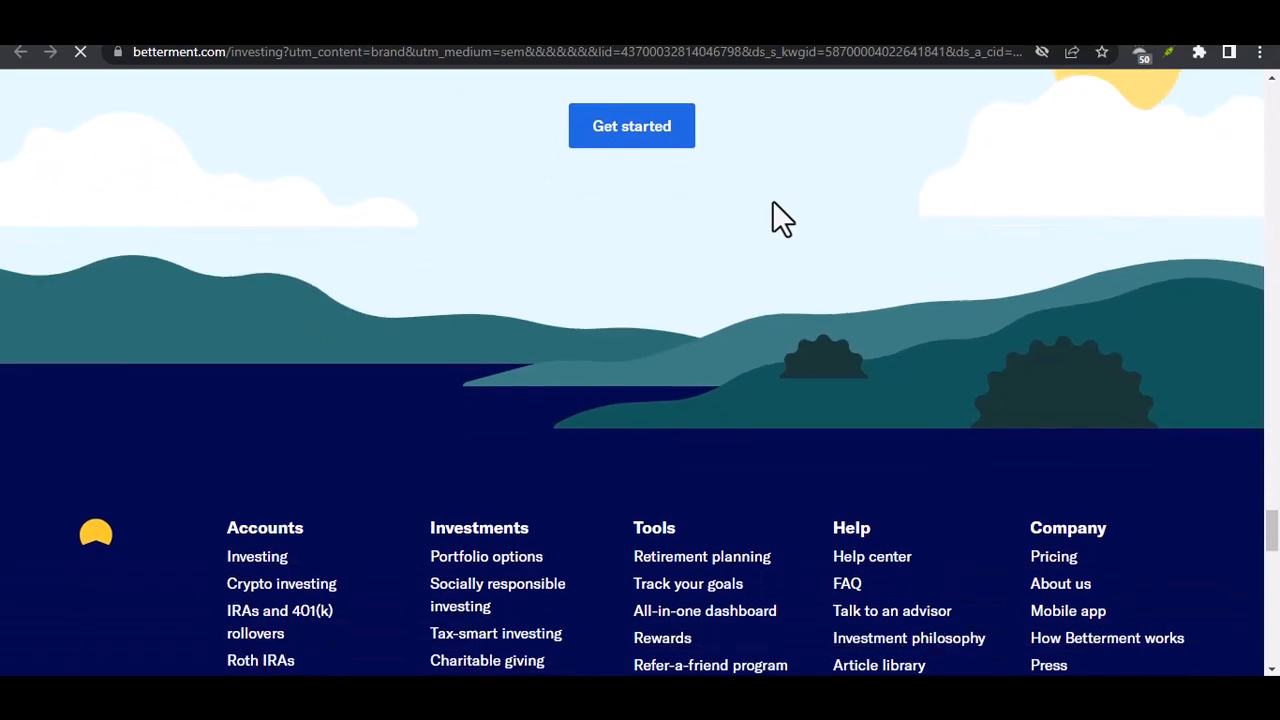
pyautogui.scroll(-3)
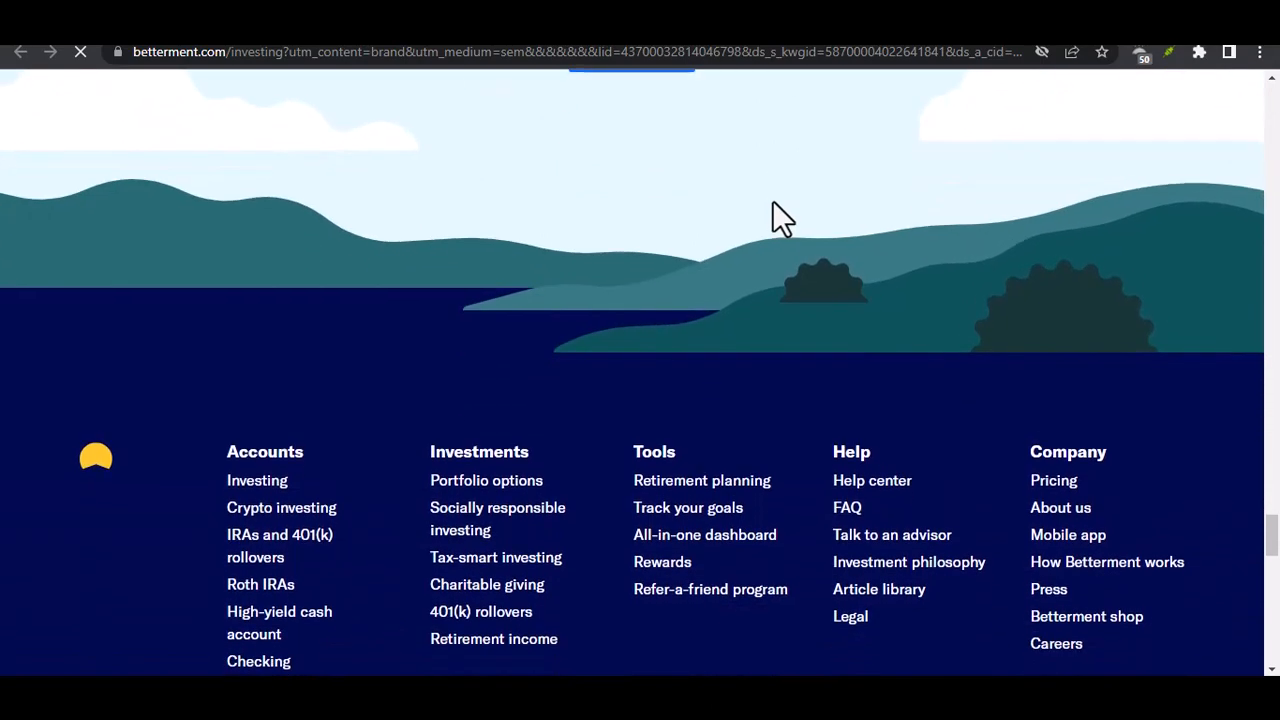
pyautogui.scroll(-3)
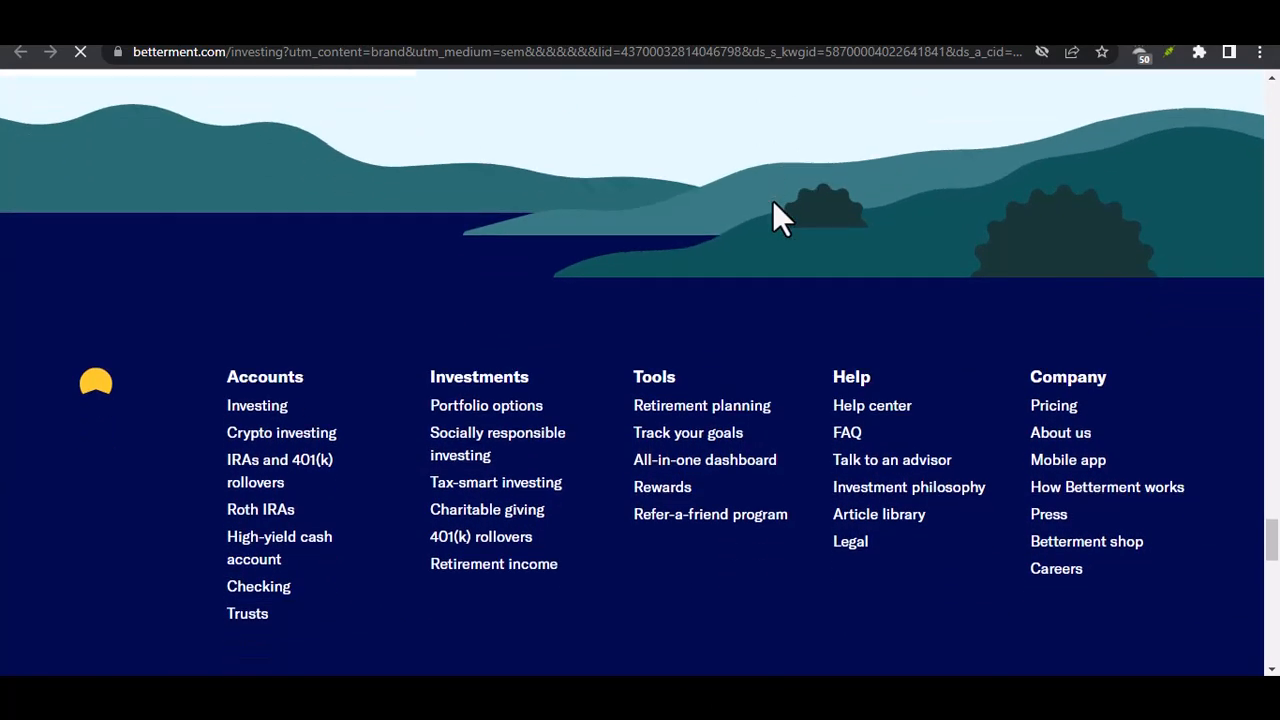
pyautogui.scroll(-3)
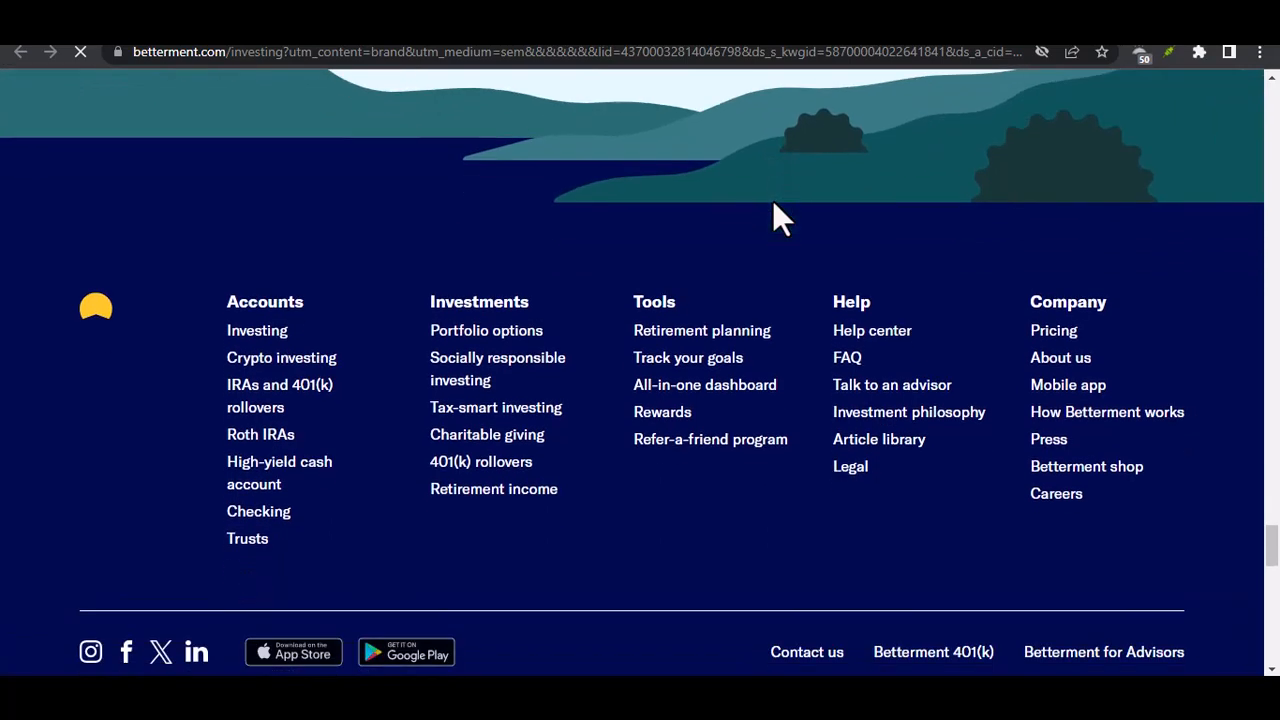